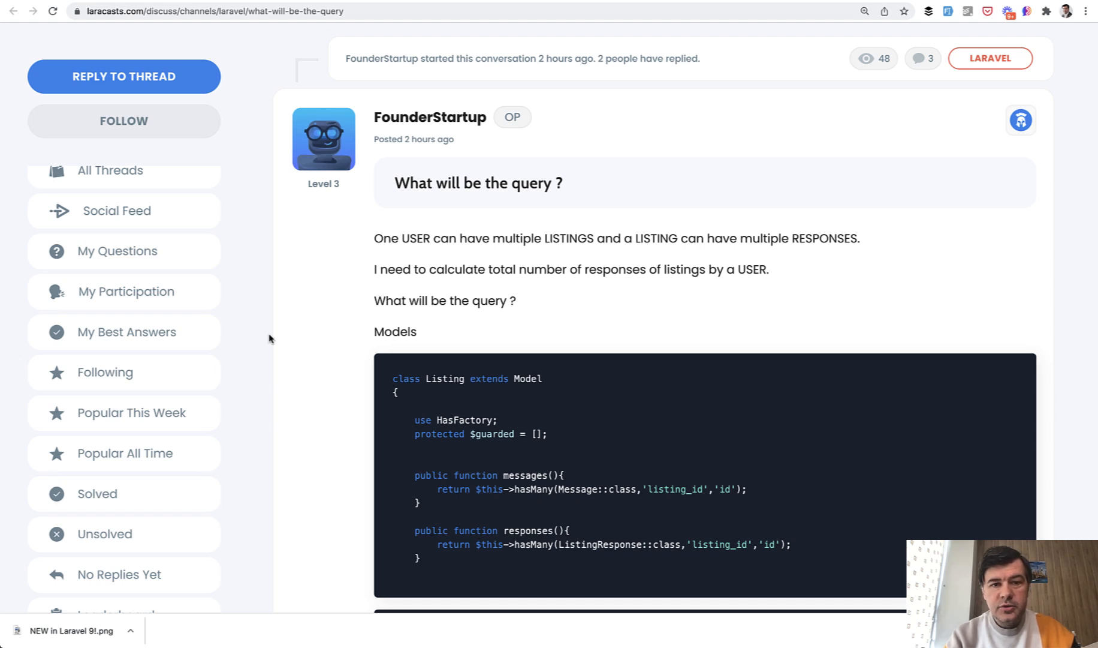
mouse_move(315, 289)
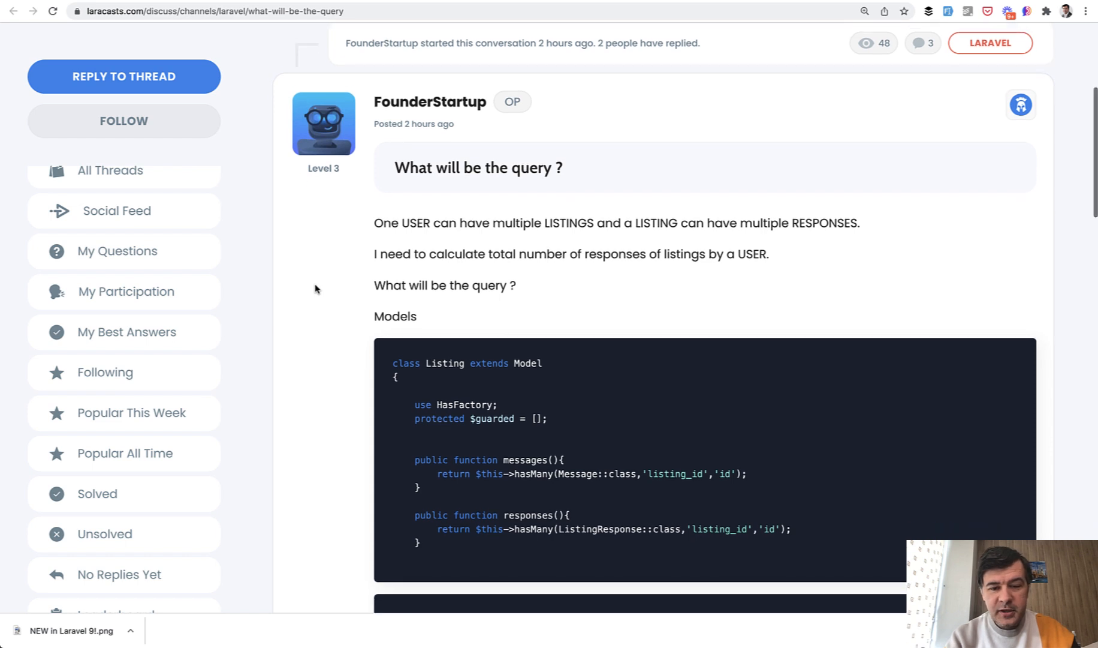
Highlight 'responses' and 'user' in the question and the Listing responses relationship.
scroll(down, 3)
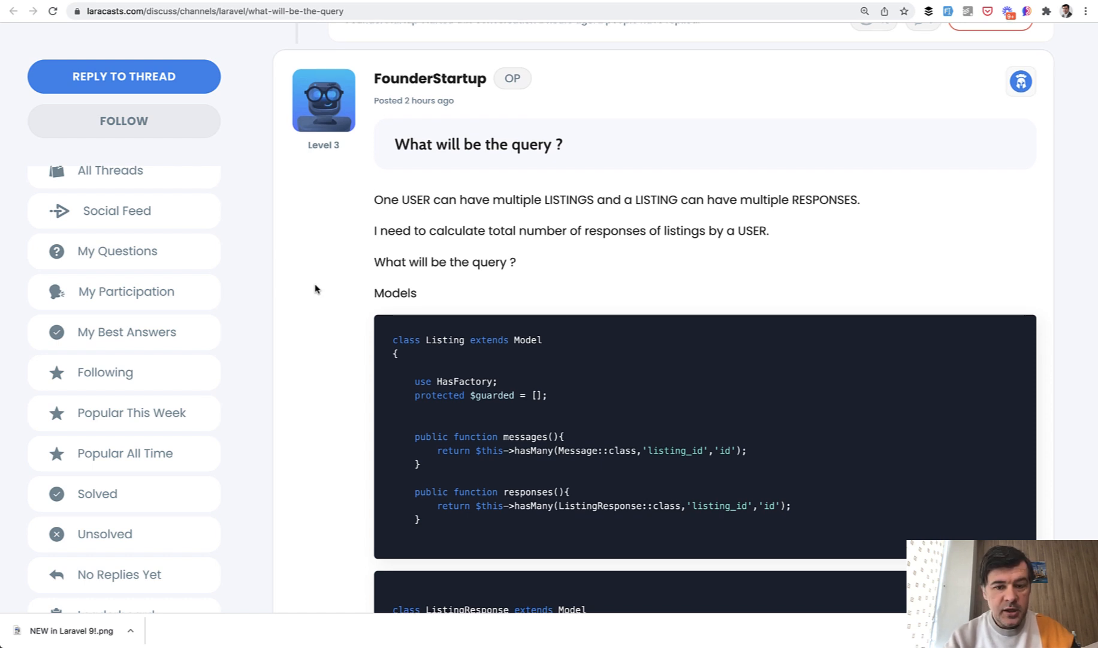
scroll(down, 3)
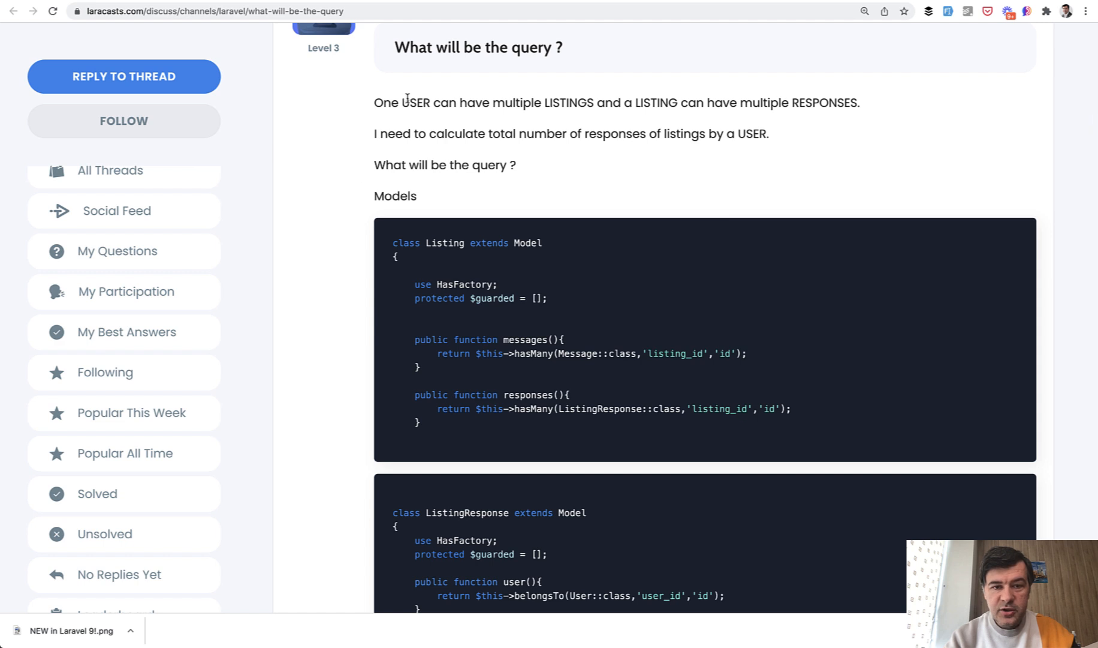
double_click(567, 103)
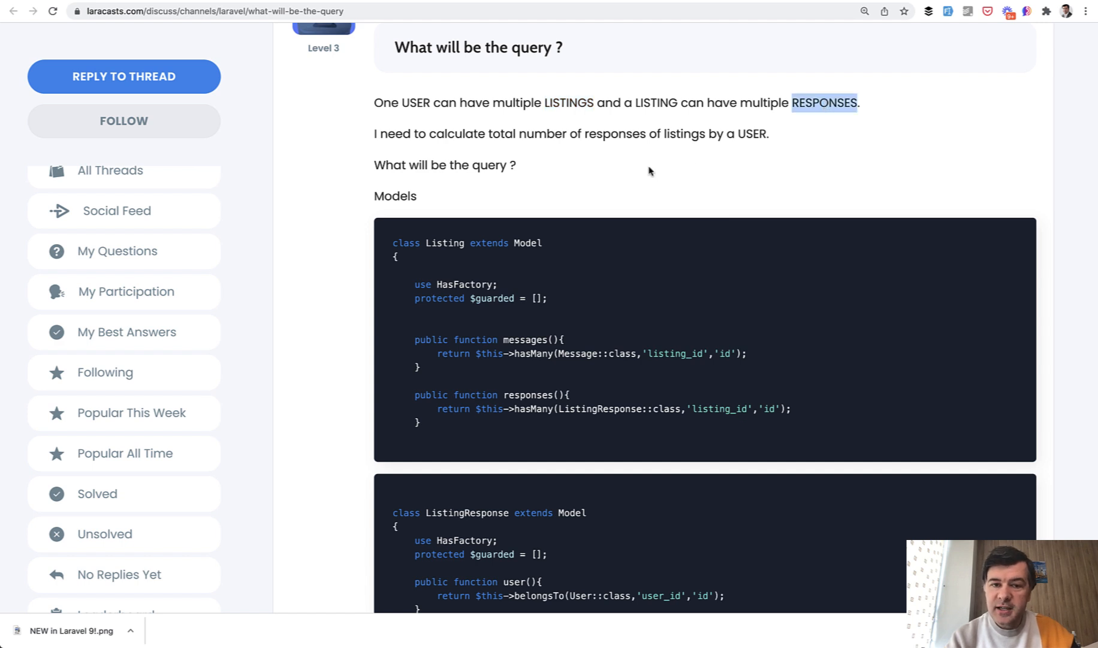
double_click(752, 134)
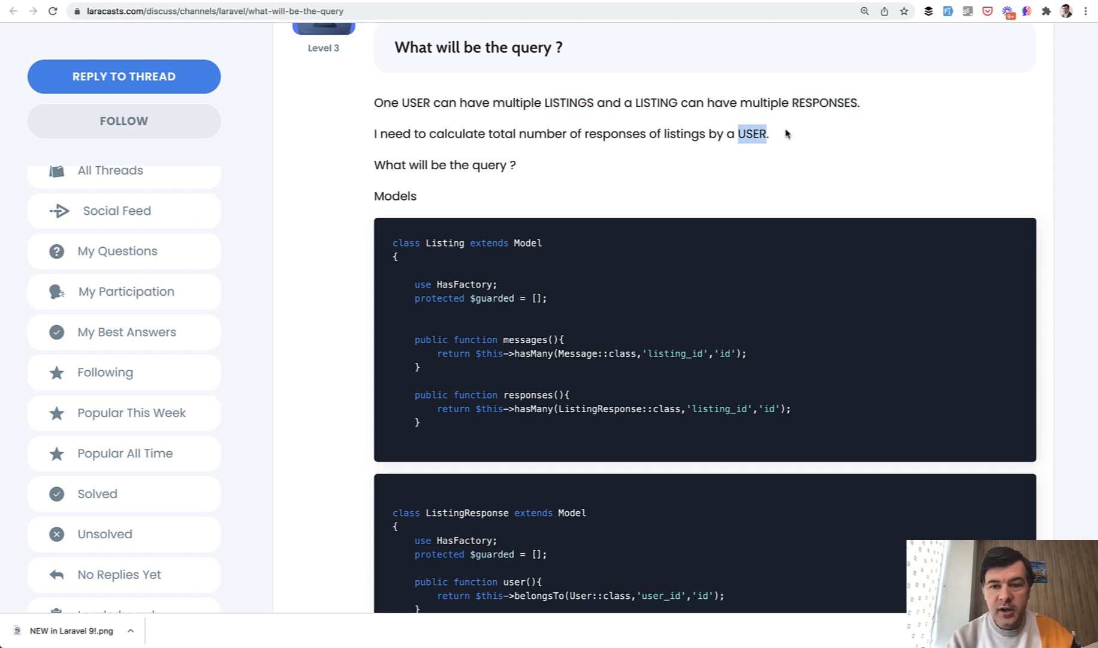
double_click(823, 103)
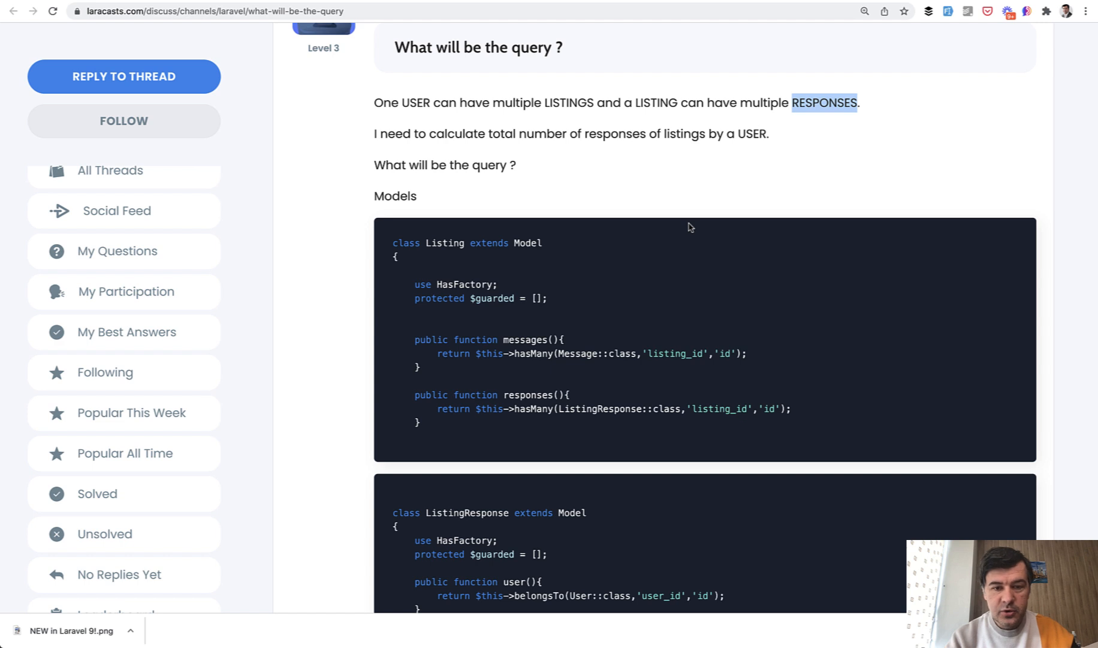
scroll(down, 3)
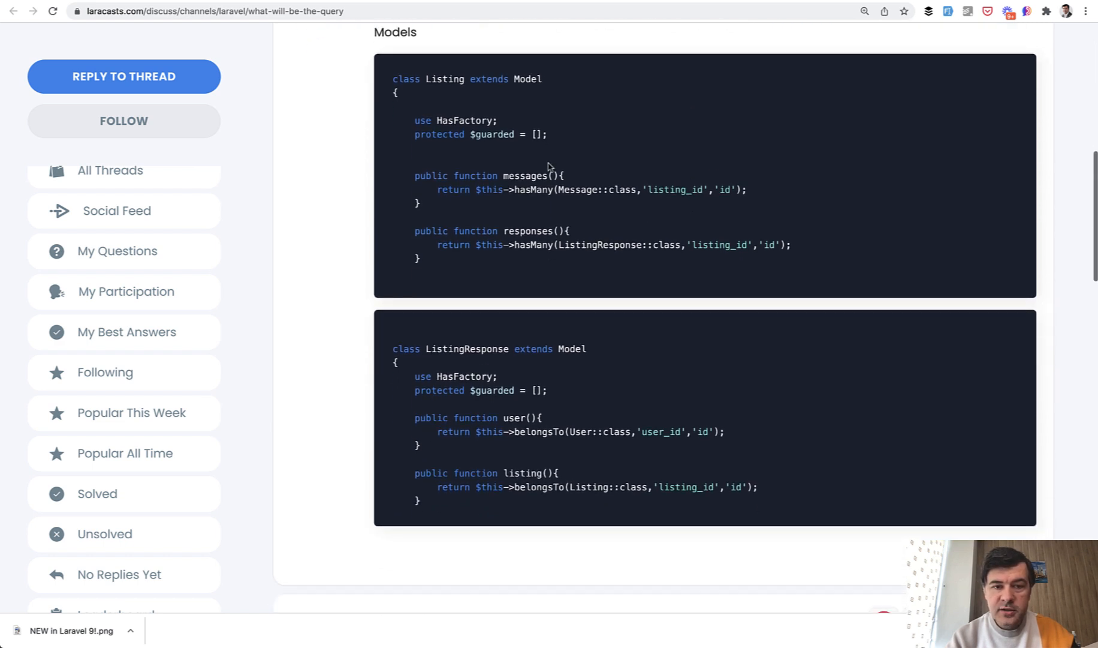
double_click(527, 231)
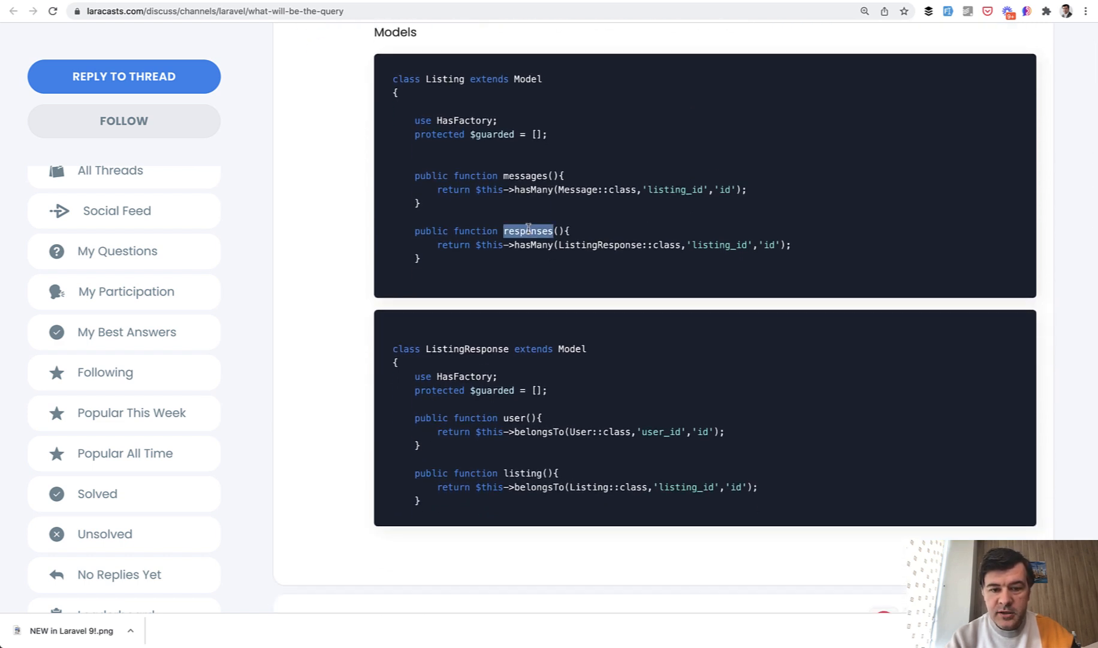
scroll(down, 3)
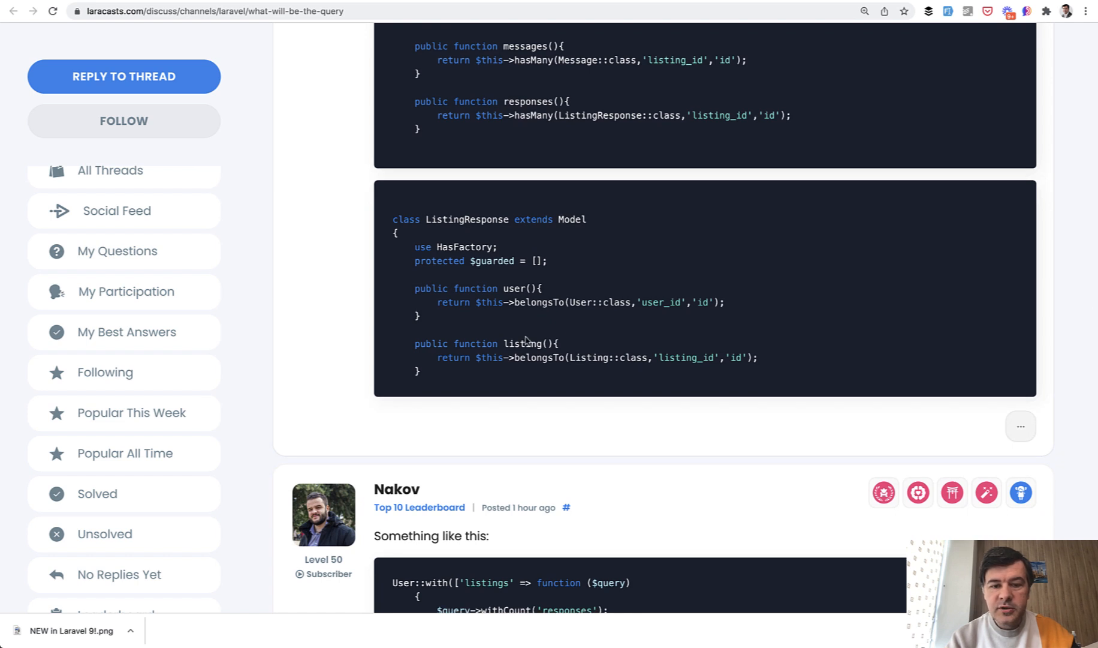
scroll(down, 3)
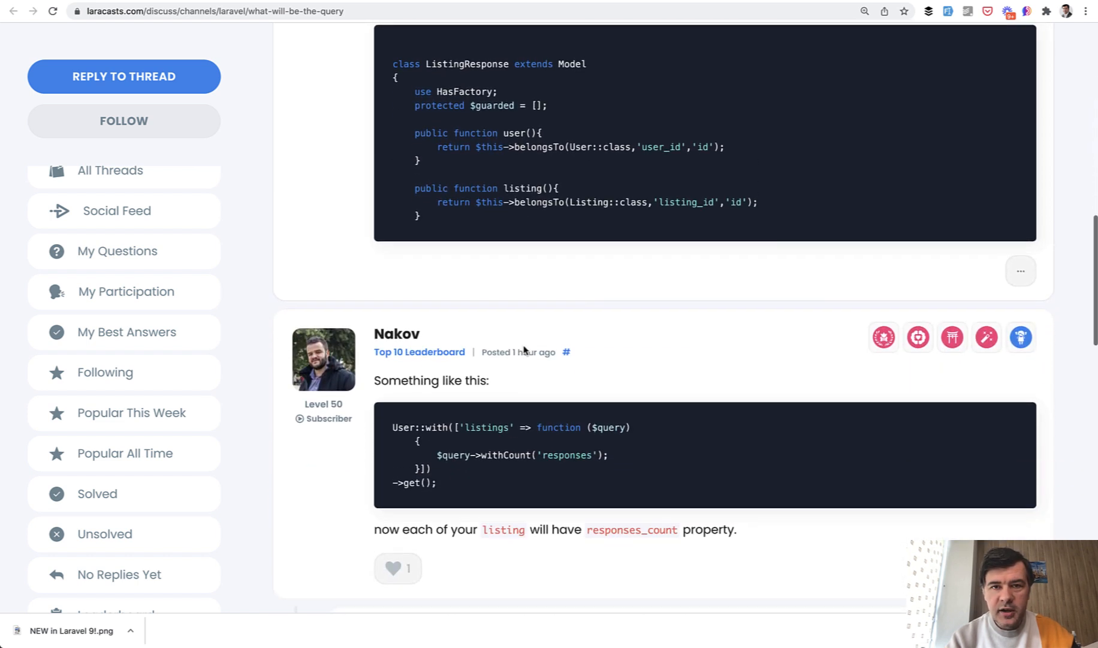
scroll(down, 3)
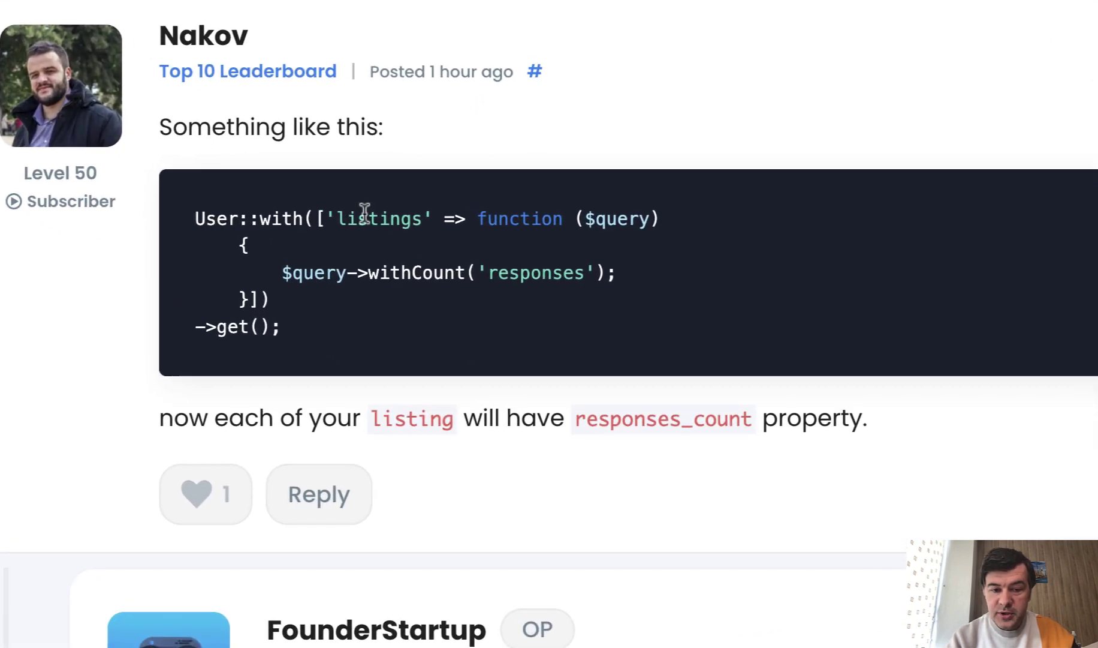
mouse_move(342, 272)
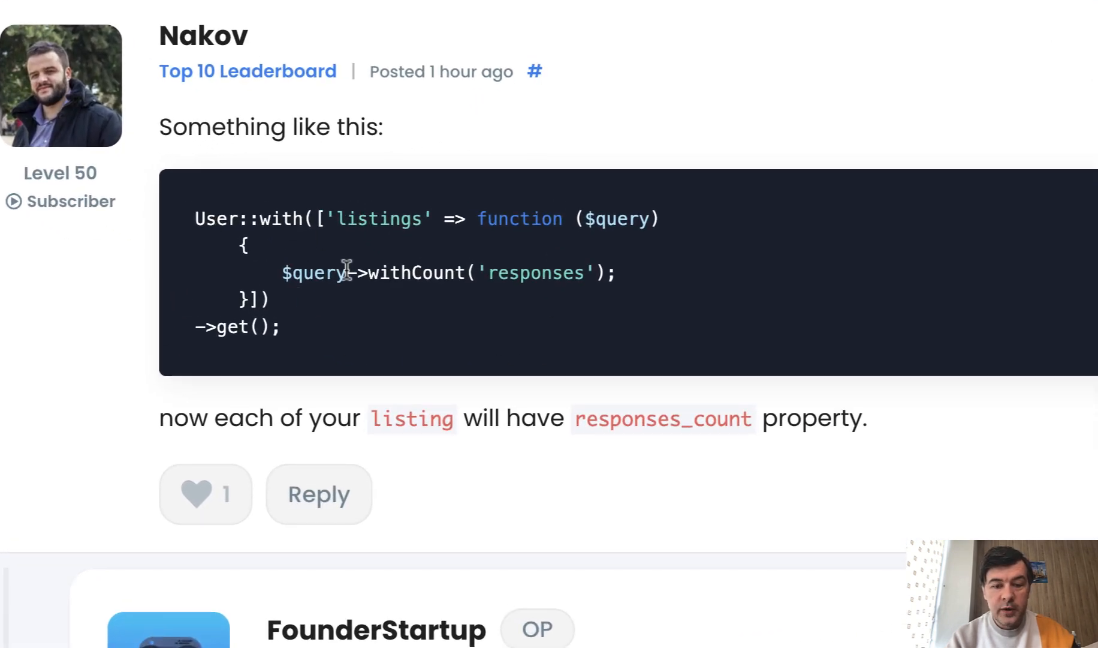
scroll(down, 3)
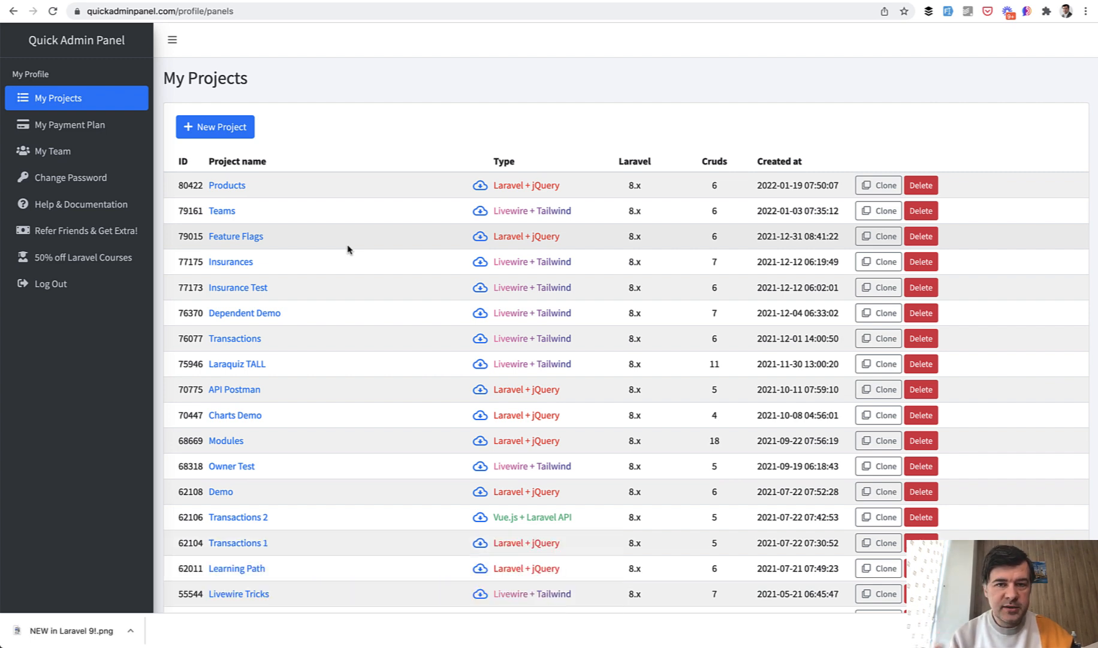
Create a new Laravel + jQuery project named Listings.
click(216, 128)
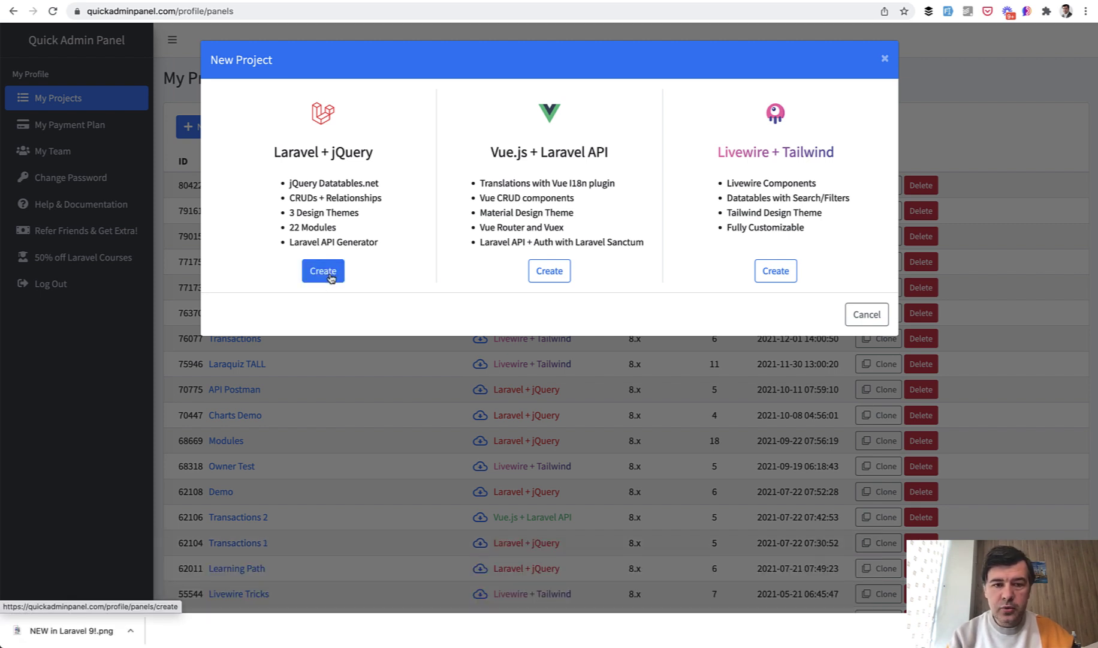
click(323, 271)
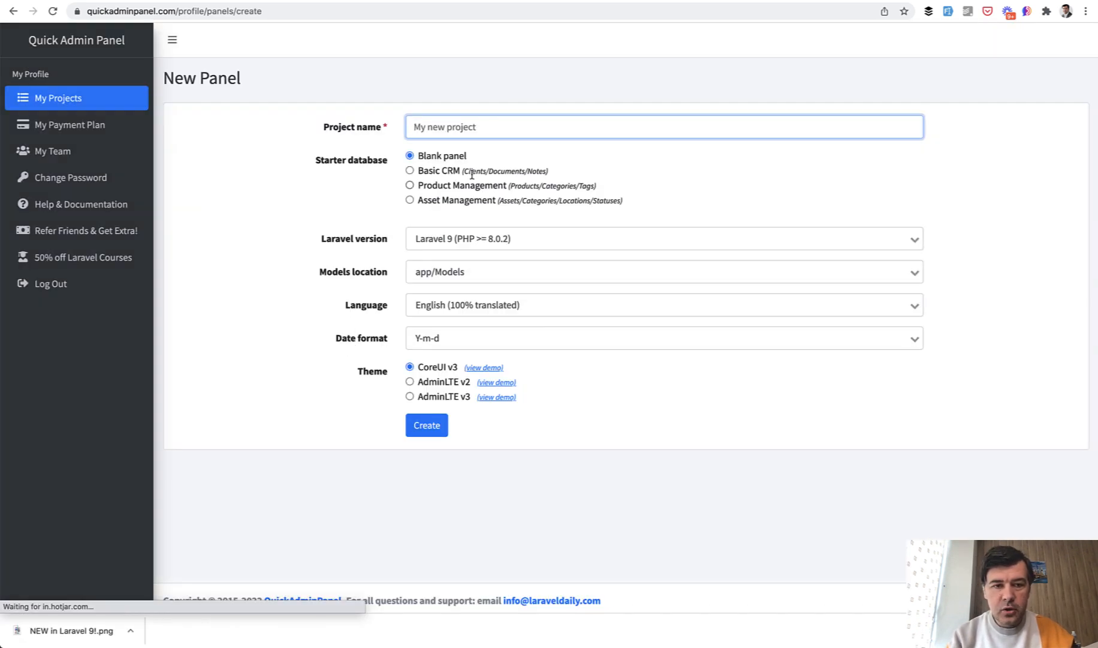
text(List)
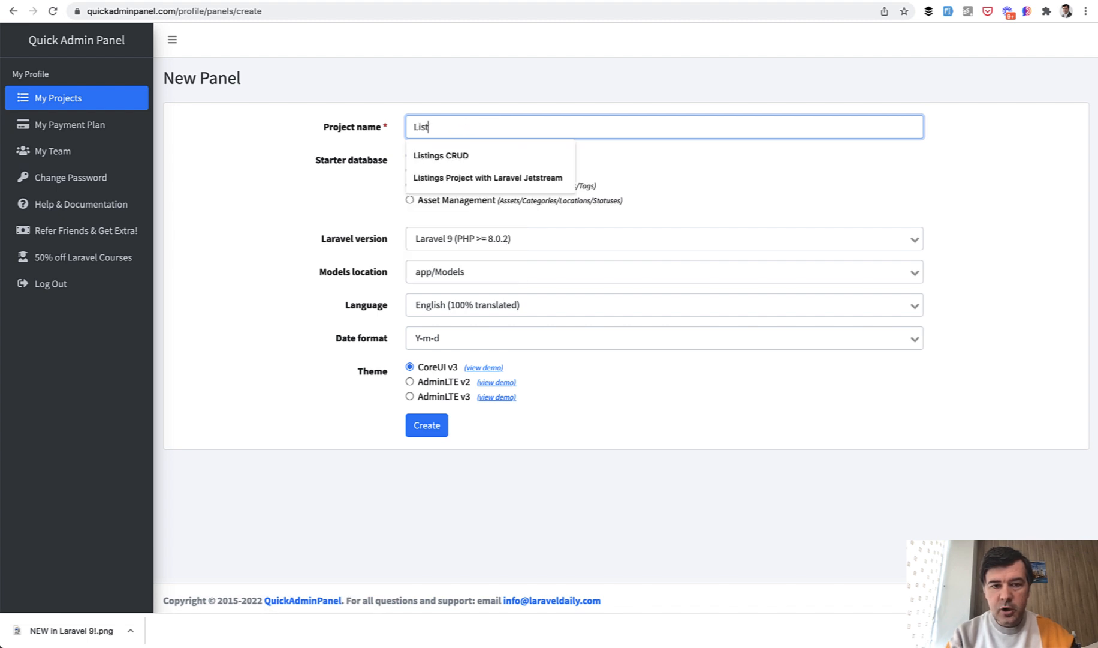
click(426, 424)
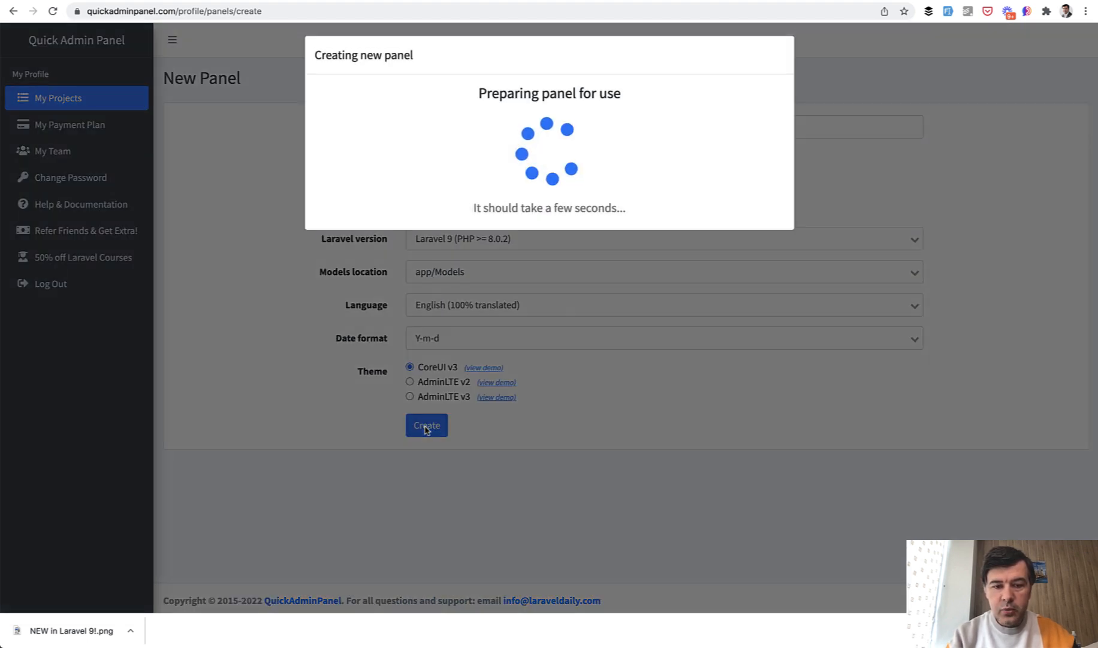
click(426, 425)
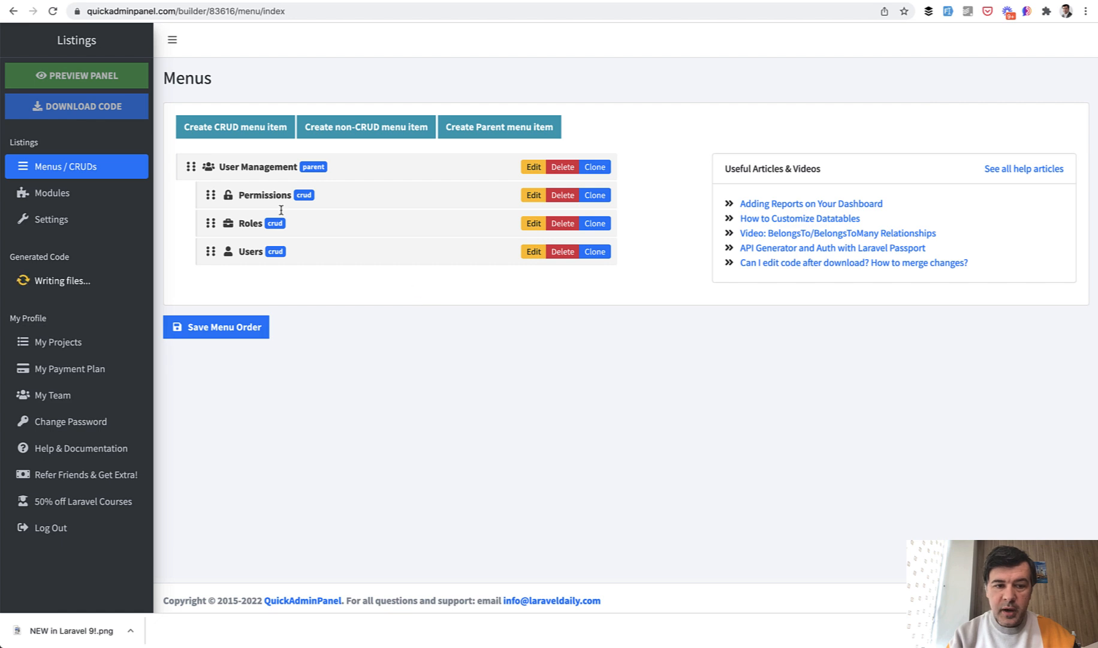
mouse_move(245, 113)
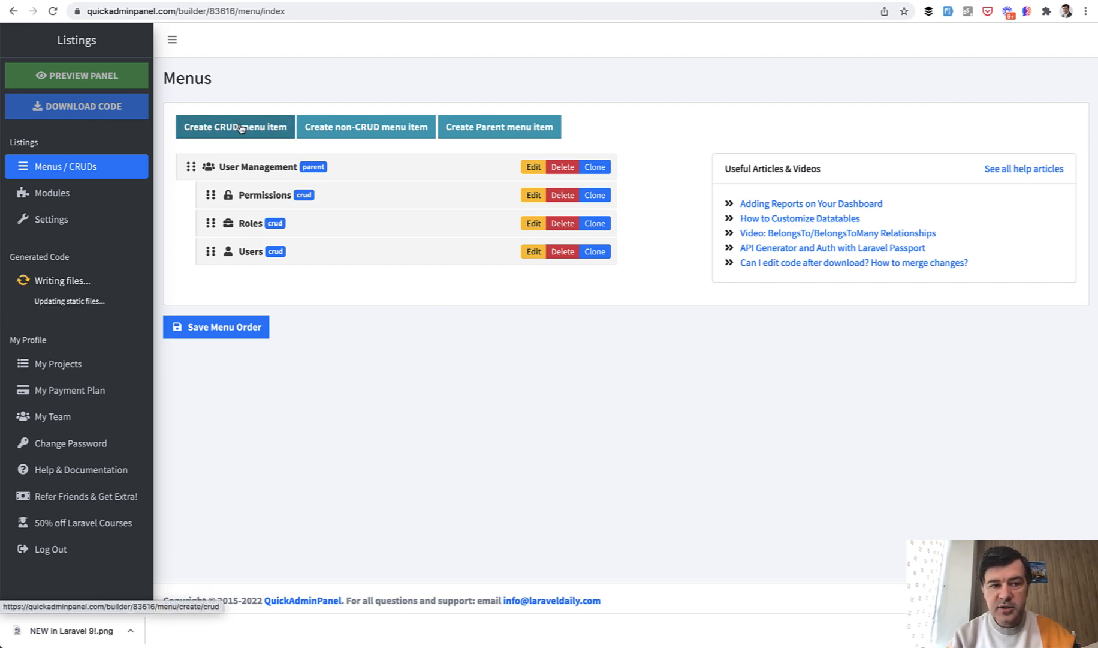
Build and save a Listings CRUD with a name field and a BelongsTo Users relationship.
click(234, 127)
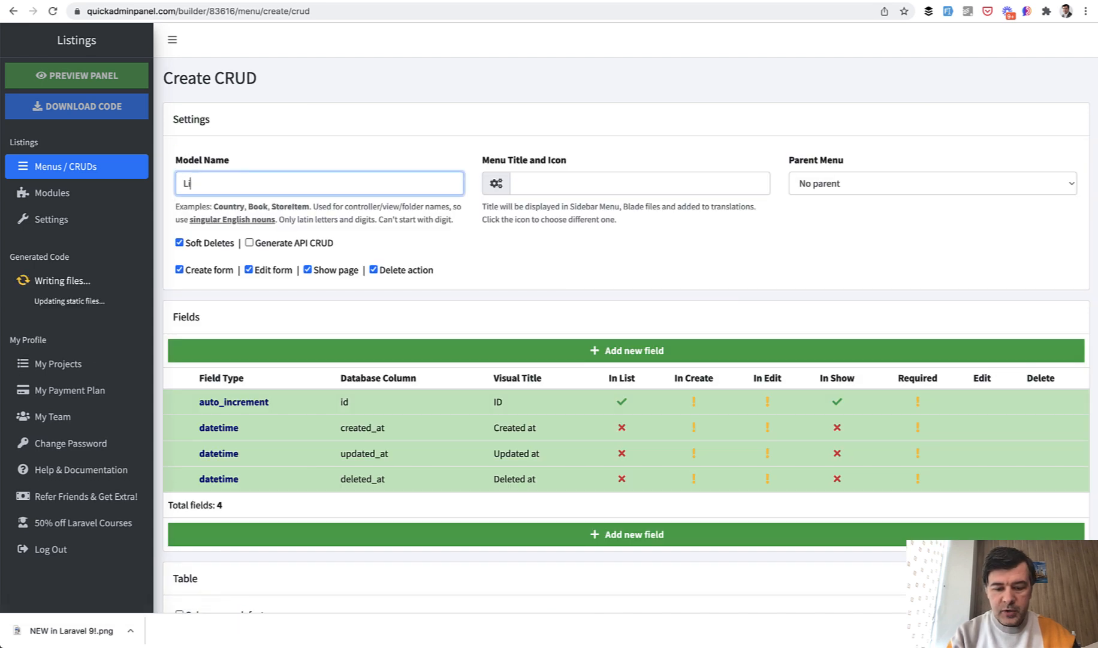
text(Listings)
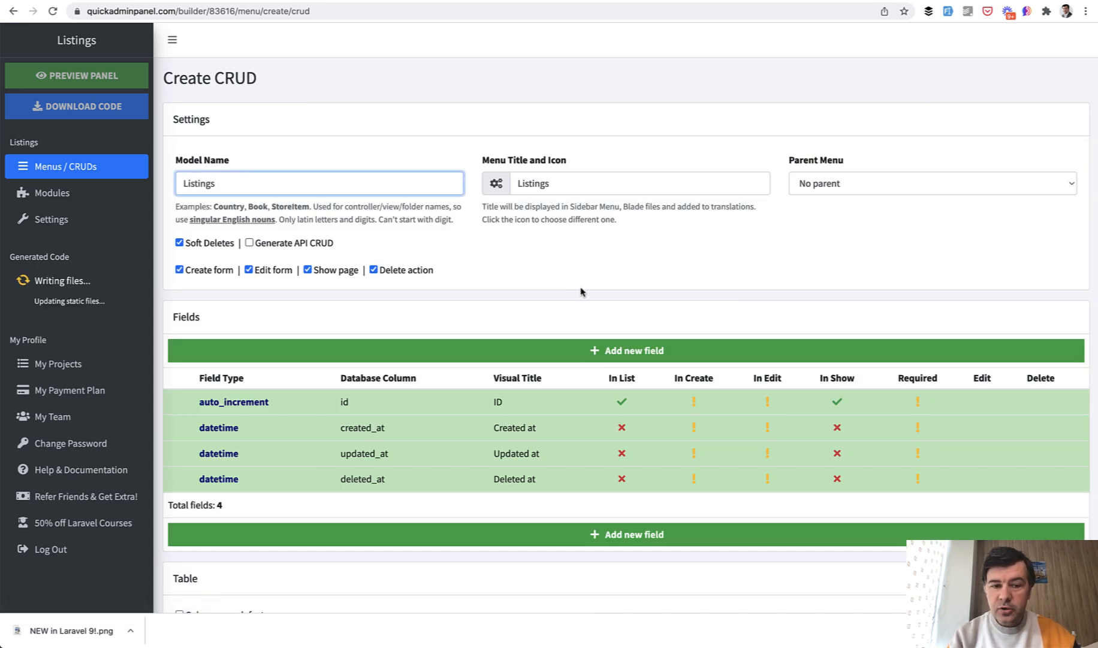
click(626, 350)
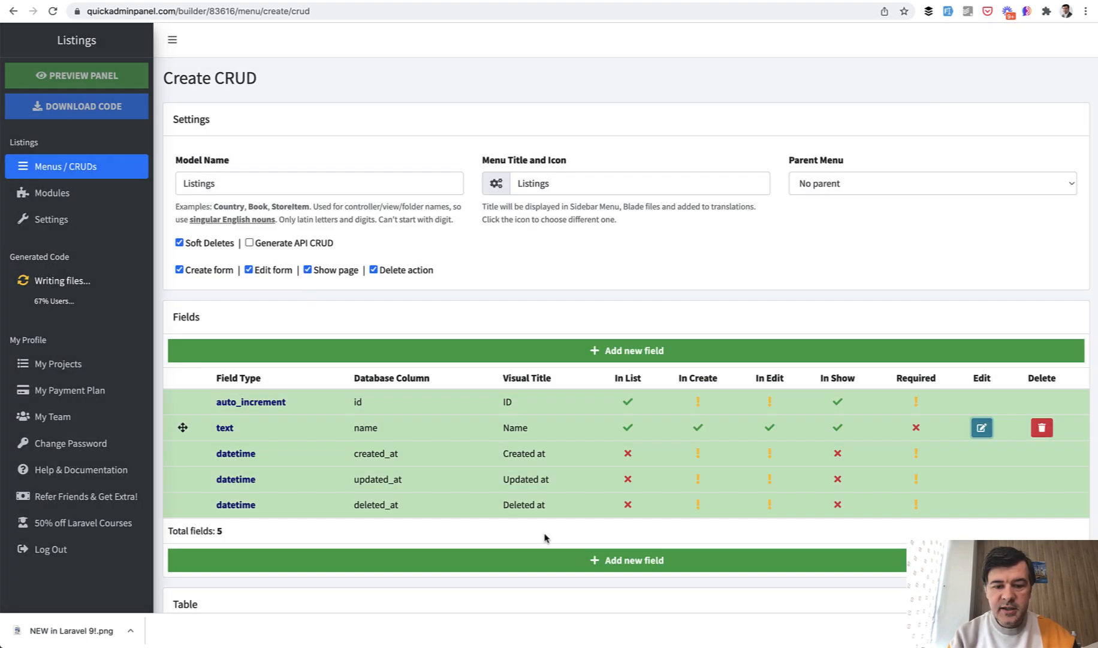
click(627, 349)
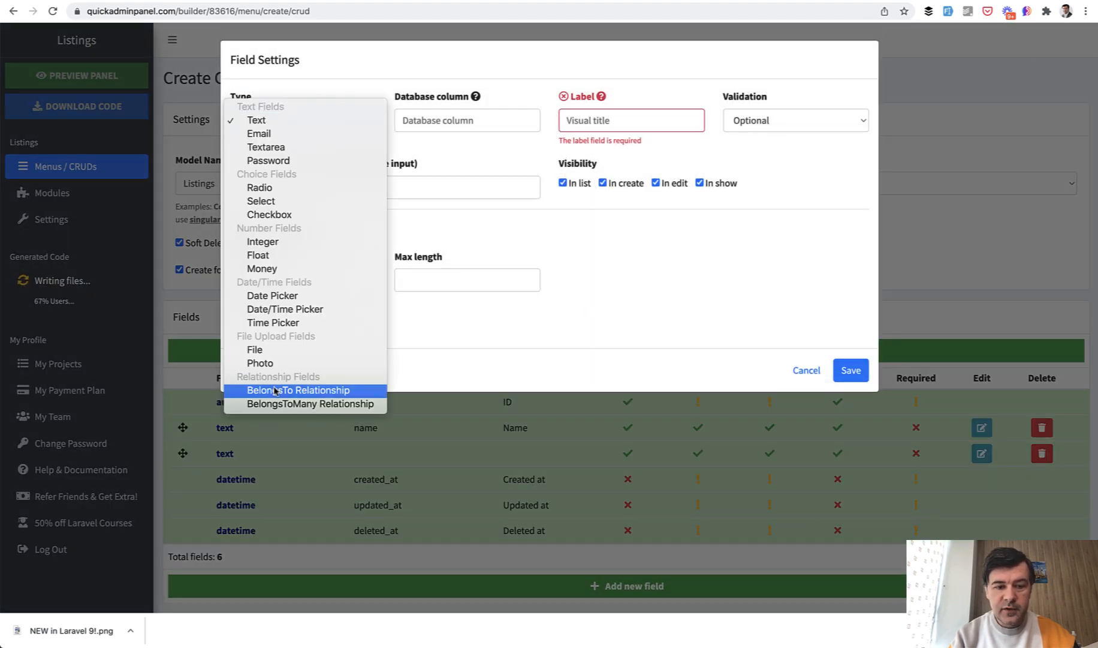
click(298, 390)
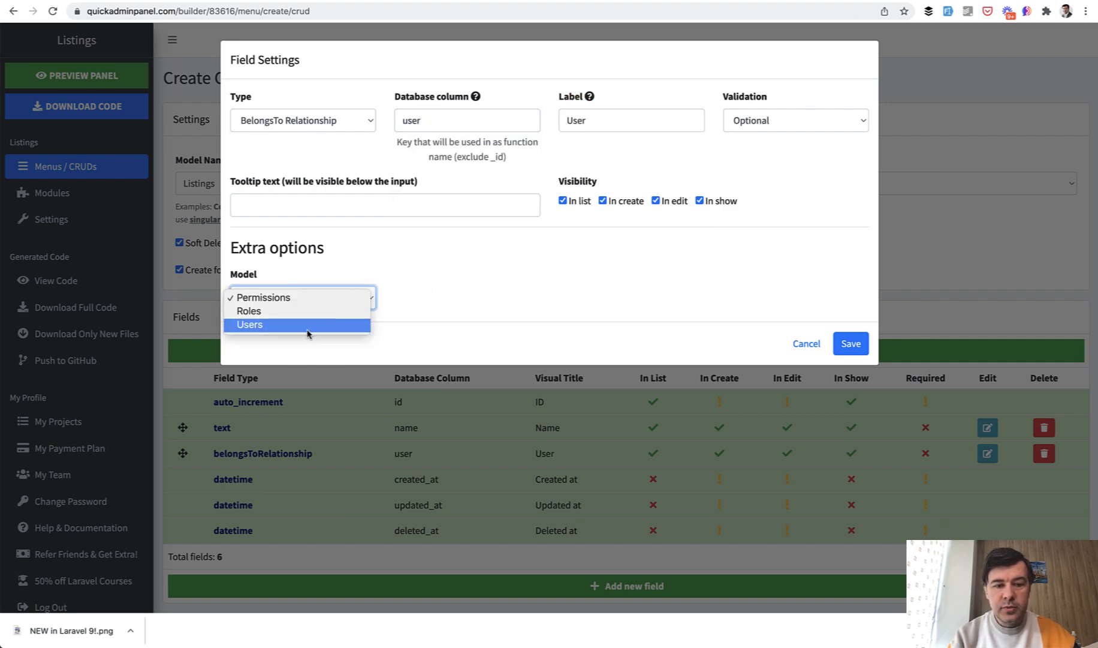
click(249, 324)
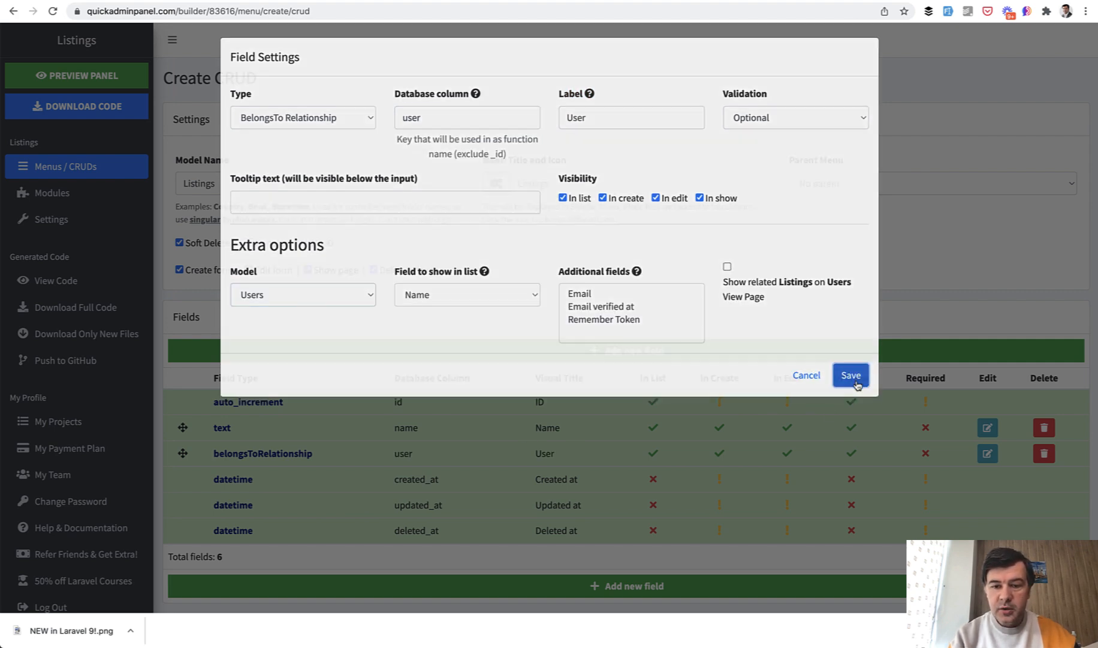
click(850, 375)
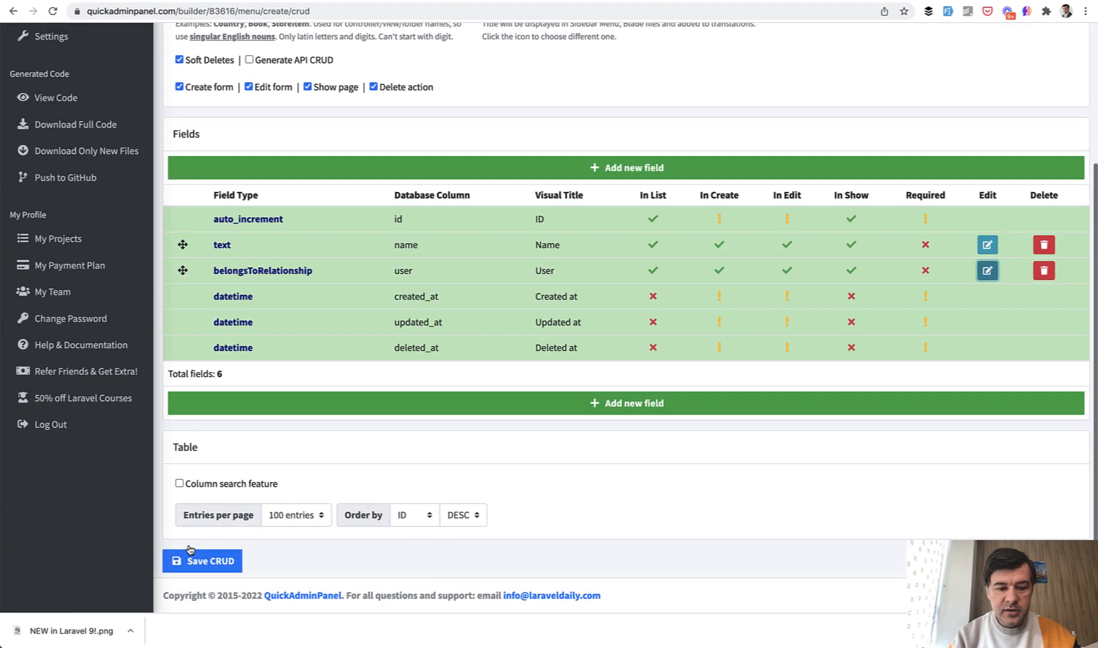
click(203, 560)
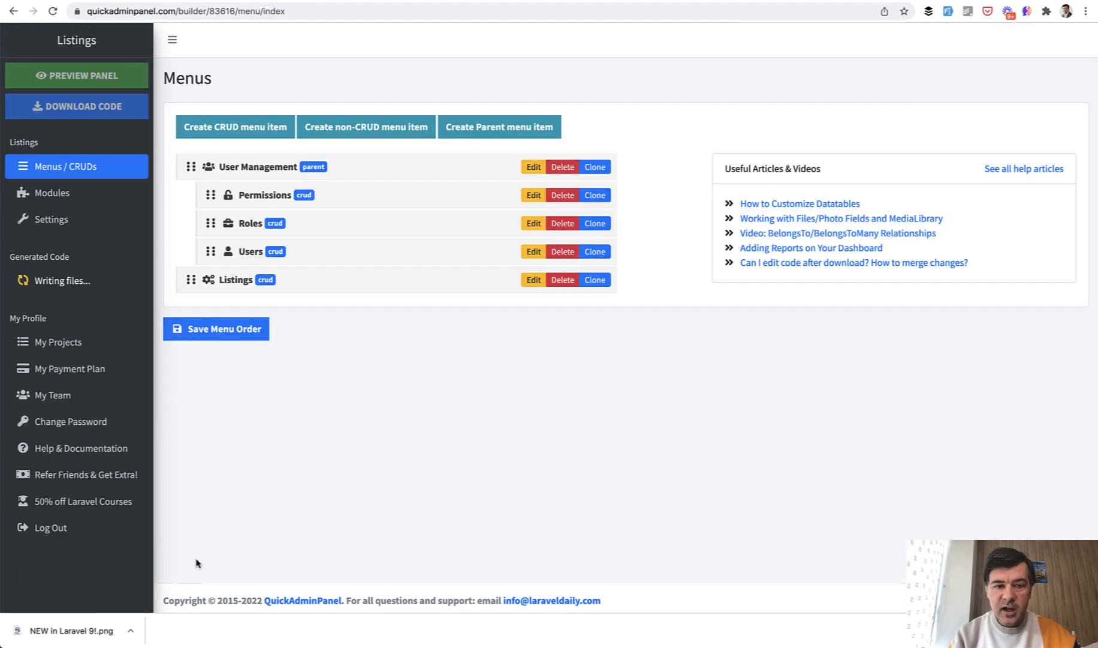
mouse_move(336, 535)
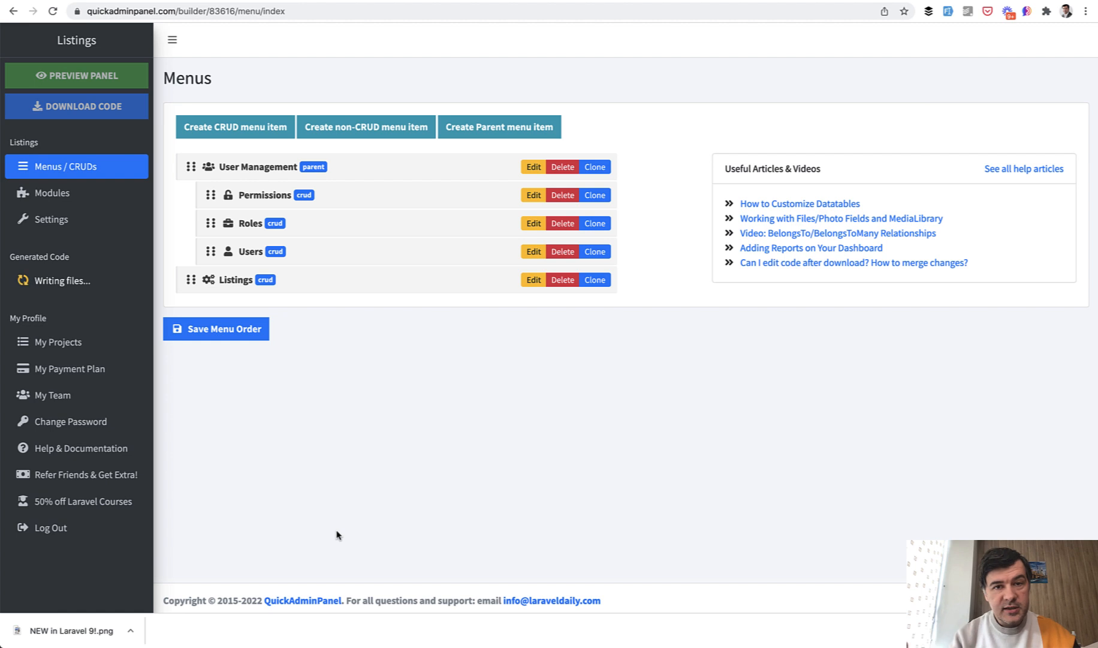
Start a ListingReponses CRUD and add a 'response' text field.
click(234, 127)
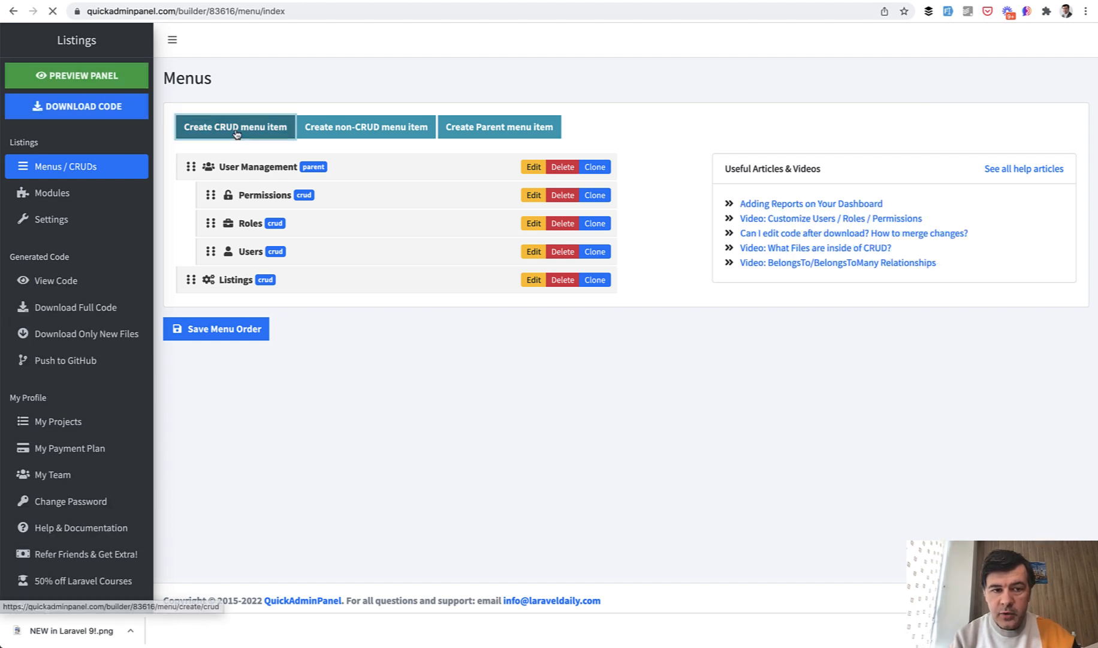
click(234, 127)
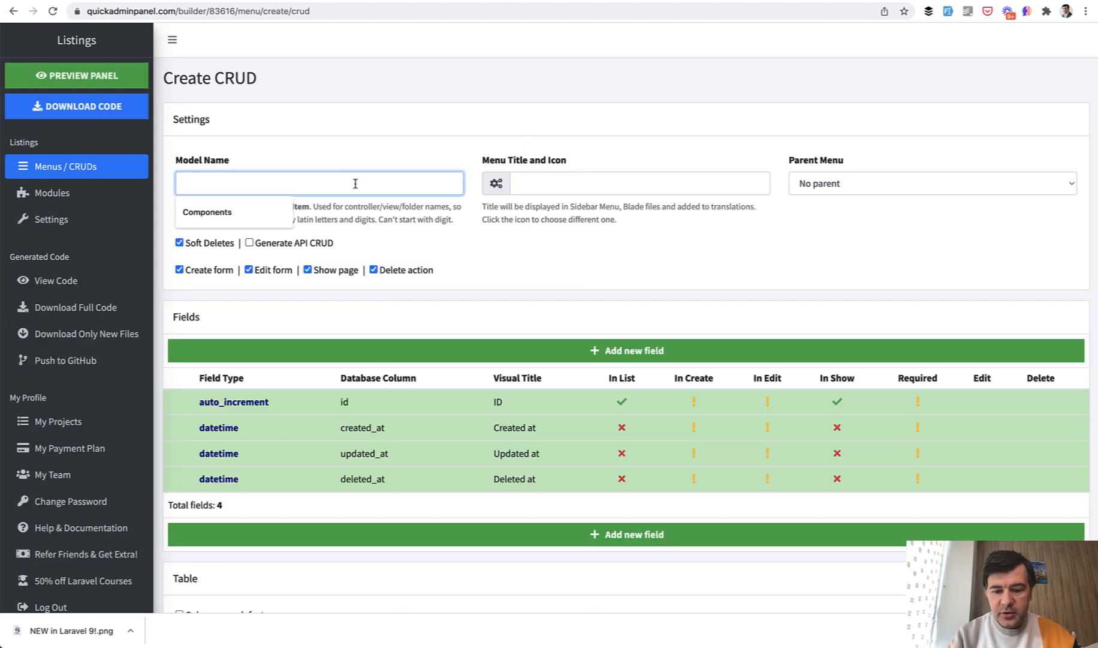
text(ListingReposn)
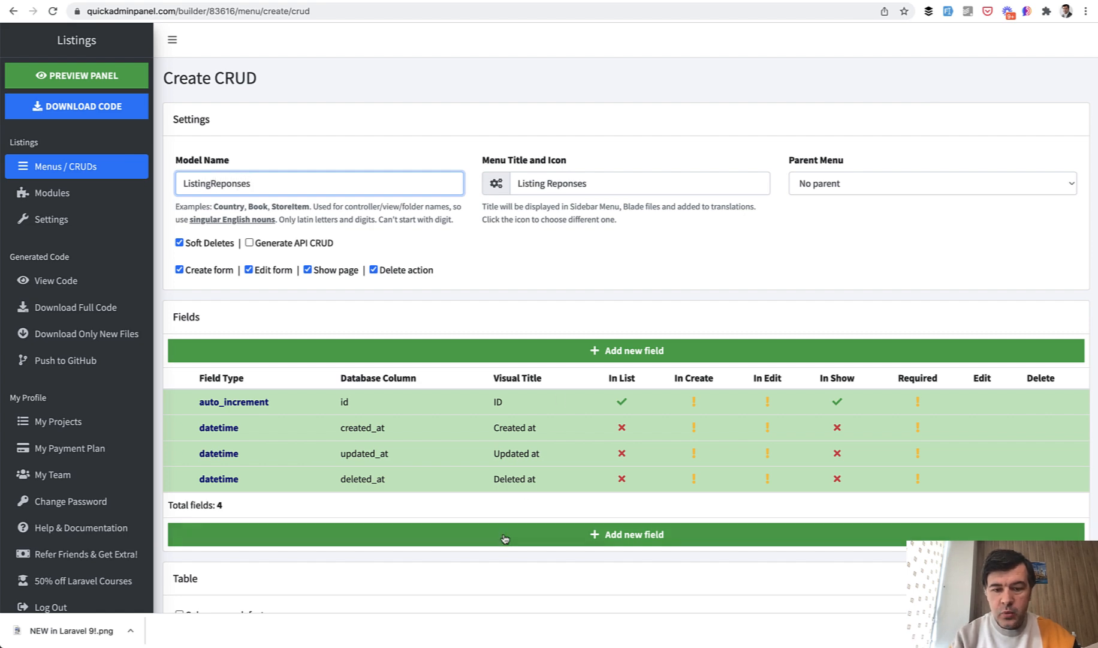
click(626, 533)
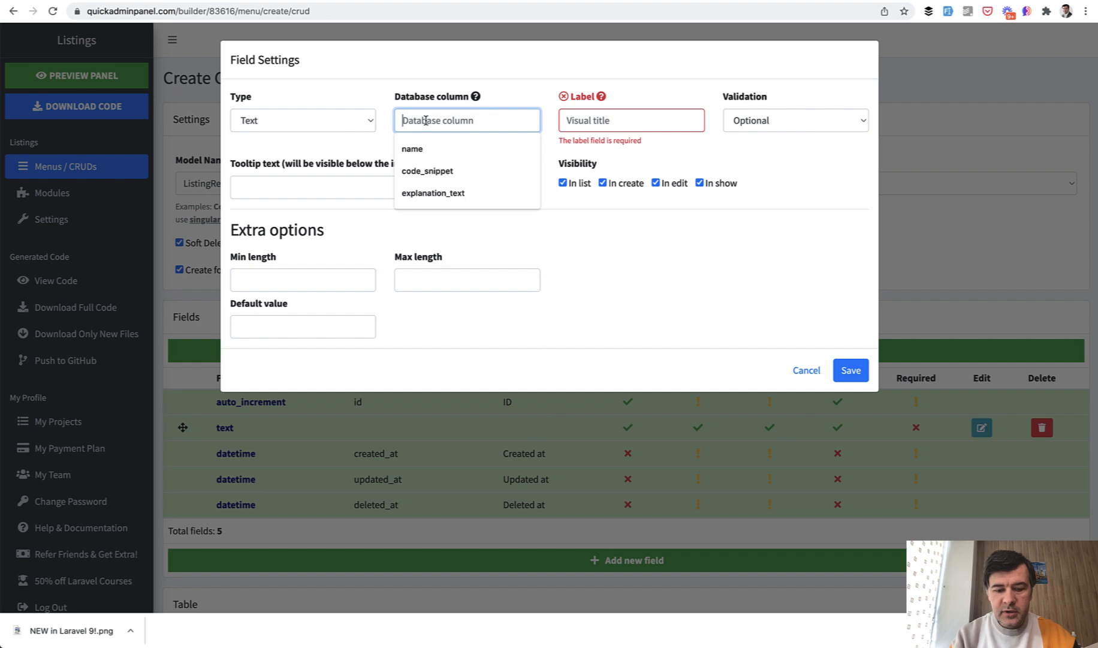
text(response)
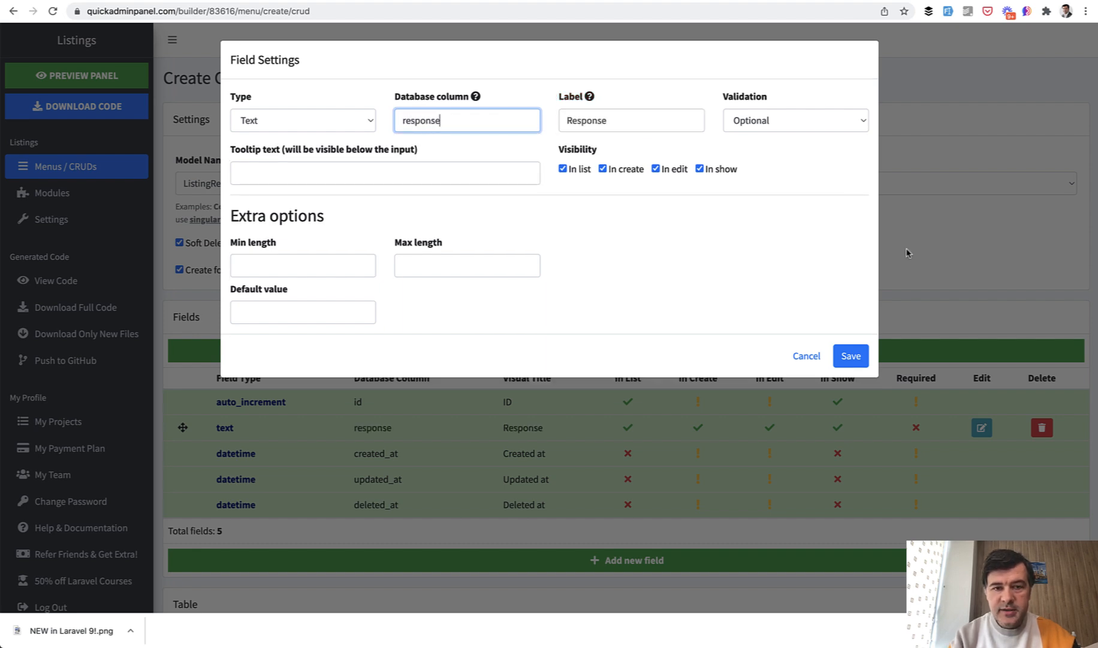
click(850, 356)
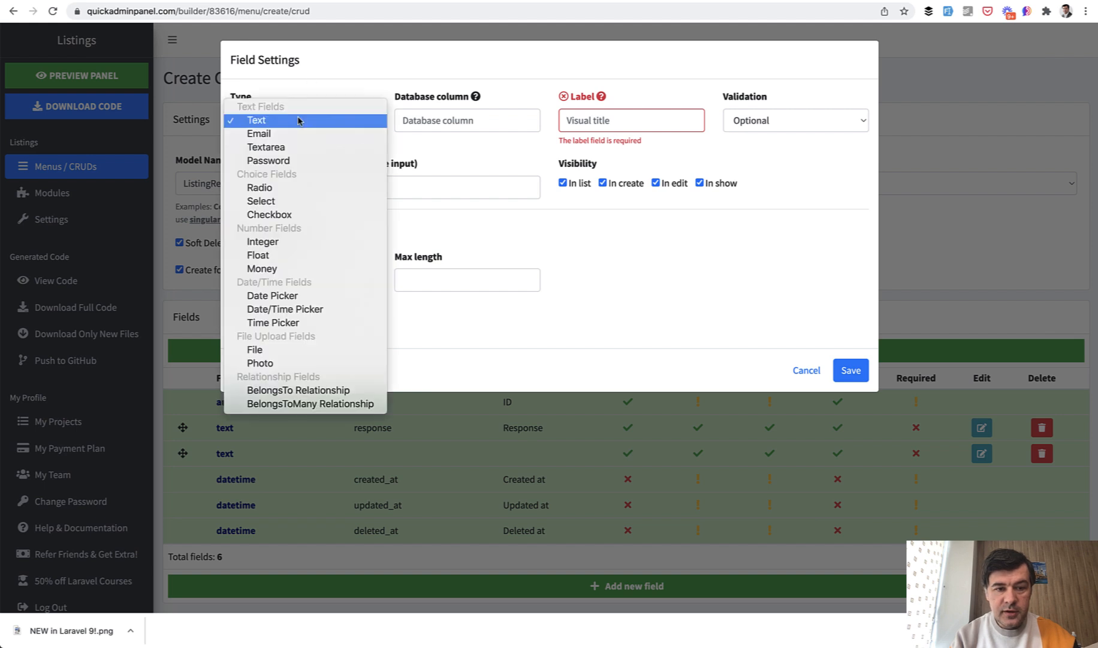
Add a BelongsTo Listings relationship field and save the CRUD.
click(298, 390)
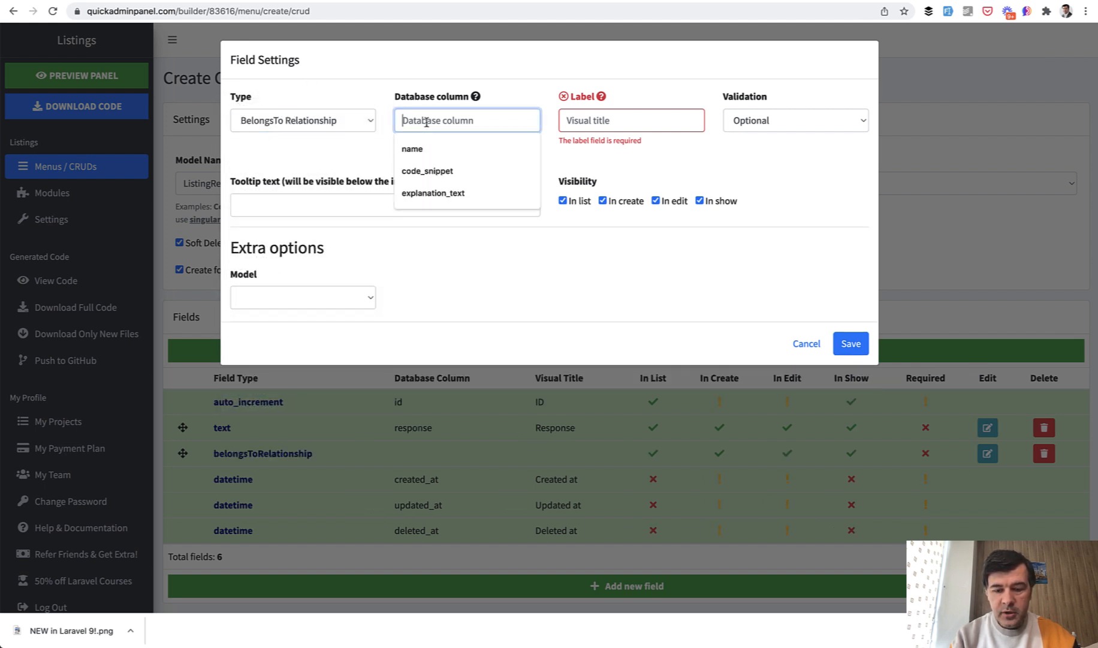
click(303, 297)
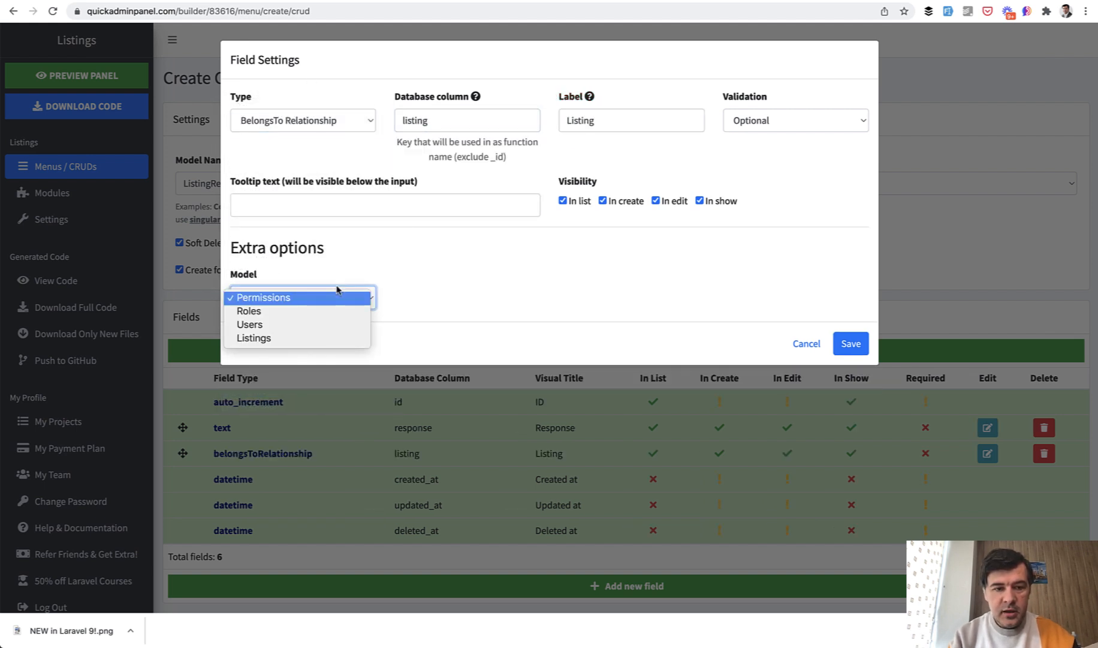
click(253, 337)
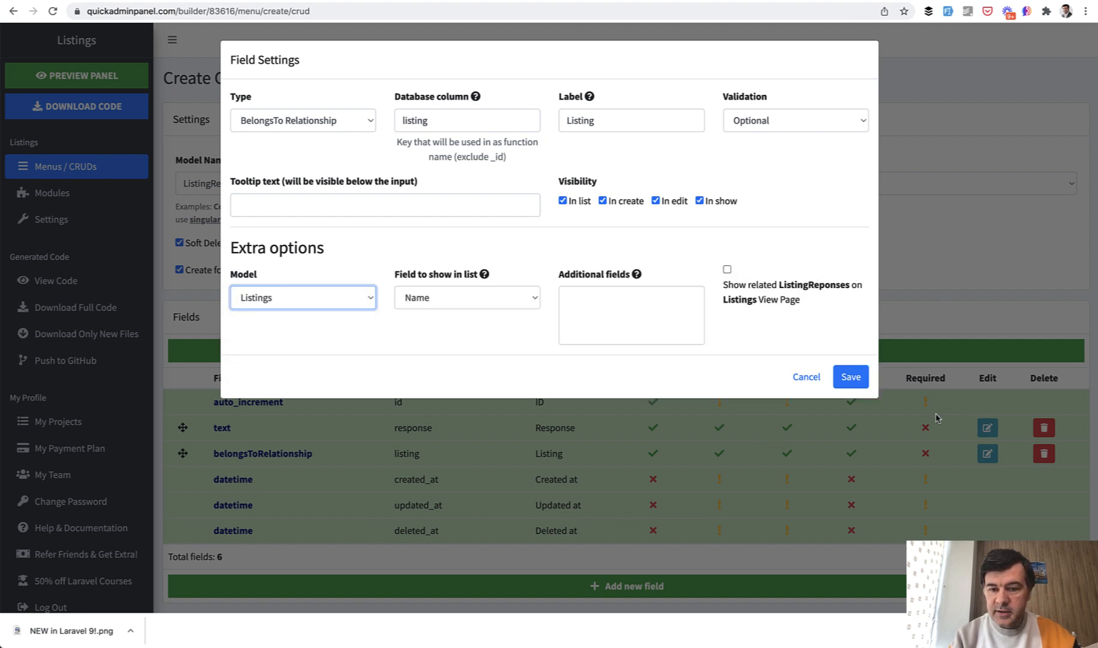
click(850, 377)
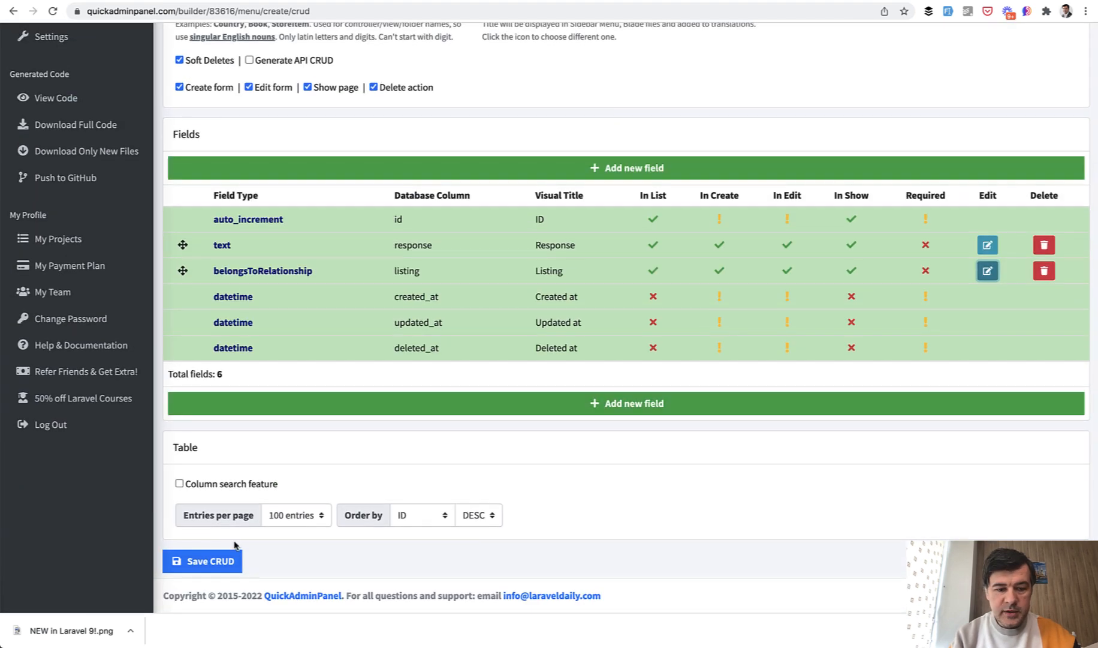
click(202, 560)
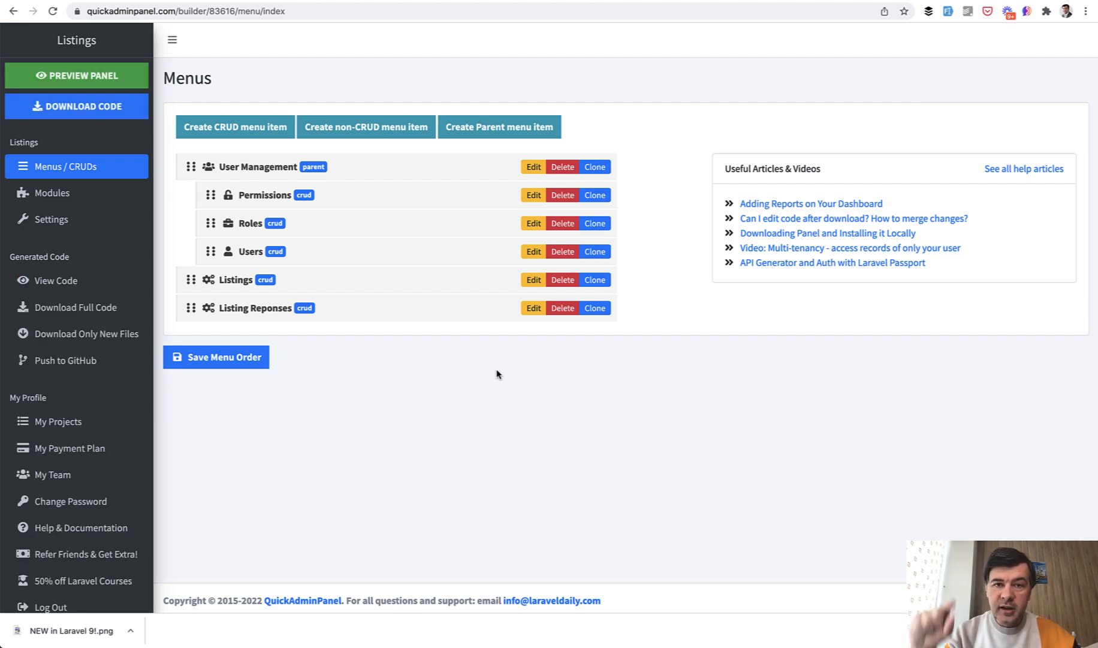
mouse_move(97, 92)
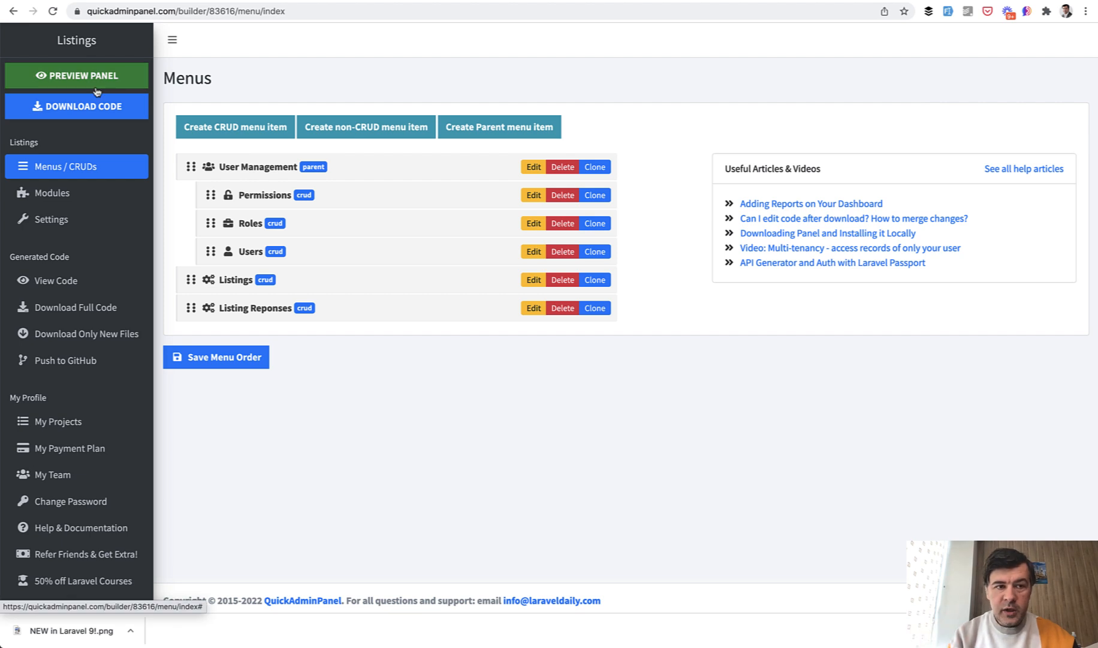
Deploy the preview panel, log in with default credentials, and open Users.
click(76, 75)
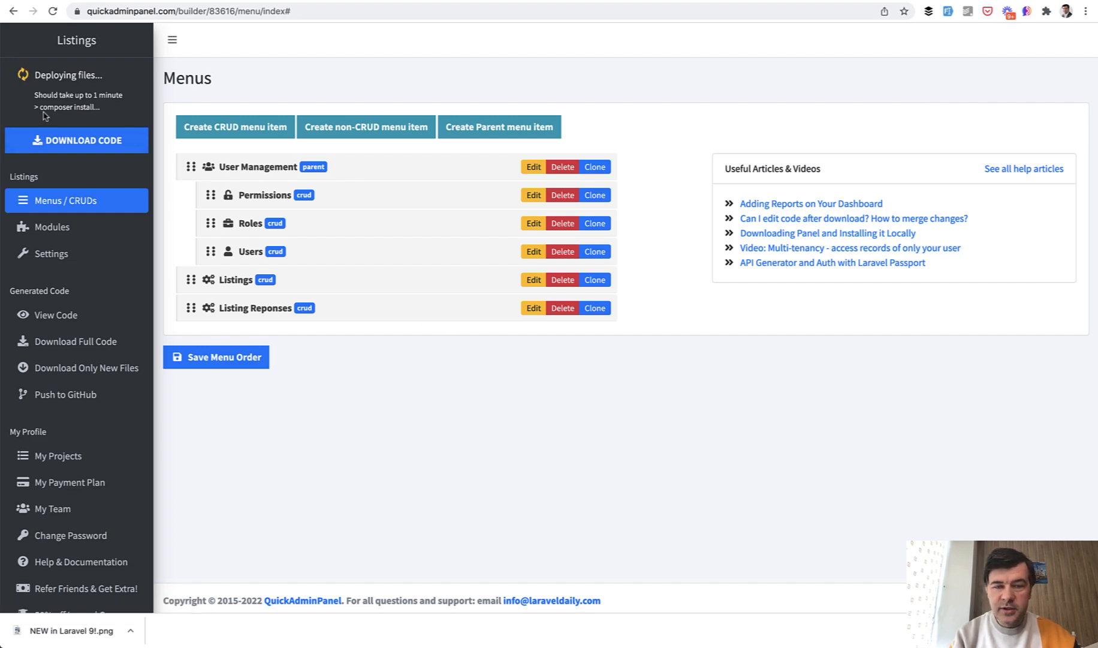
mouse_move(78, 116)
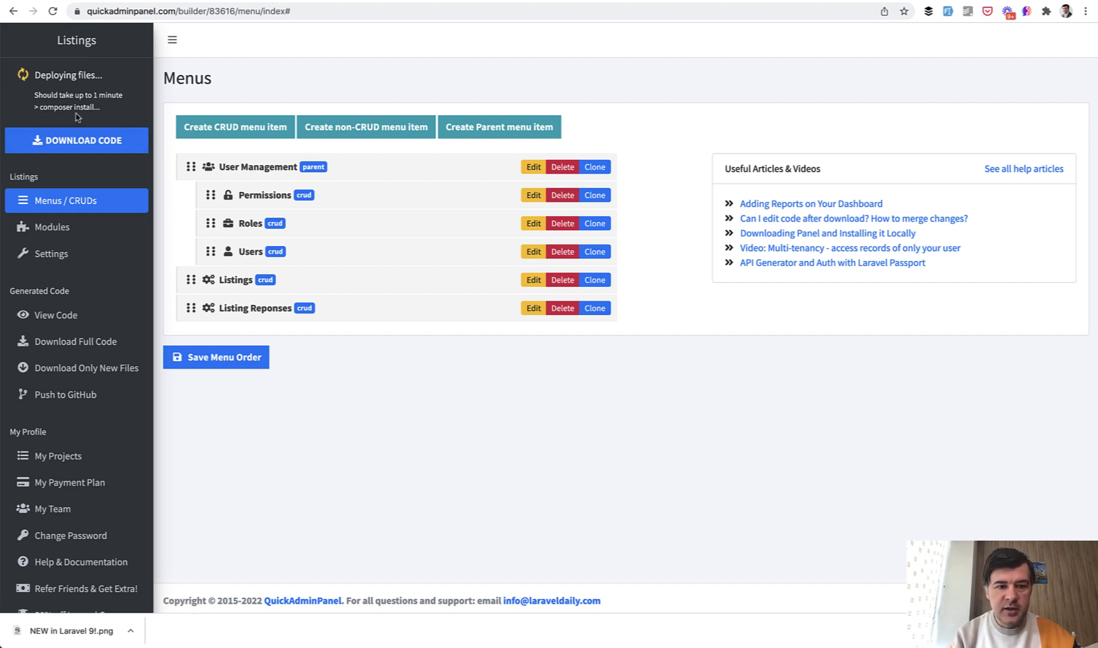
click(76, 75)
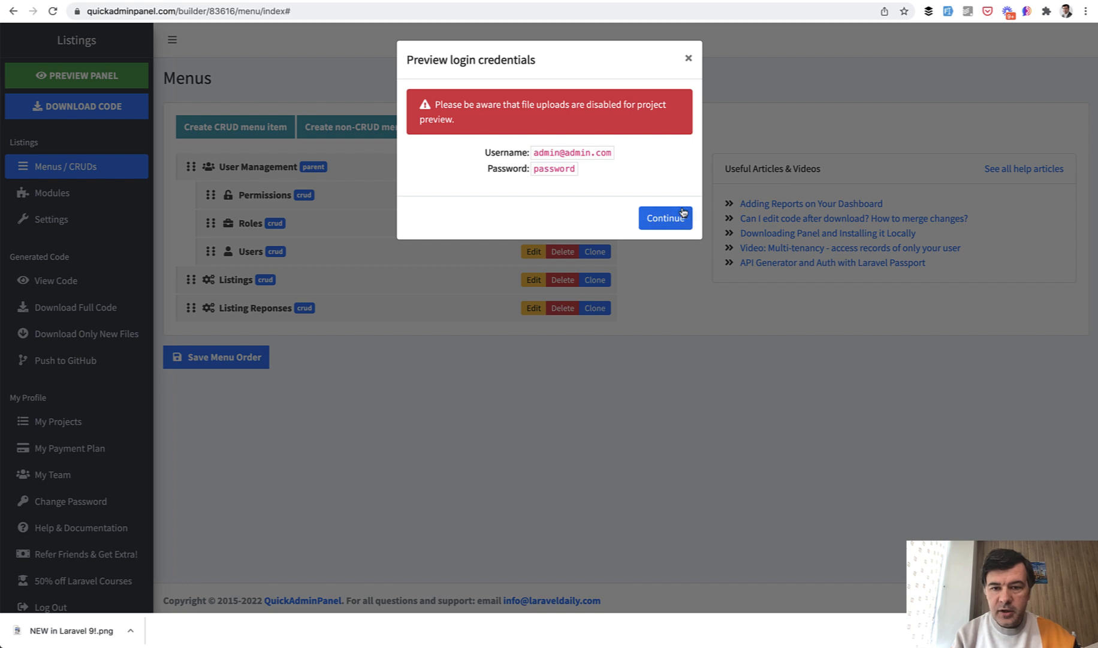
click(664, 218)
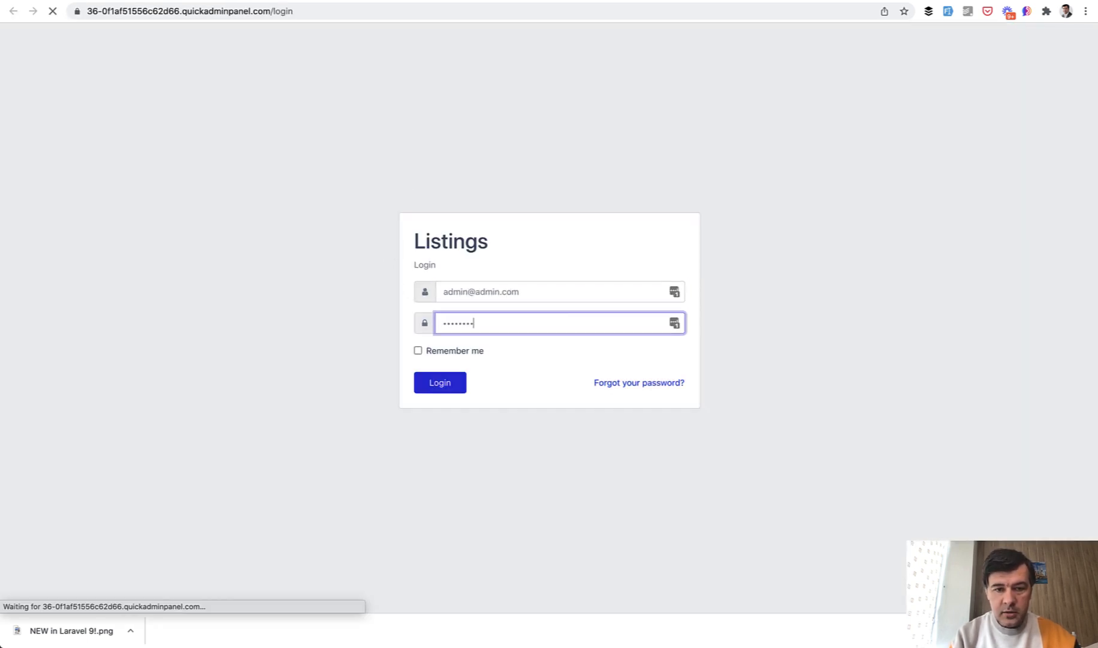
click(440, 381)
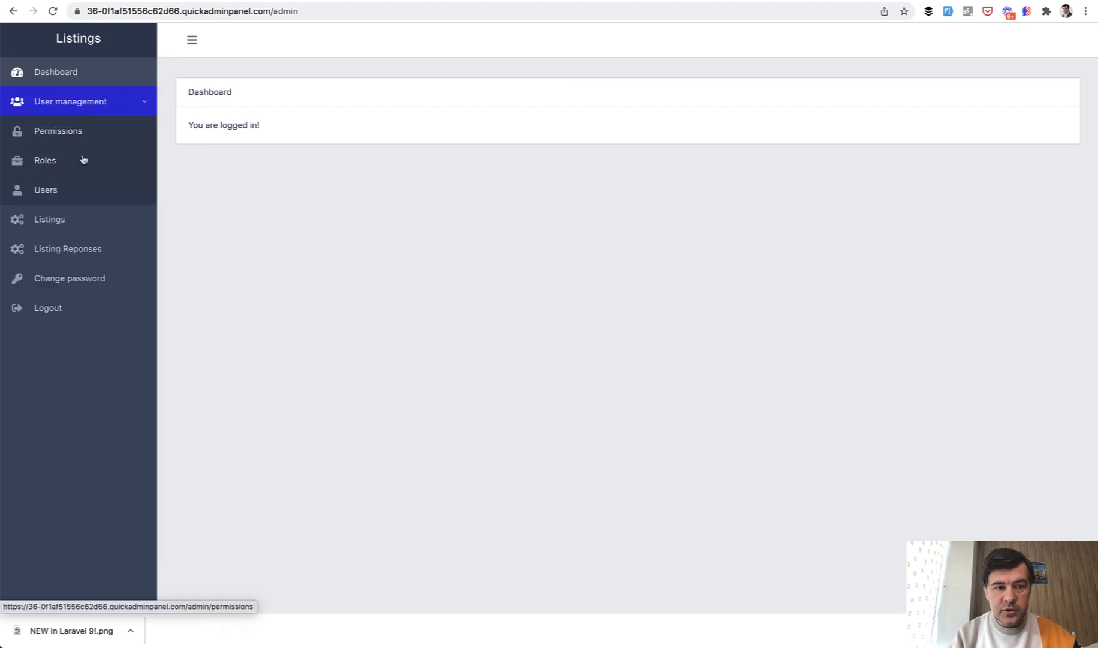
click(46, 189)
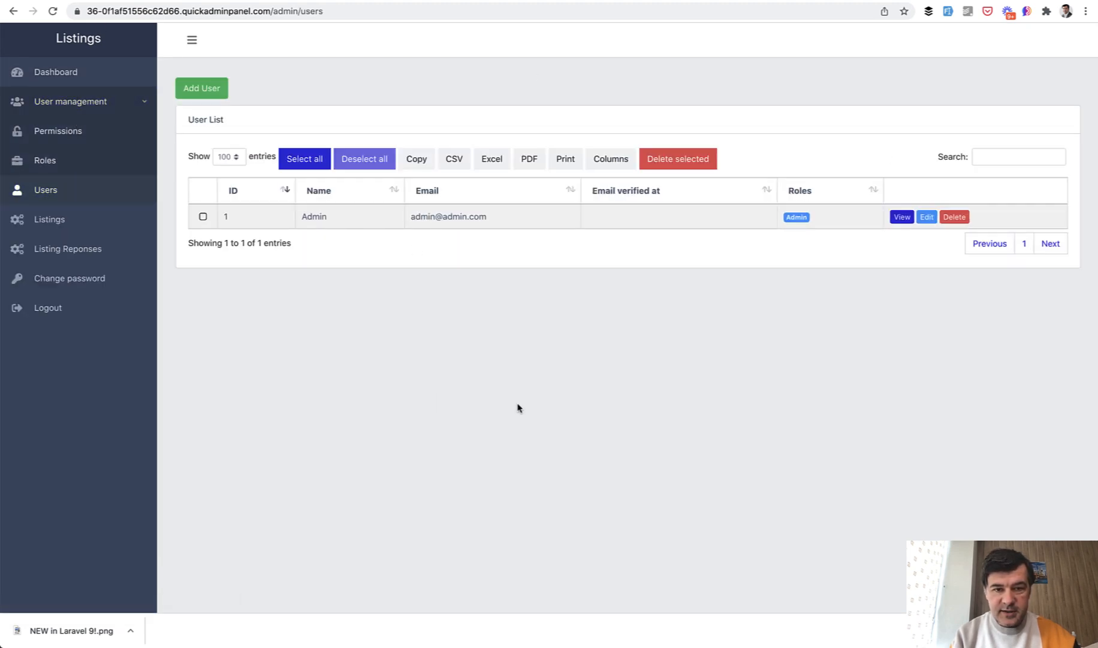
mouse_move(864, 314)
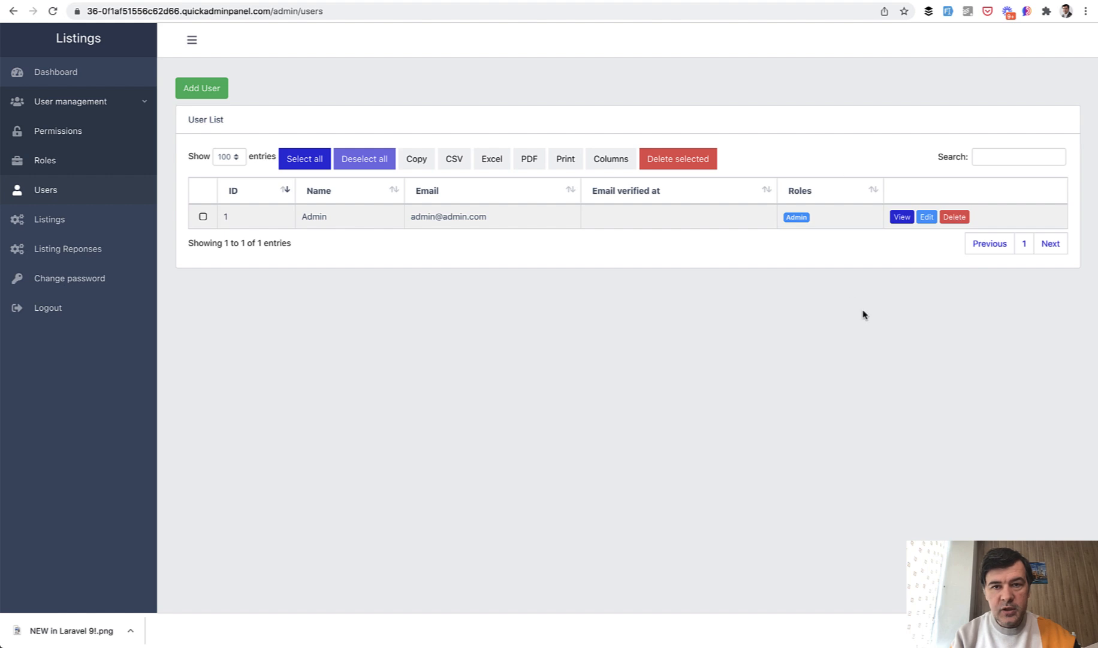
mouse_move(797, 220)
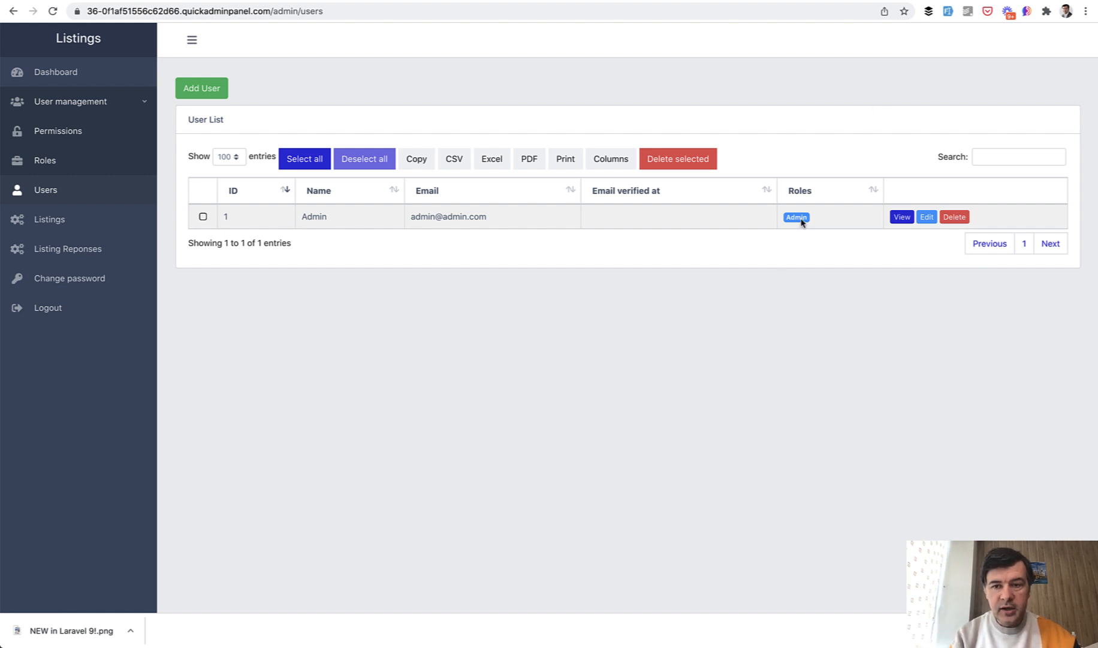
mouse_move(814, 382)
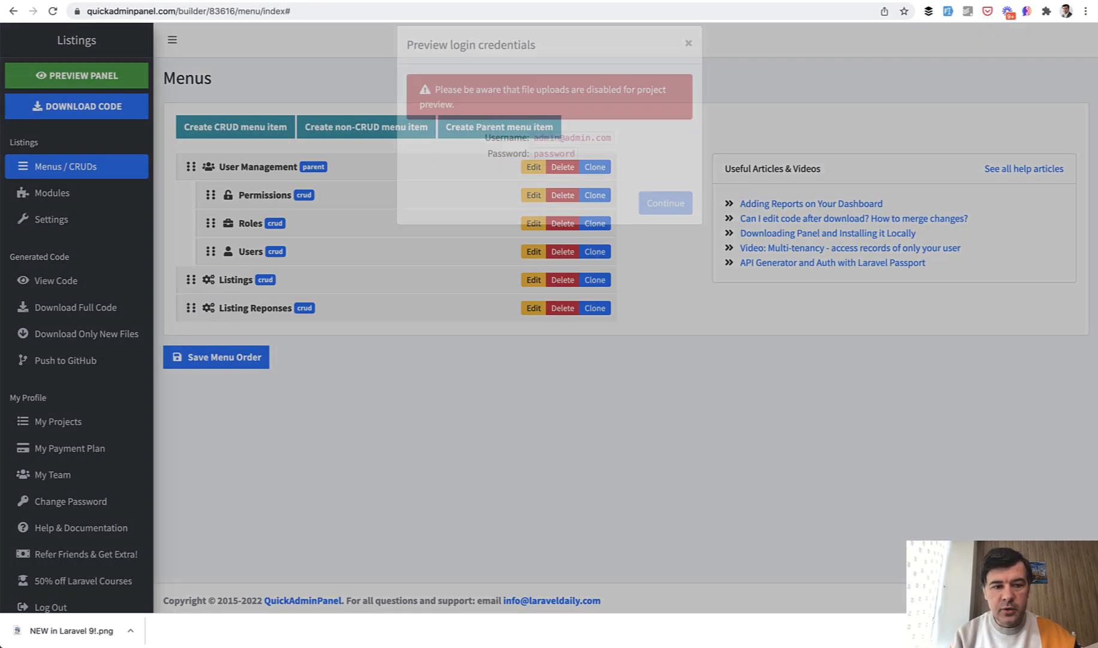
Download the Listings project code as a zip archive.
click(664, 203)
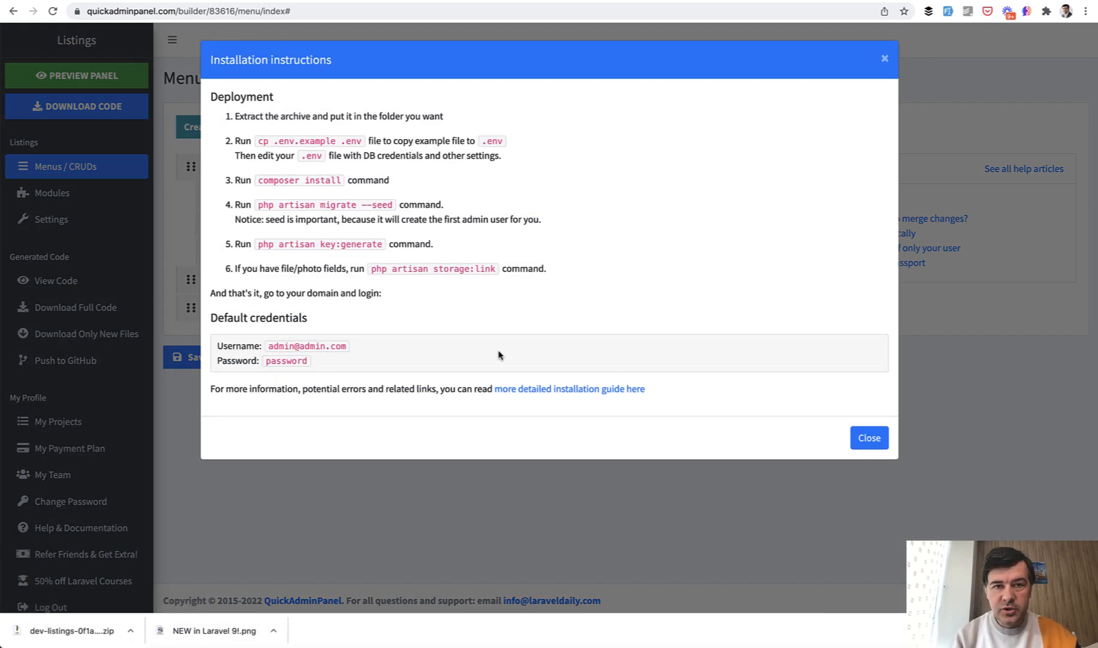
mouse_move(371, 435)
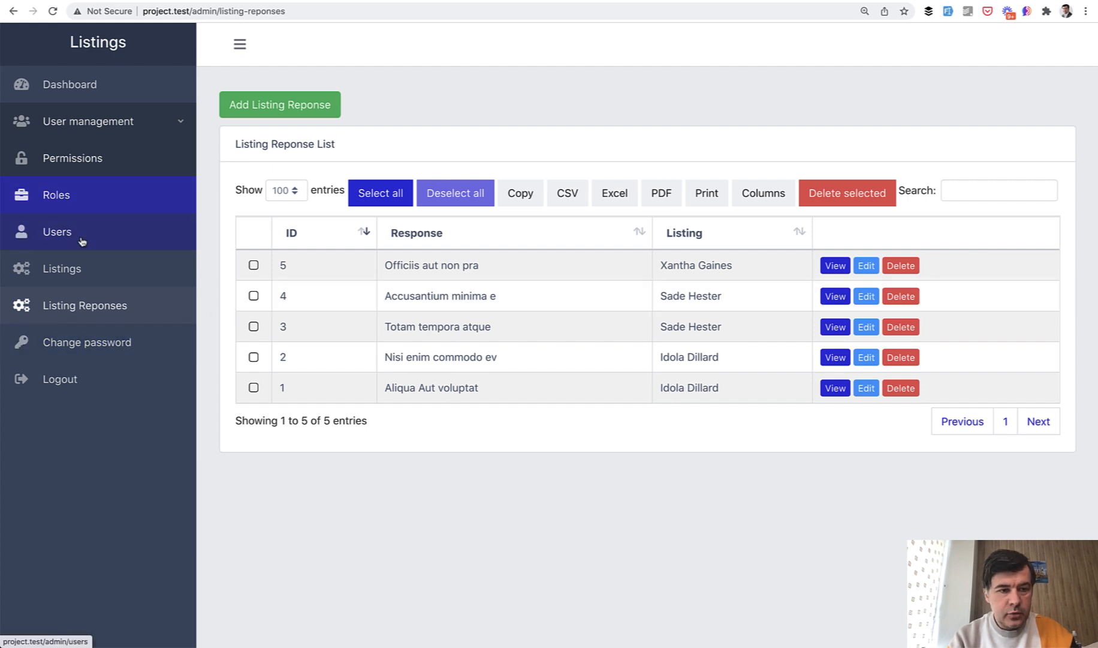
click(58, 232)
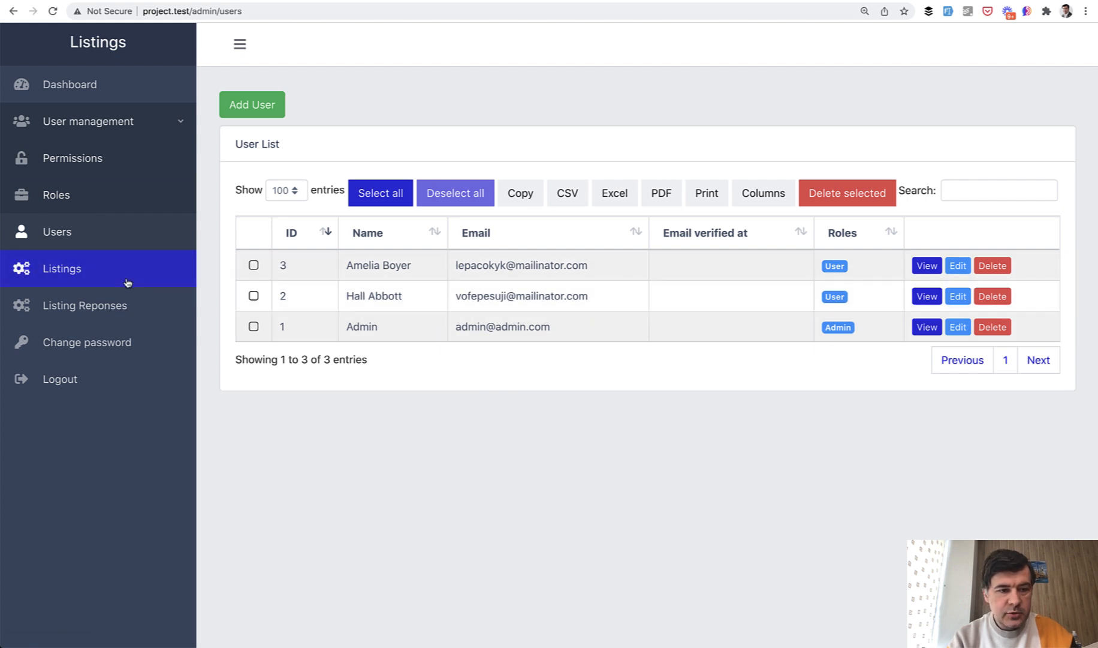
click(62, 268)
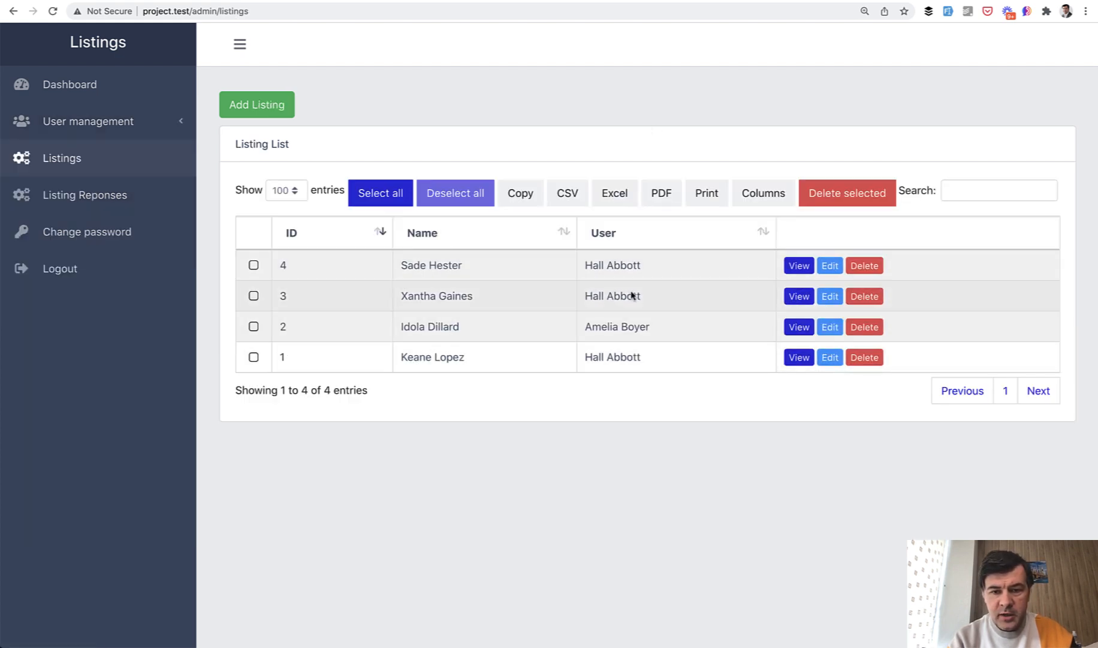
click(86, 194)
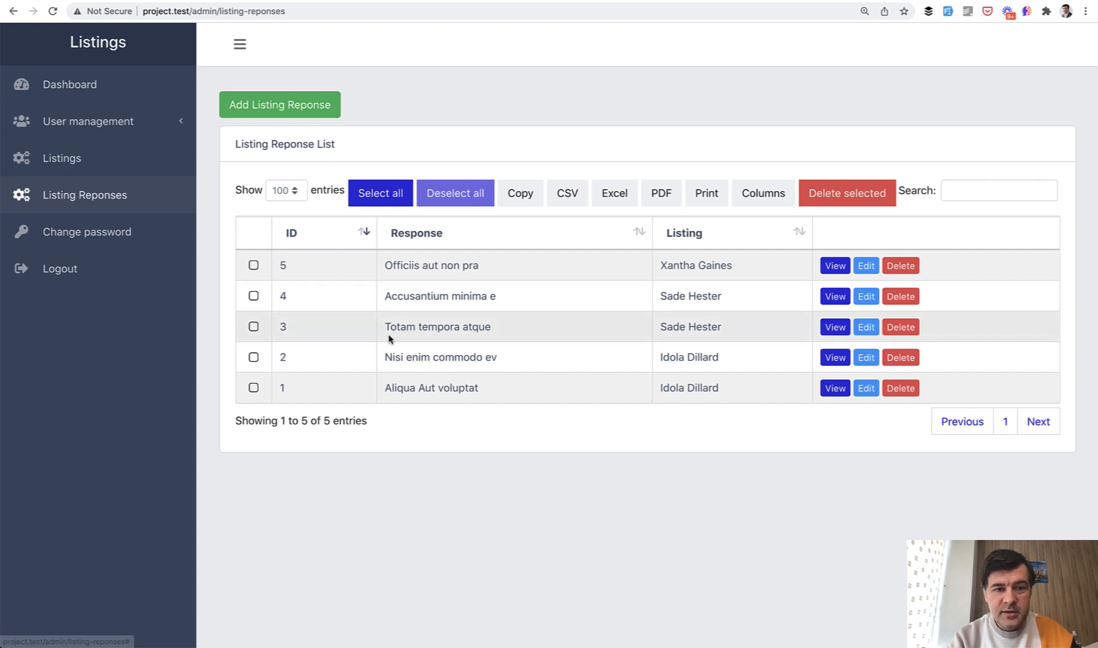
mouse_move(468, 320)
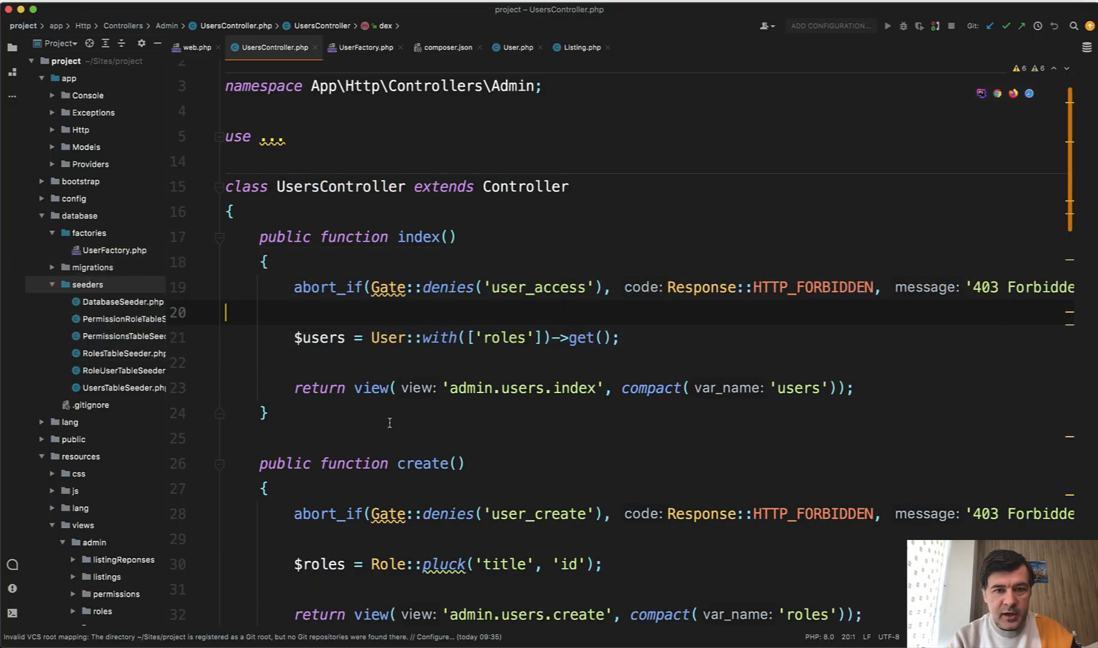
scroll(up, 3)
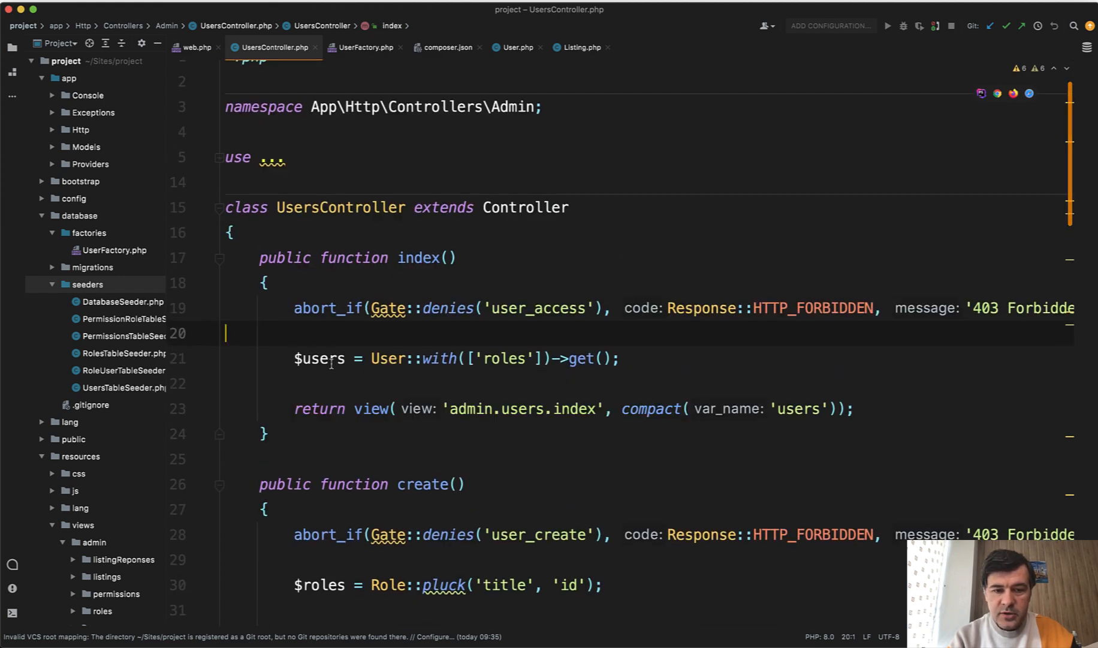
click(508, 358)
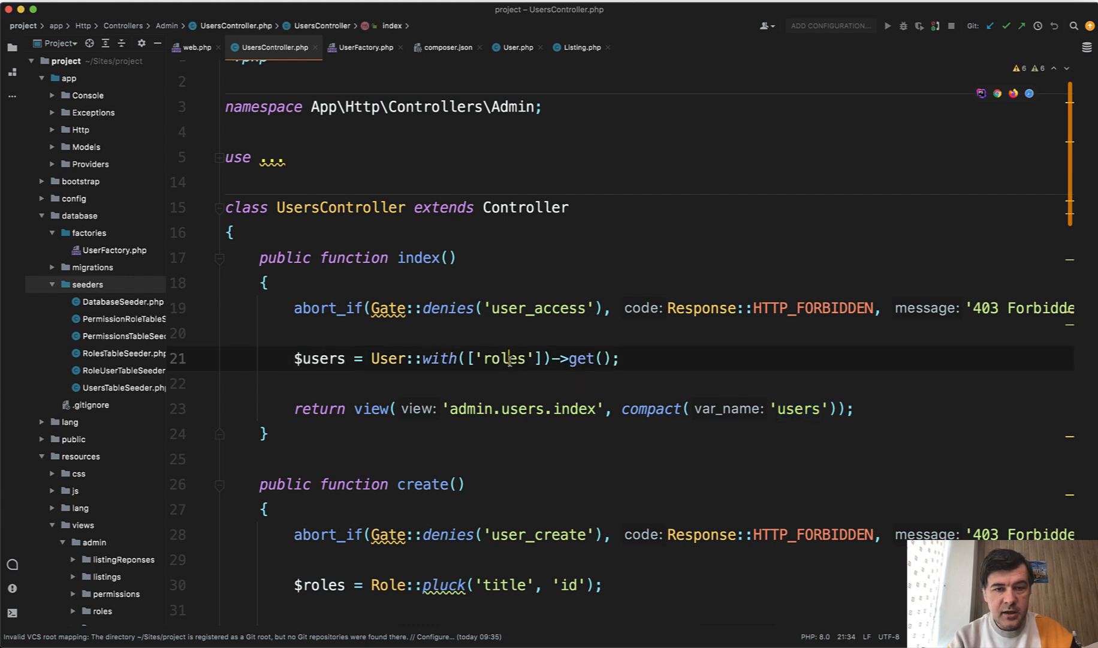
mouse_move(363, 47)
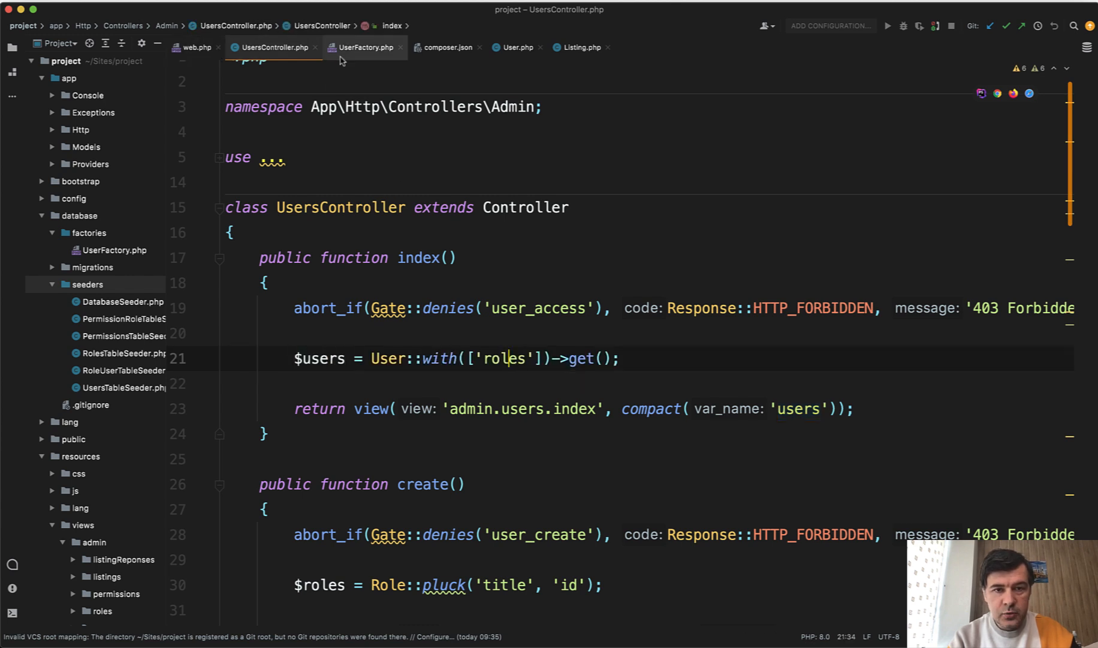
click(516, 47)
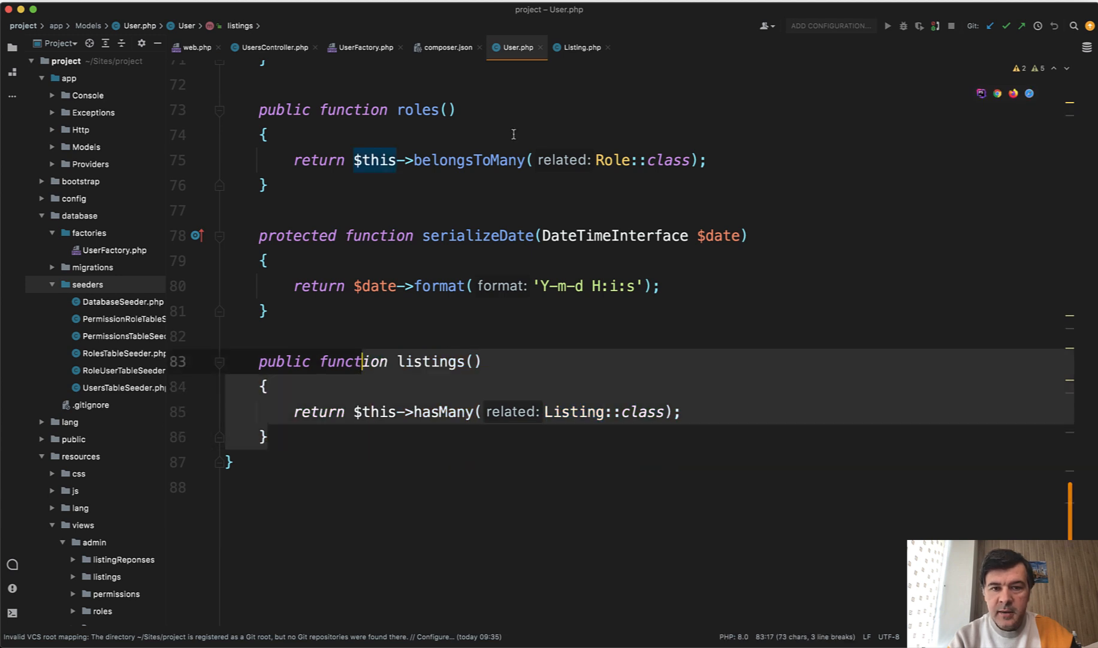
click(580, 47)
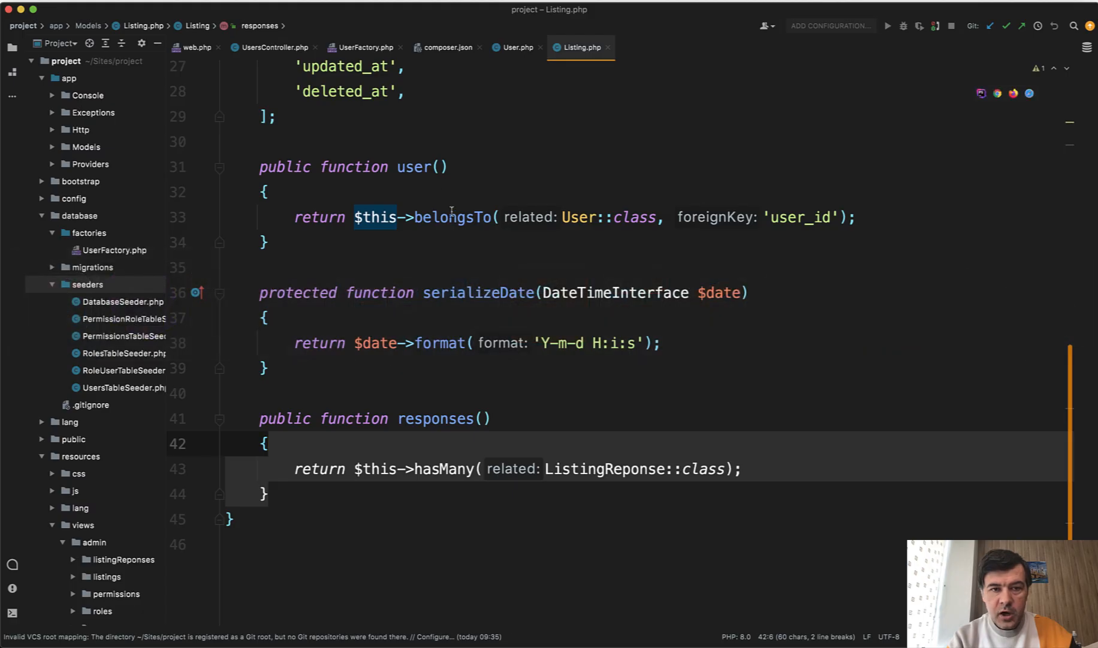
click(272, 47)
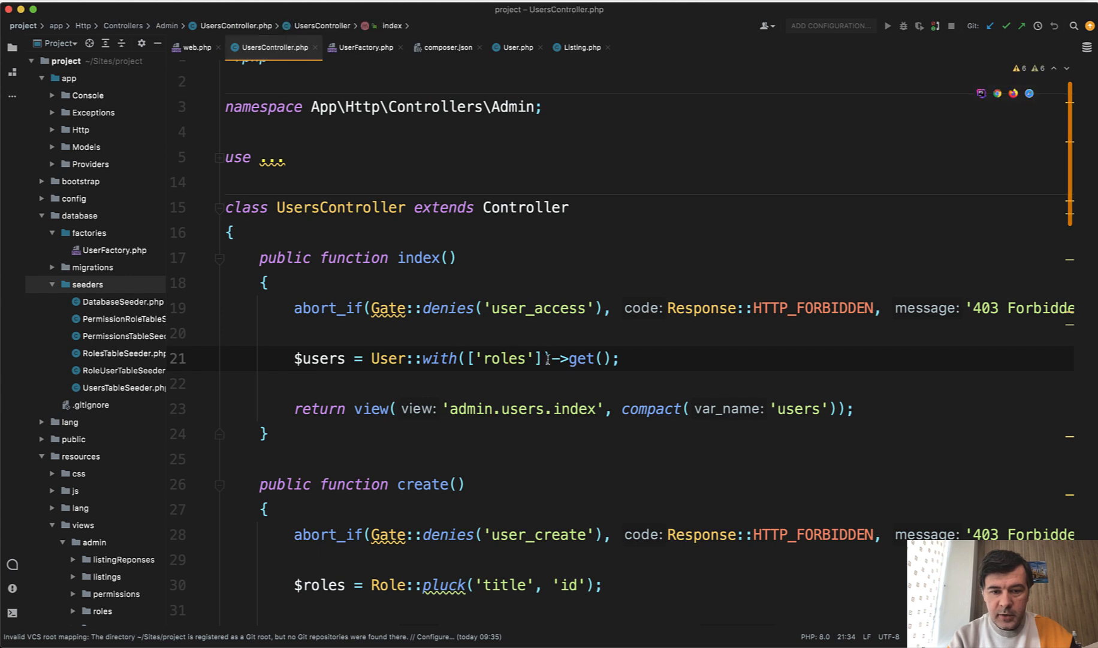
Finish the eager-load listings withCount('responses') query and search for index.blade.php.
key(enter)
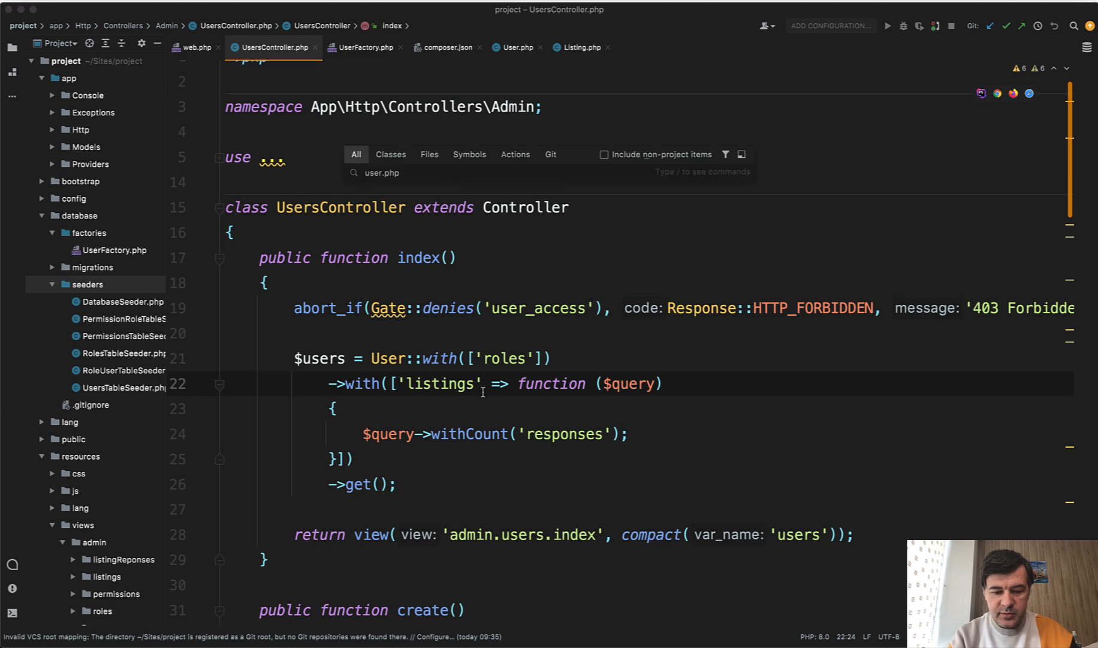
text(index.bl)
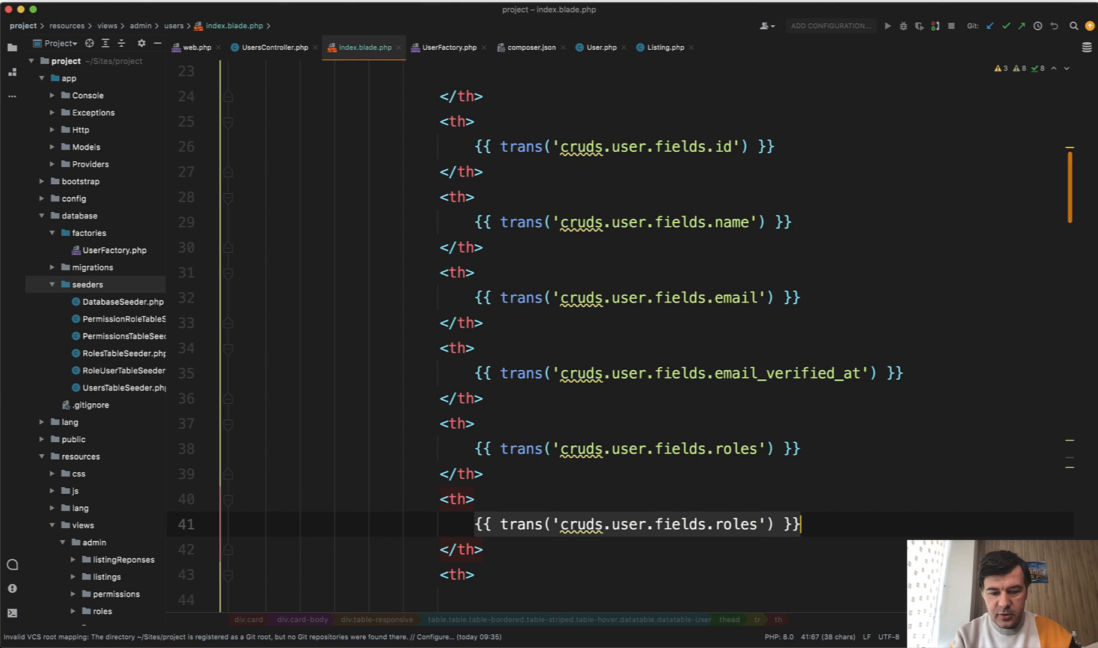
Add a Responses header and a cell showing $user->listings->sum('responses_count').
text(Responses)
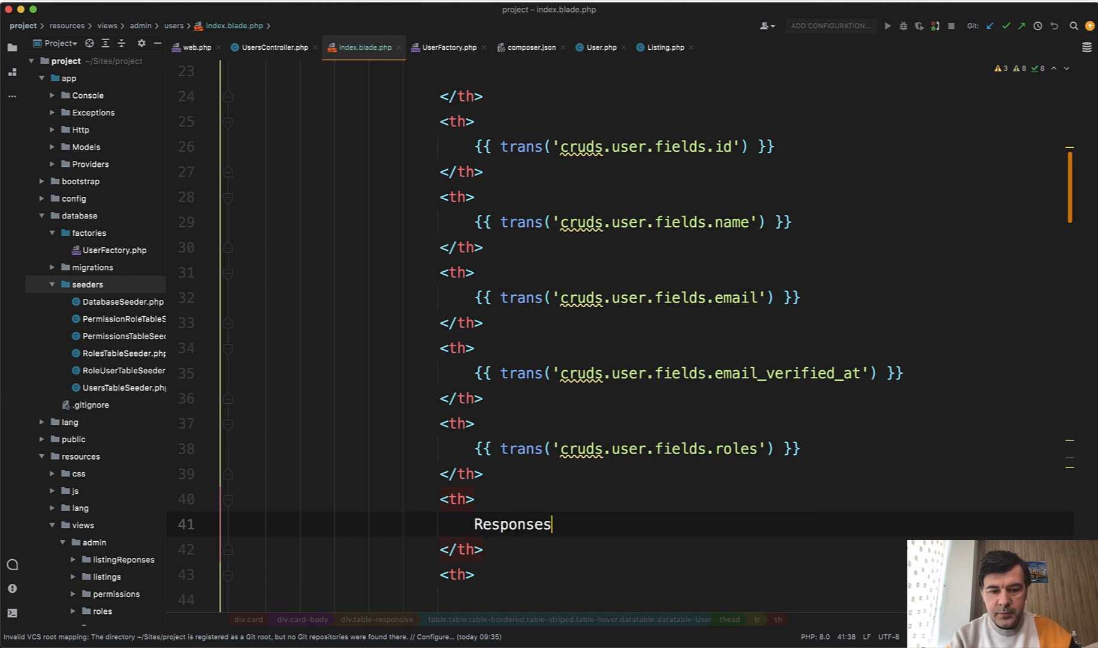
scroll(down, 3)
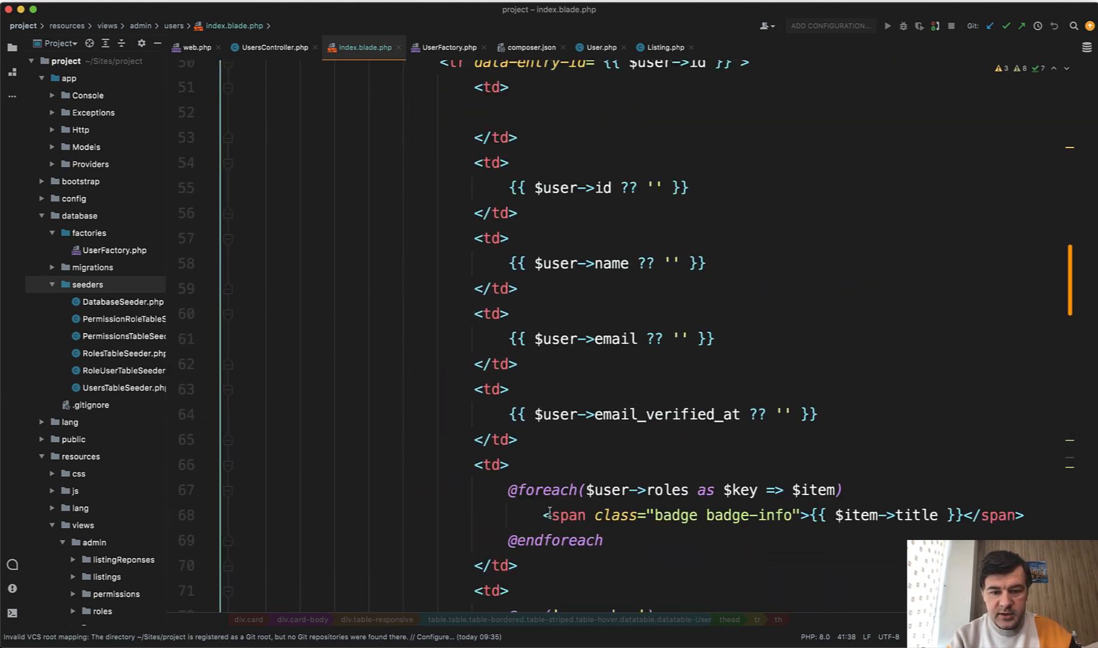
scroll(down, 3)
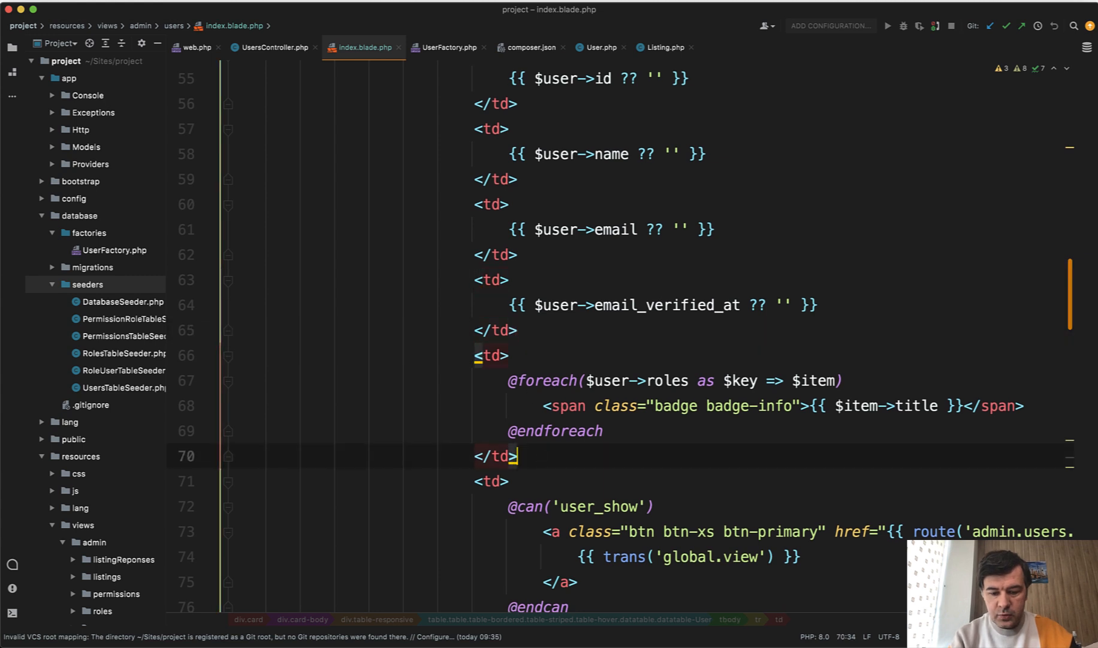
text({{ $user }})
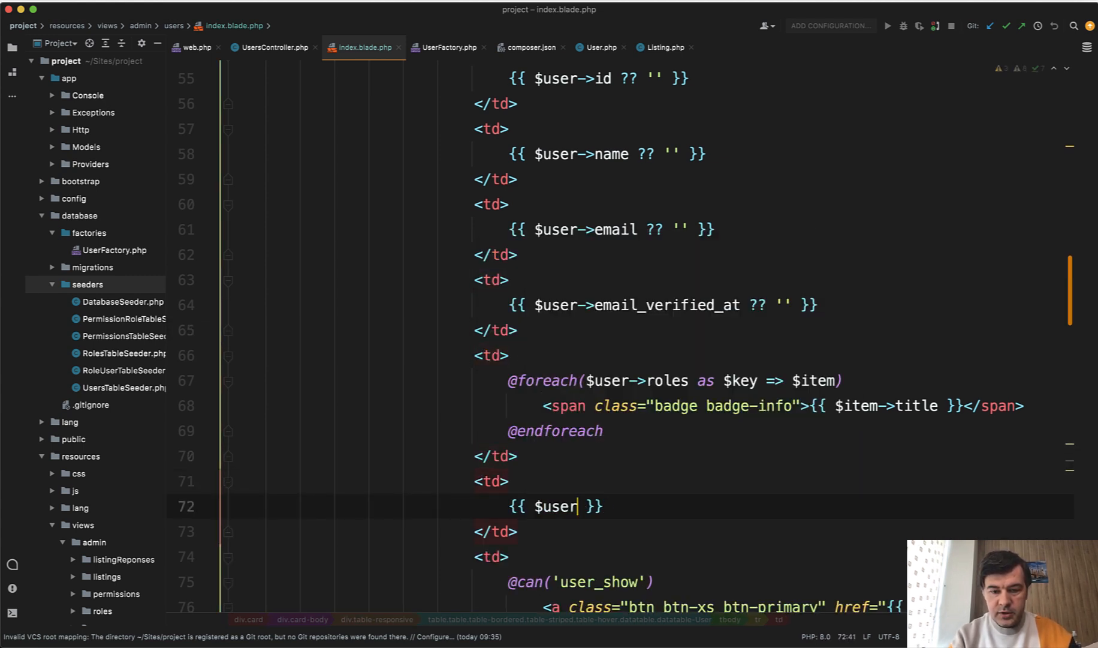
text(->listings-)
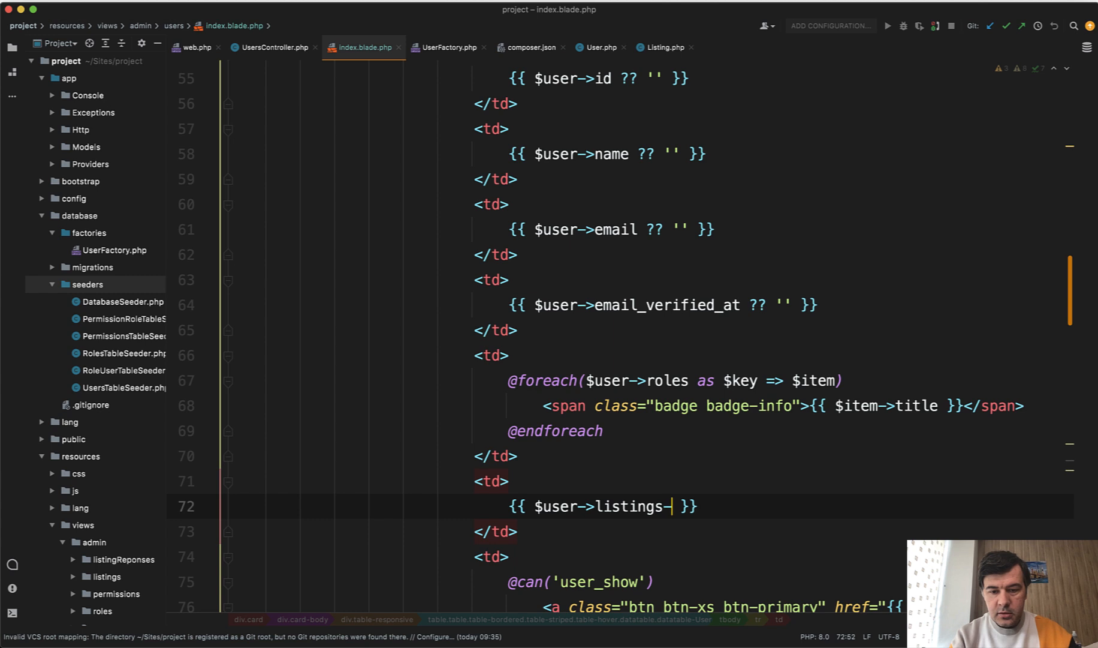
text(->responses_co)
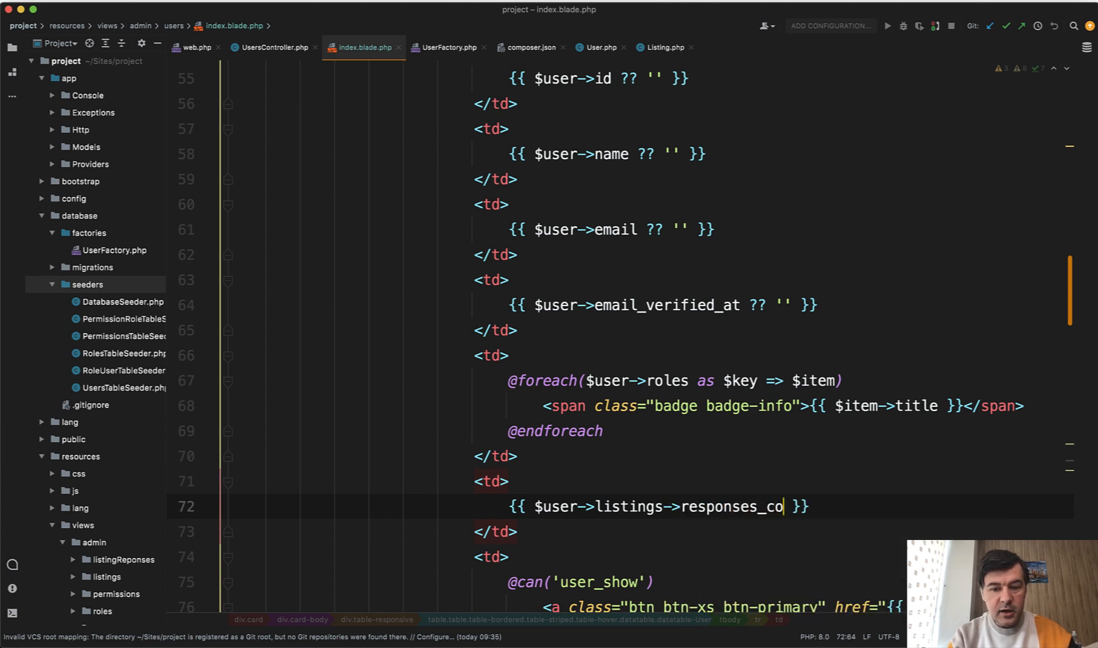
text(unt')
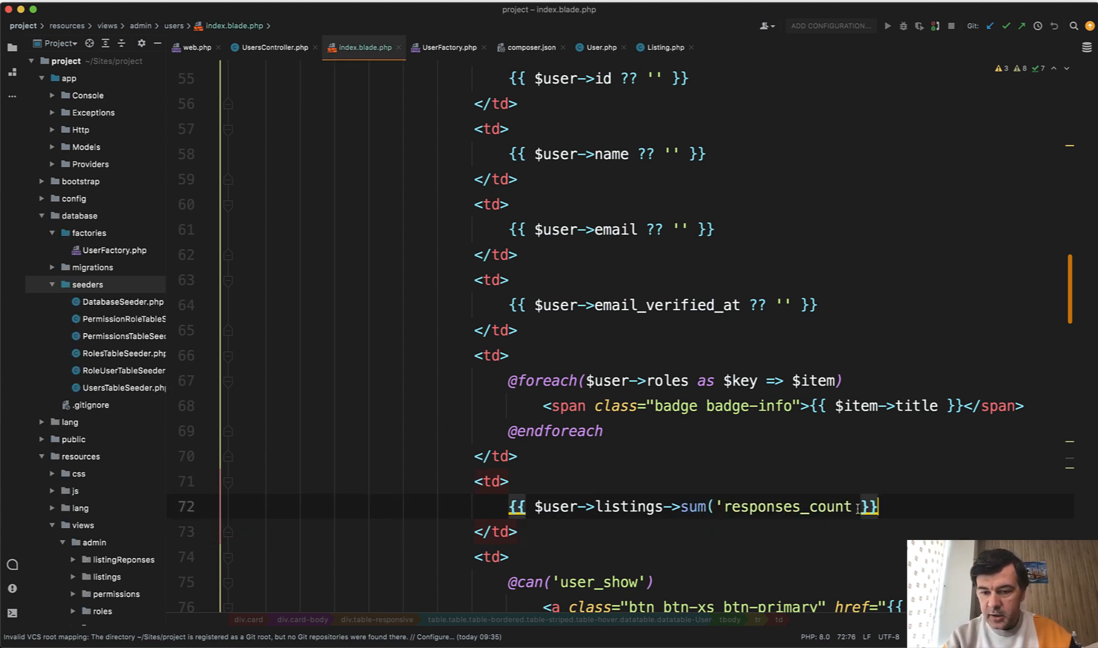
text())
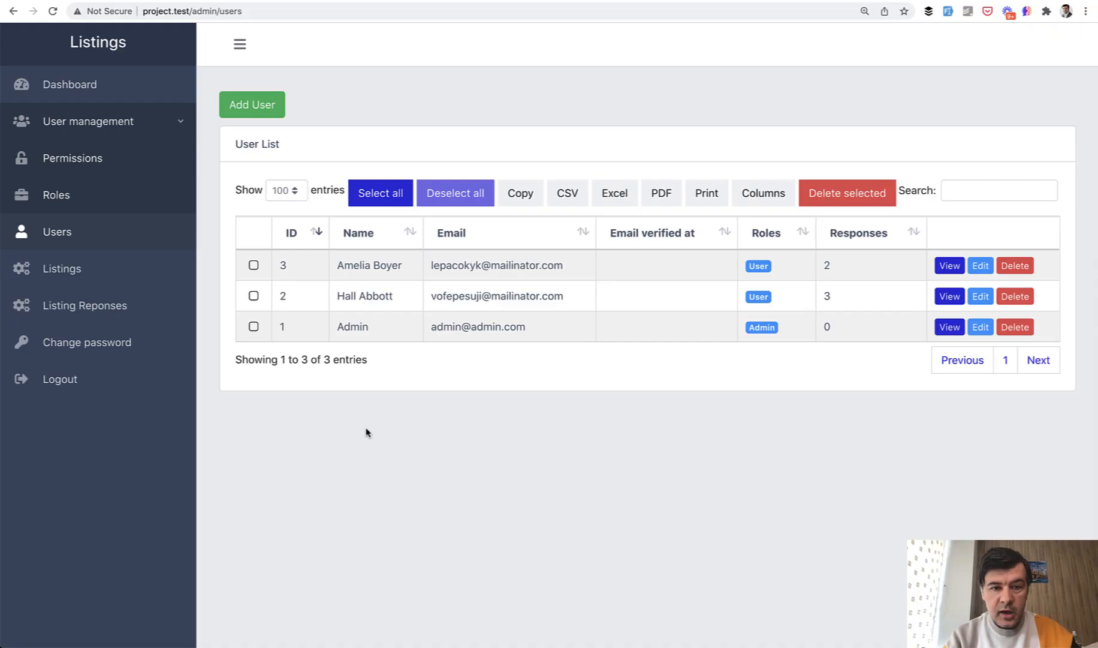
mouse_move(802, 407)
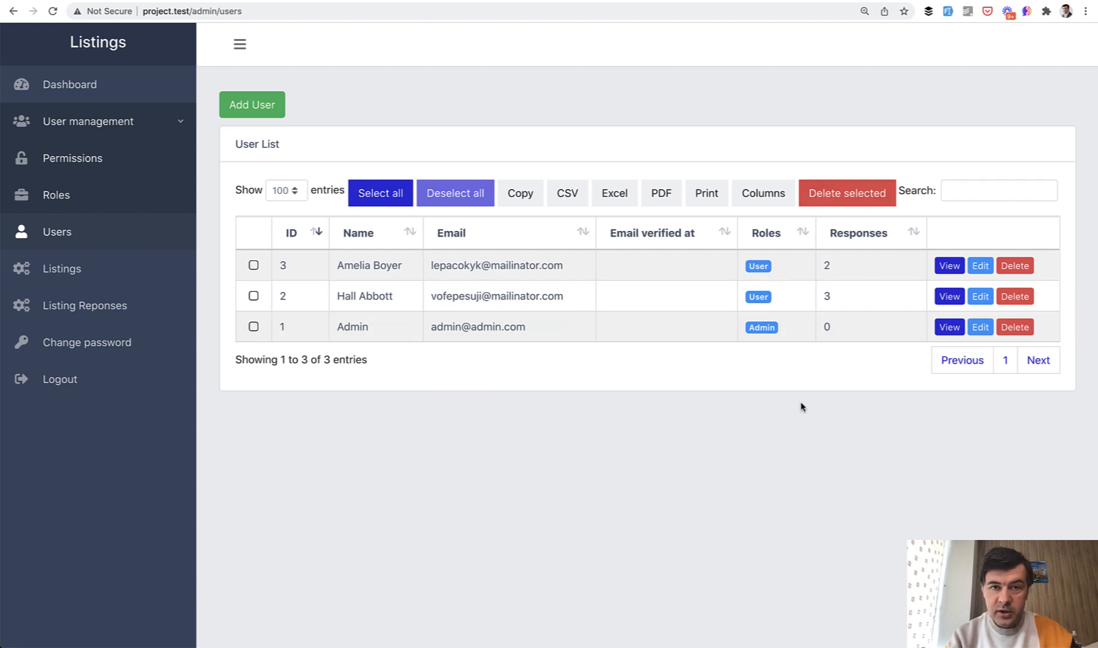
mouse_move(671, 468)
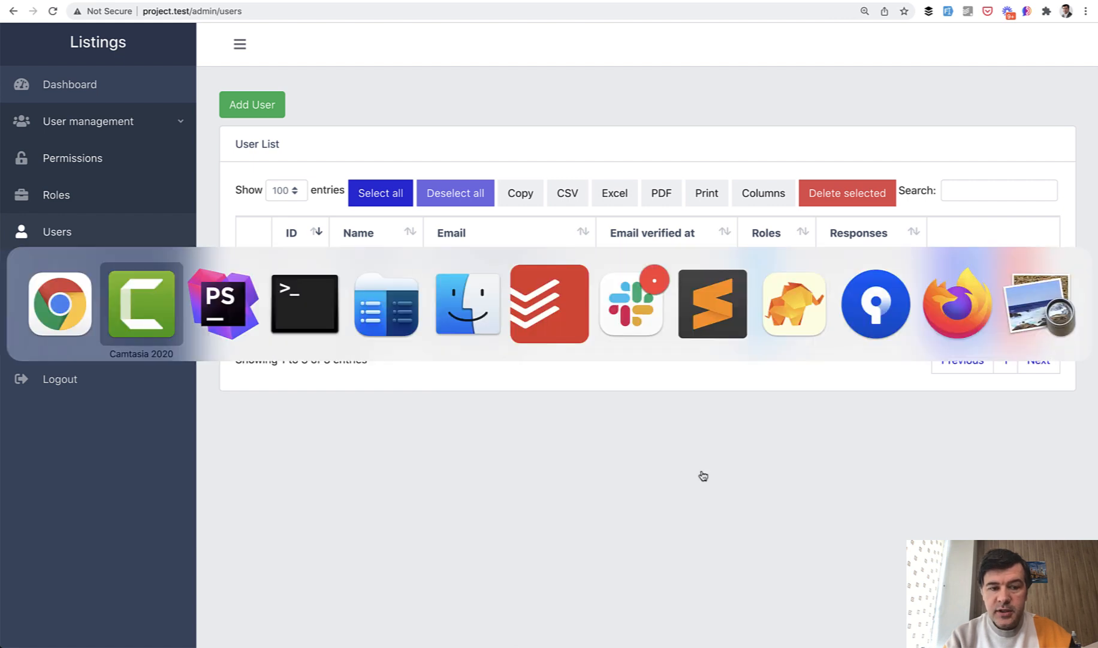
Switch from the Users list to another open application.
click(223, 303)
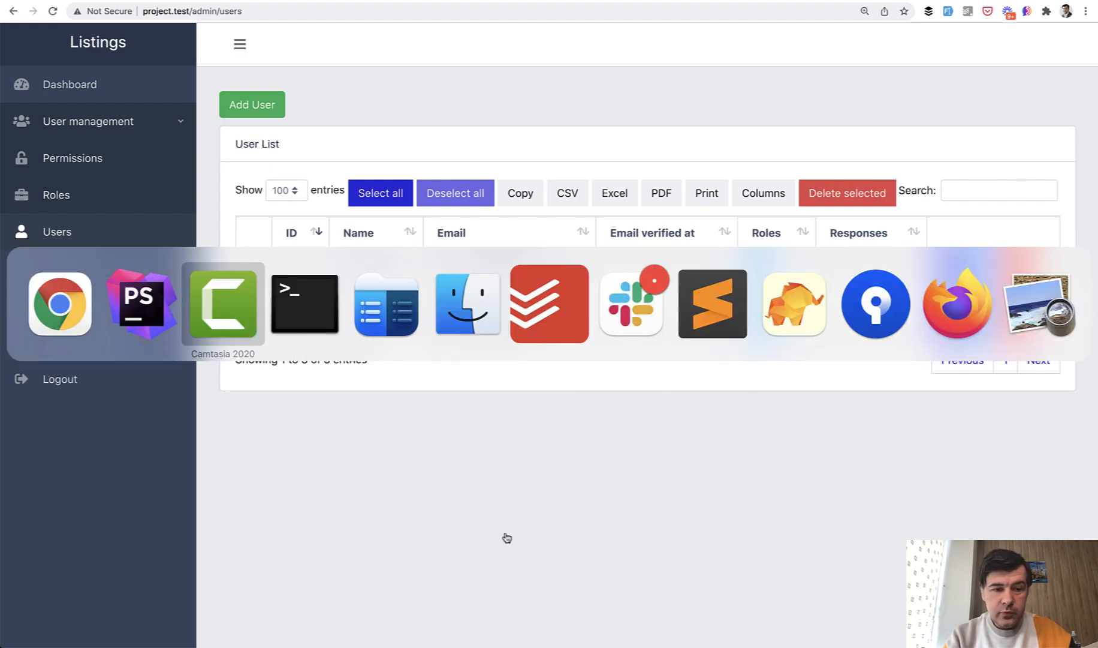
Run composer require barryvdh/laravel-debugbar in the terminal.
click(304, 303)
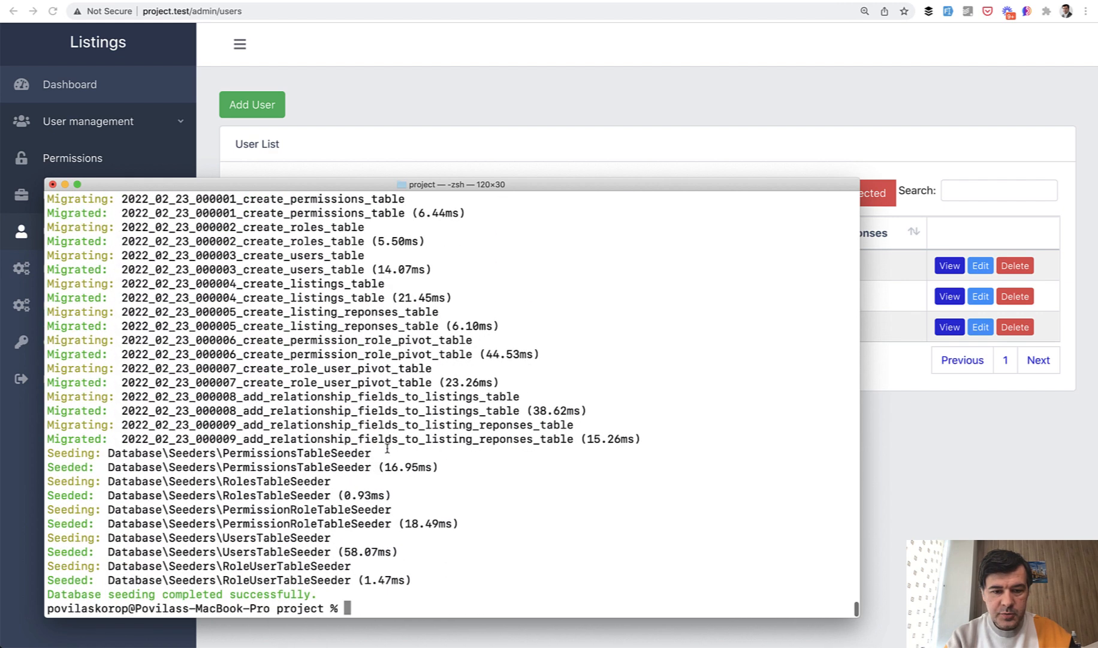
text(composer require ba)
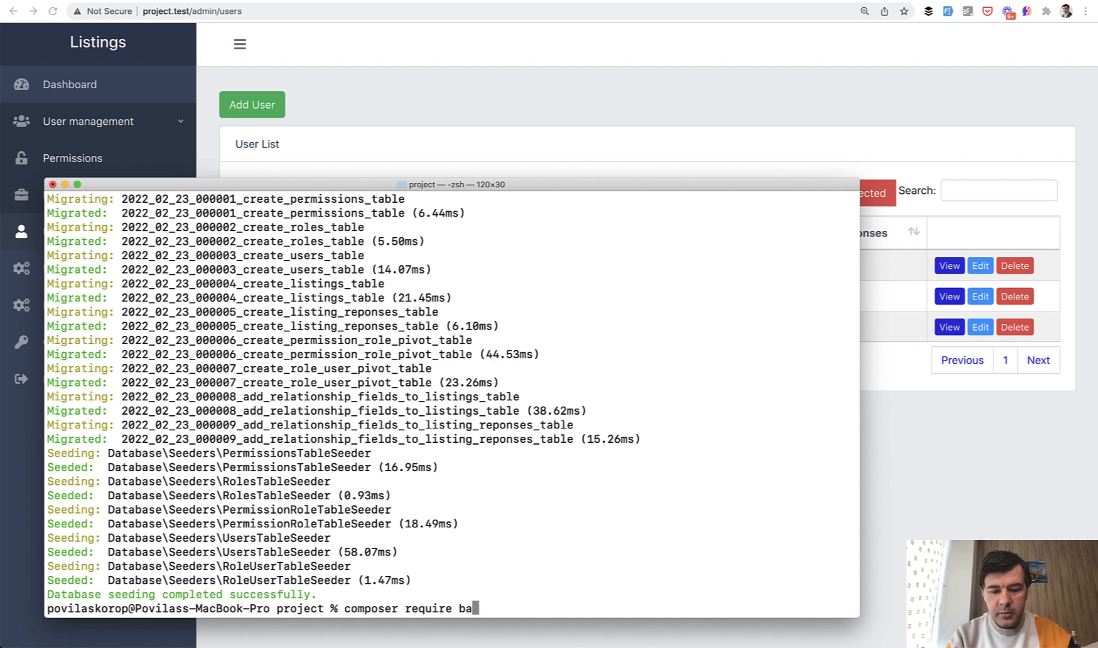
text(rryvdh/larave)
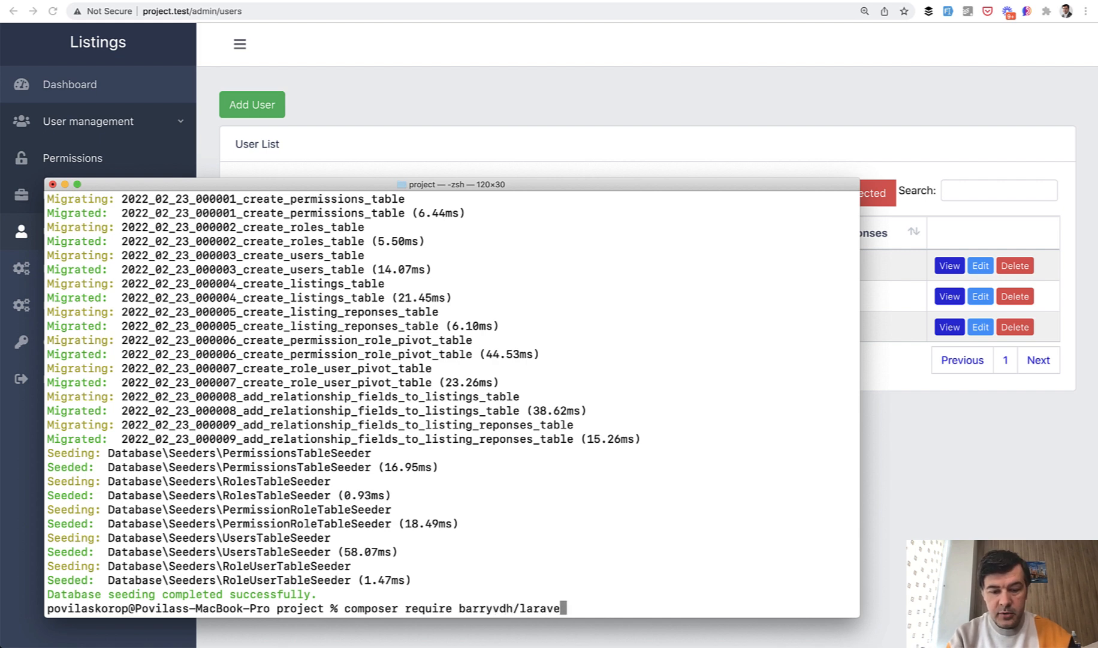
key(Return)
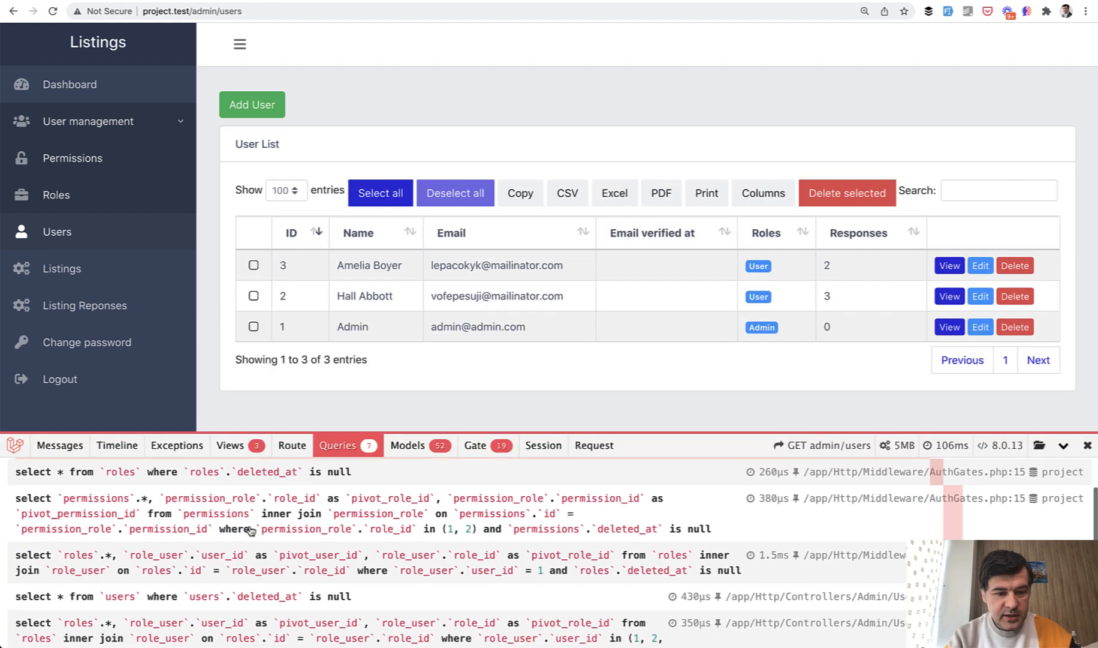
scroll(down, 3)
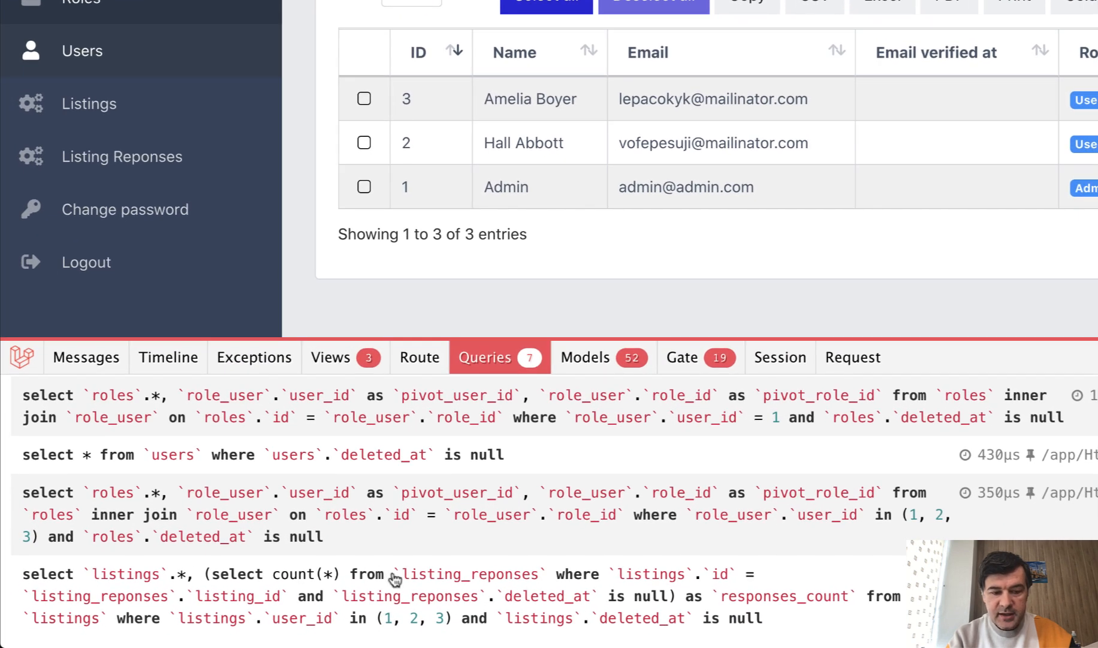
mouse_move(292, 622)
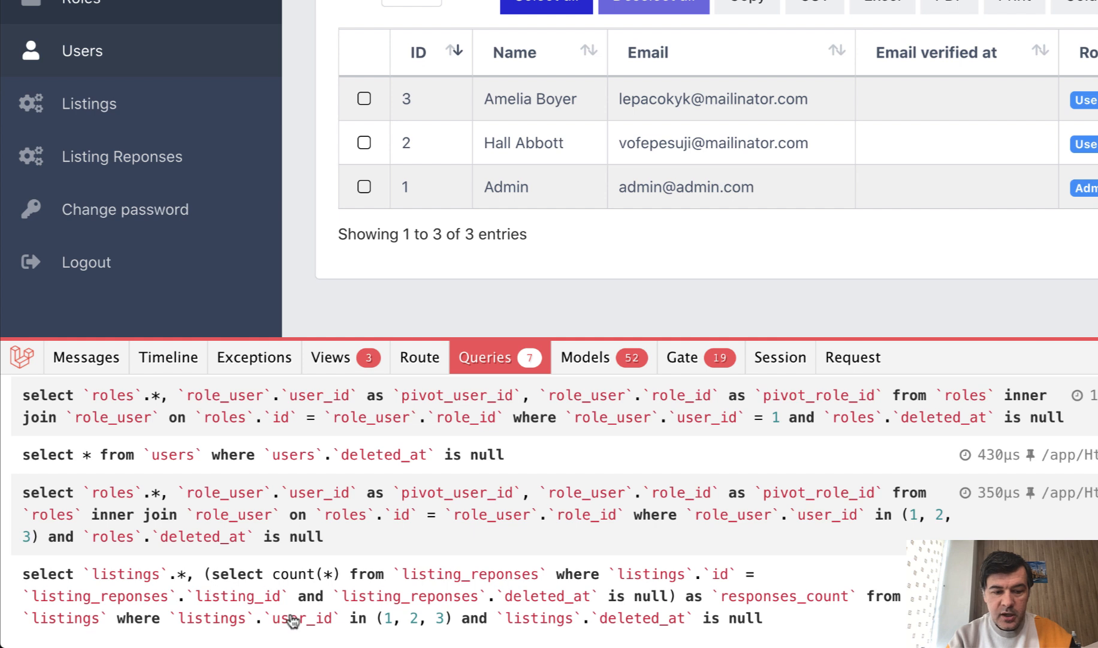
mouse_move(434, 636)
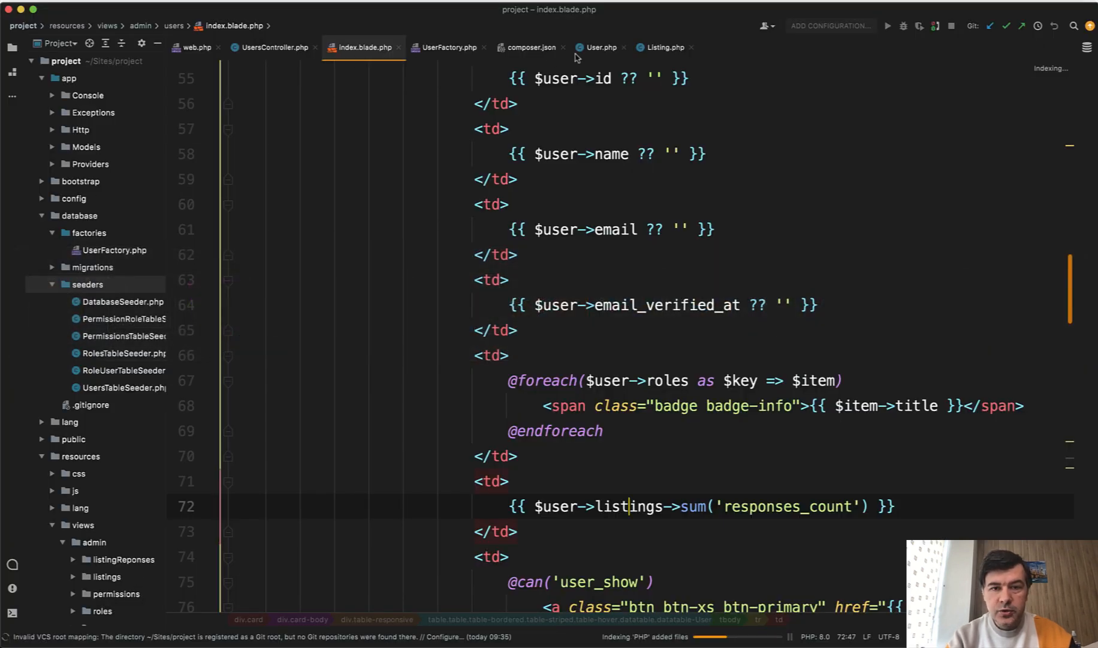
Add responses() to User.php returning hasManyThrough(ListingReponse::class, Listing::class).
click(600, 46)
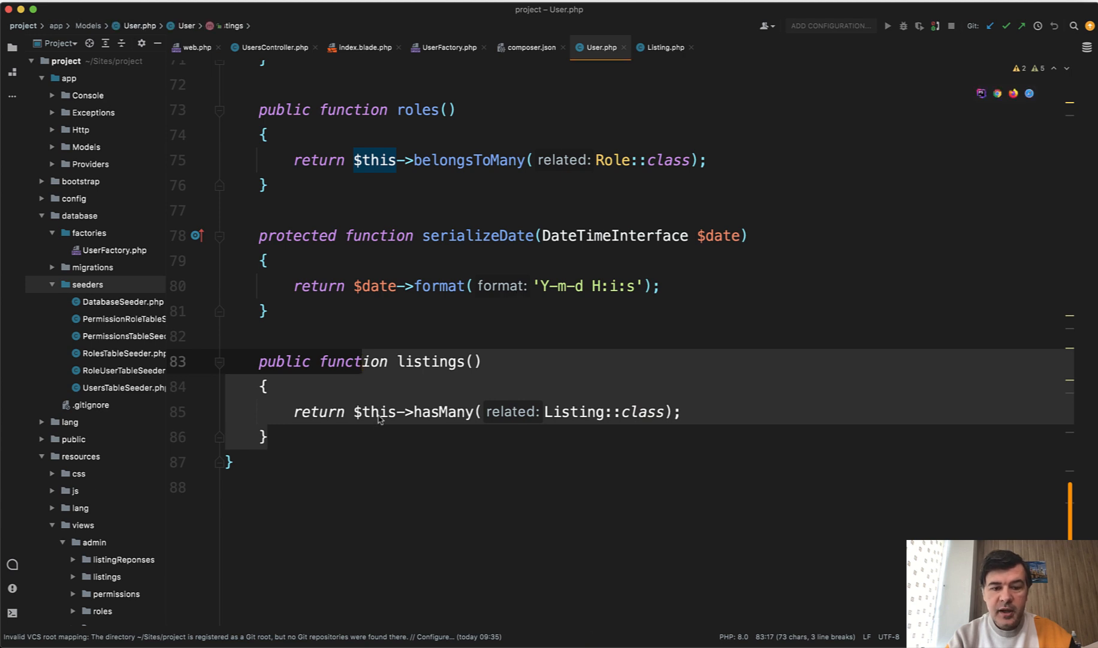
key(enter)
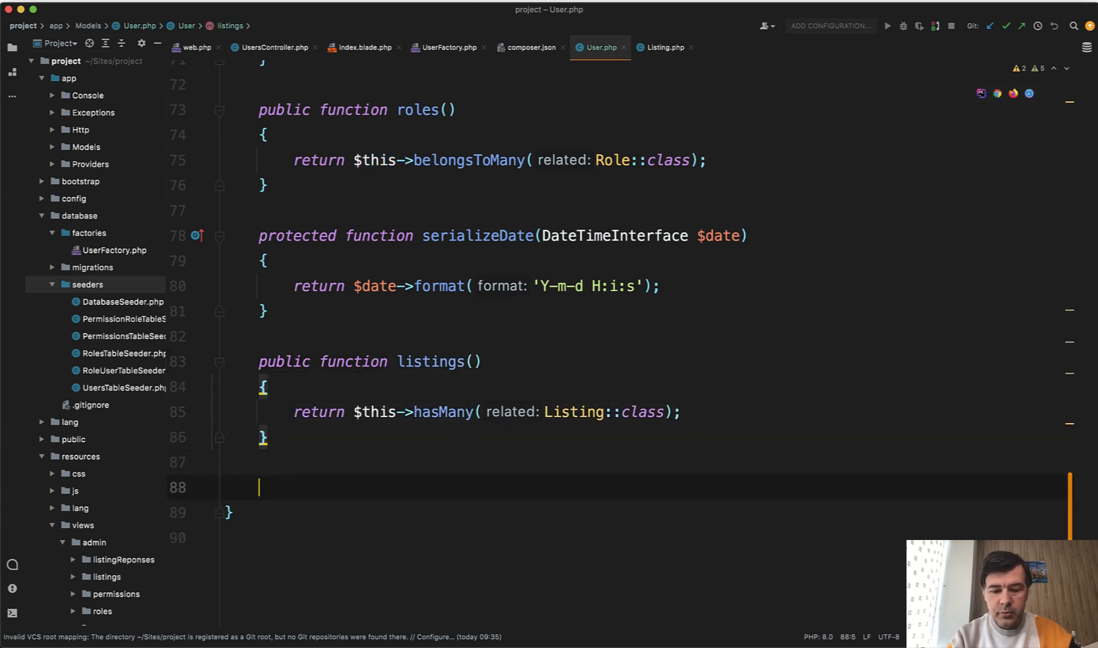
text(public function ())
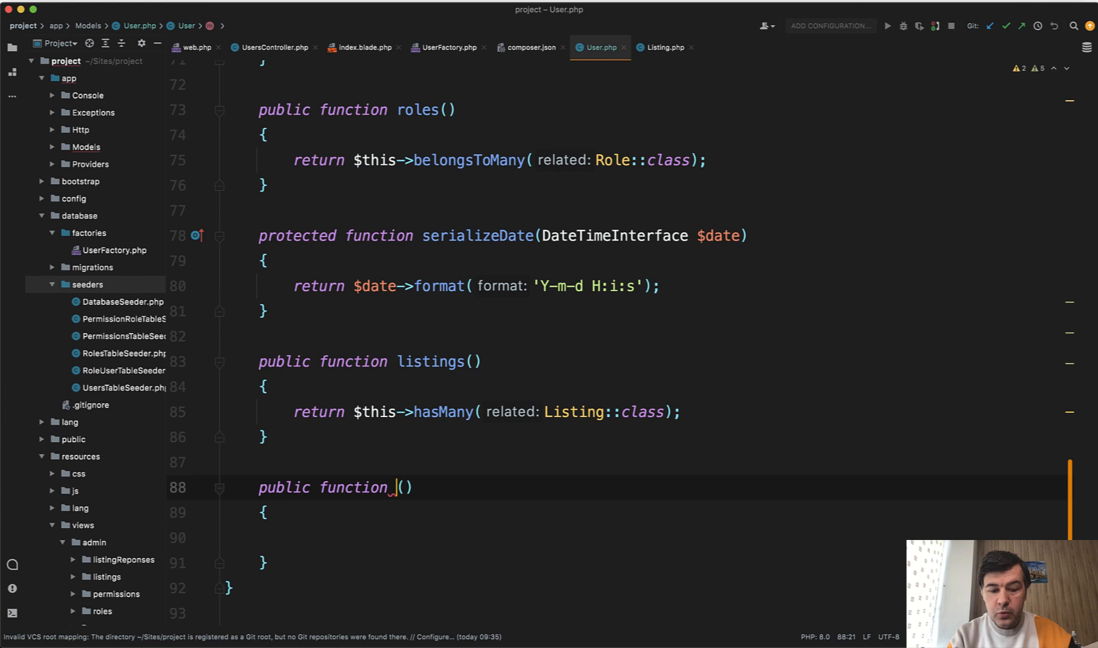
text(respons)
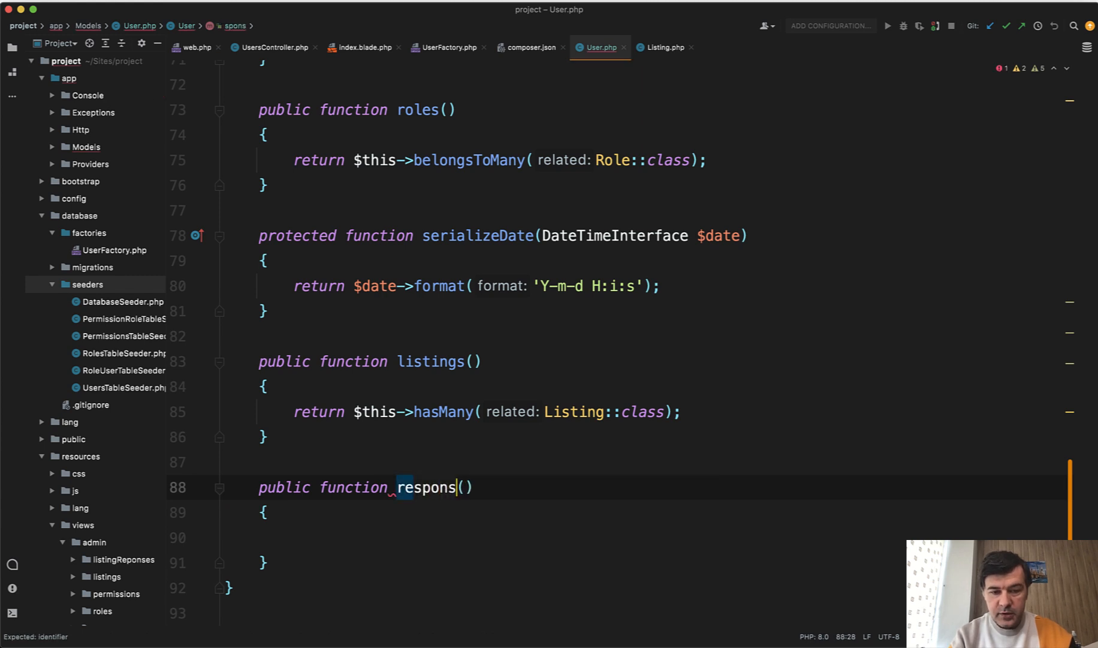
text(es)
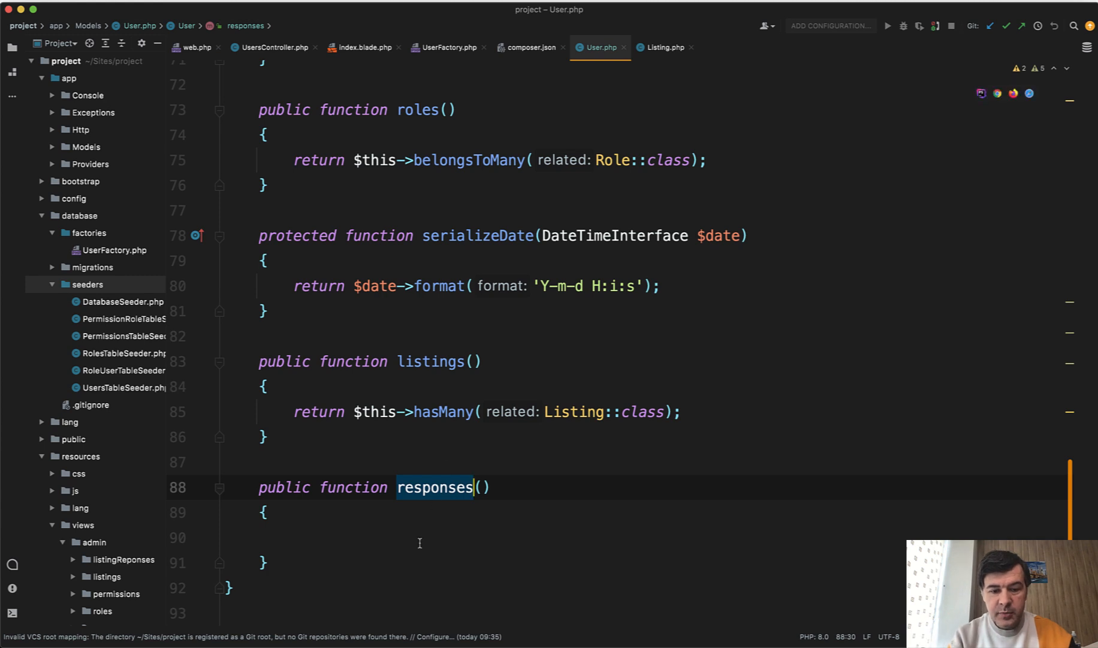
text(ret)
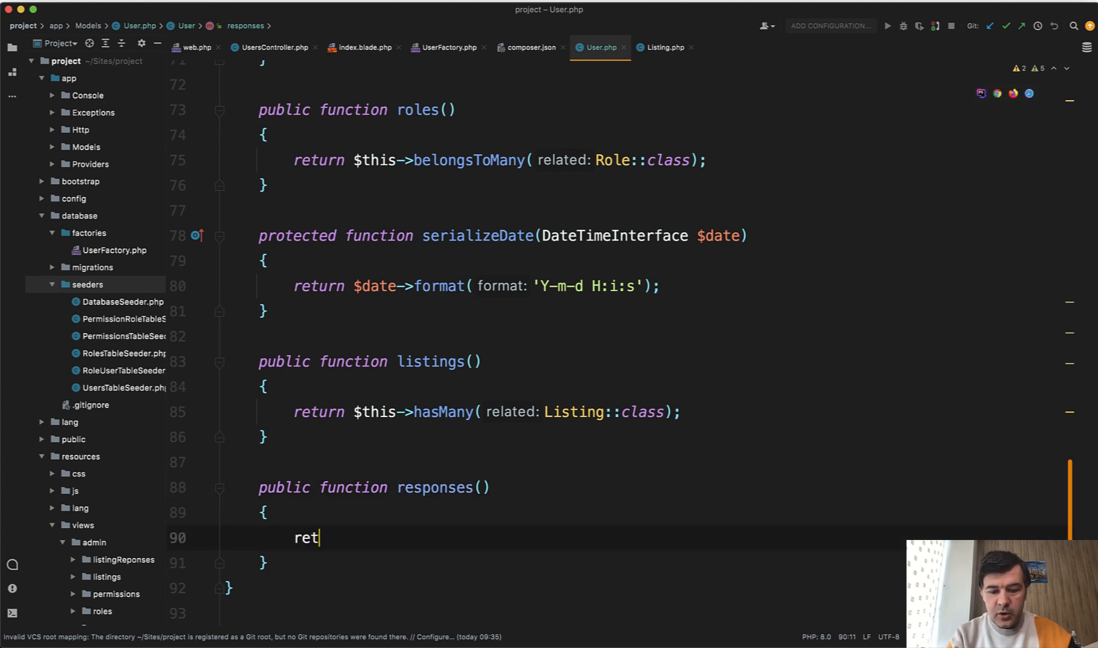
text(urn $this->hasManyThrough()
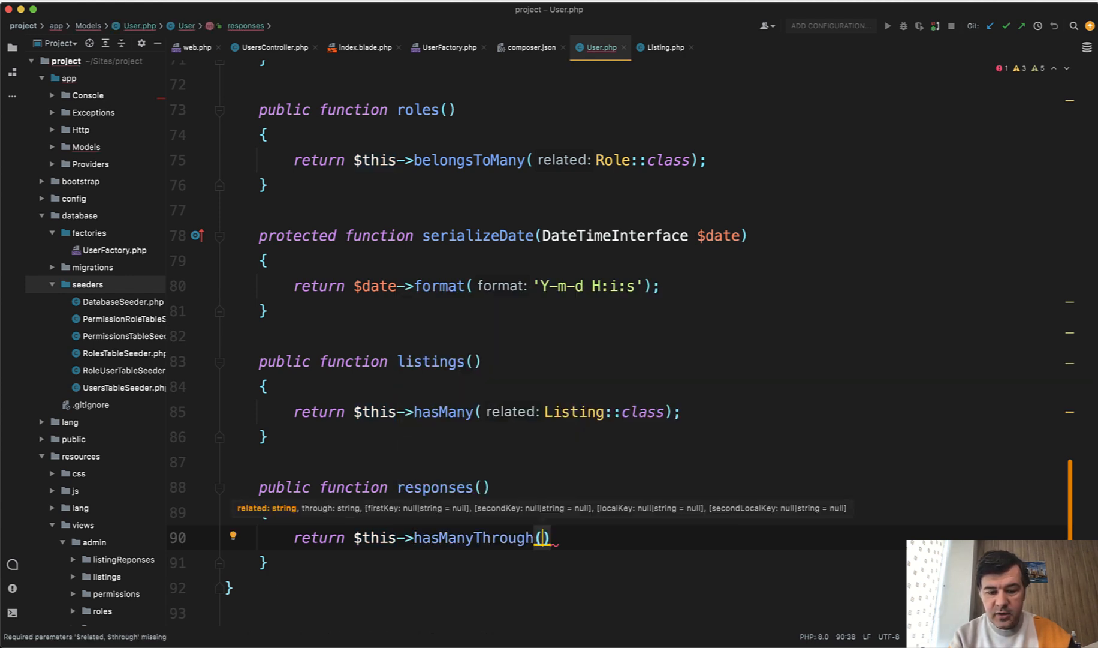
text(ListingReponse::class,)
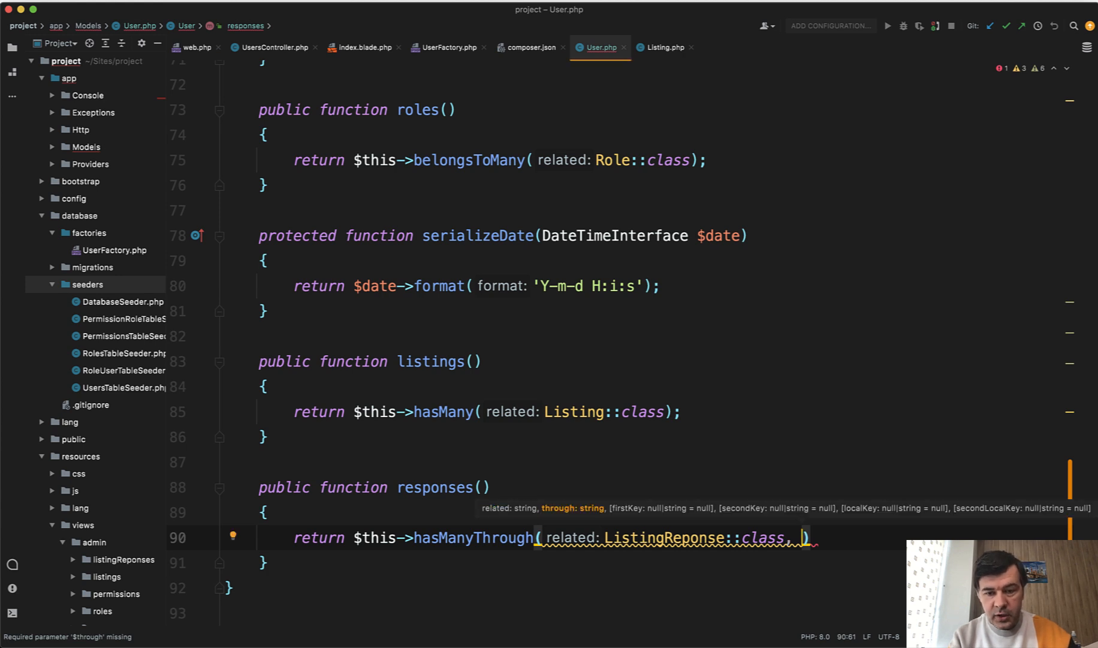
text(Listing::class)
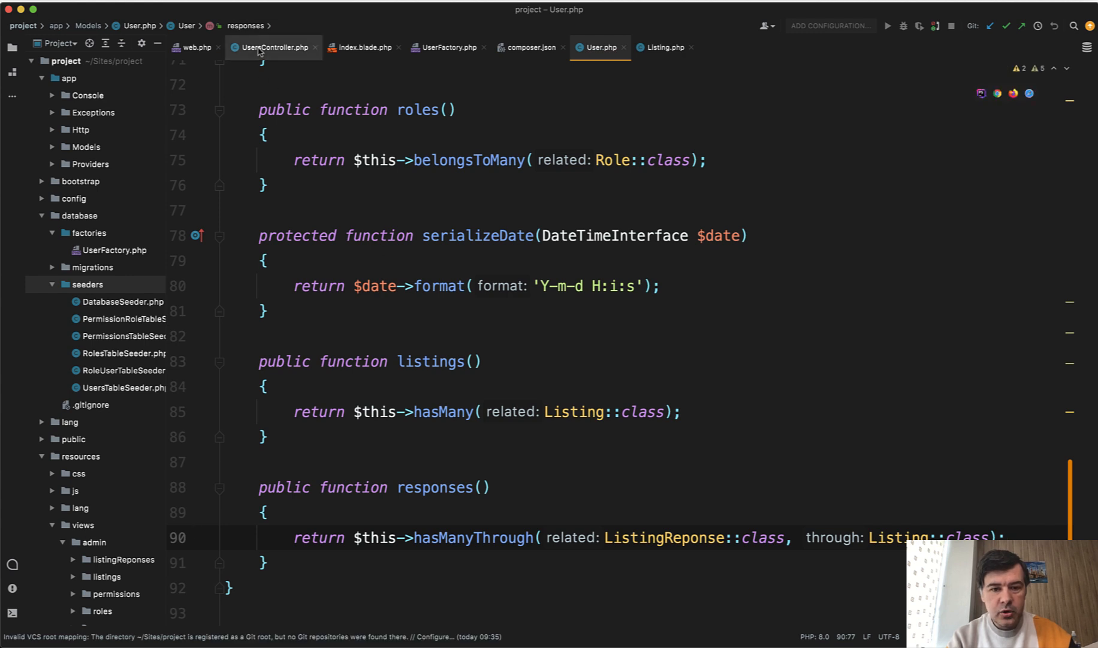
Replace the users query with withCount('responses') and print $user->responses_count in users/index.blade.php.
click(272, 47)
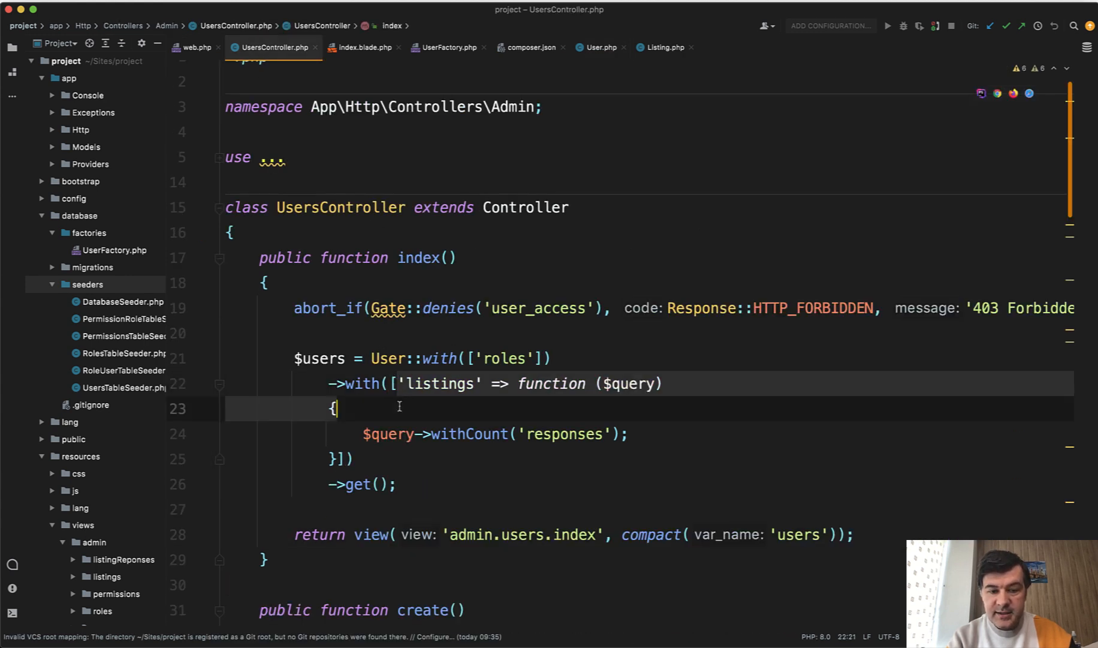
click(379, 383)
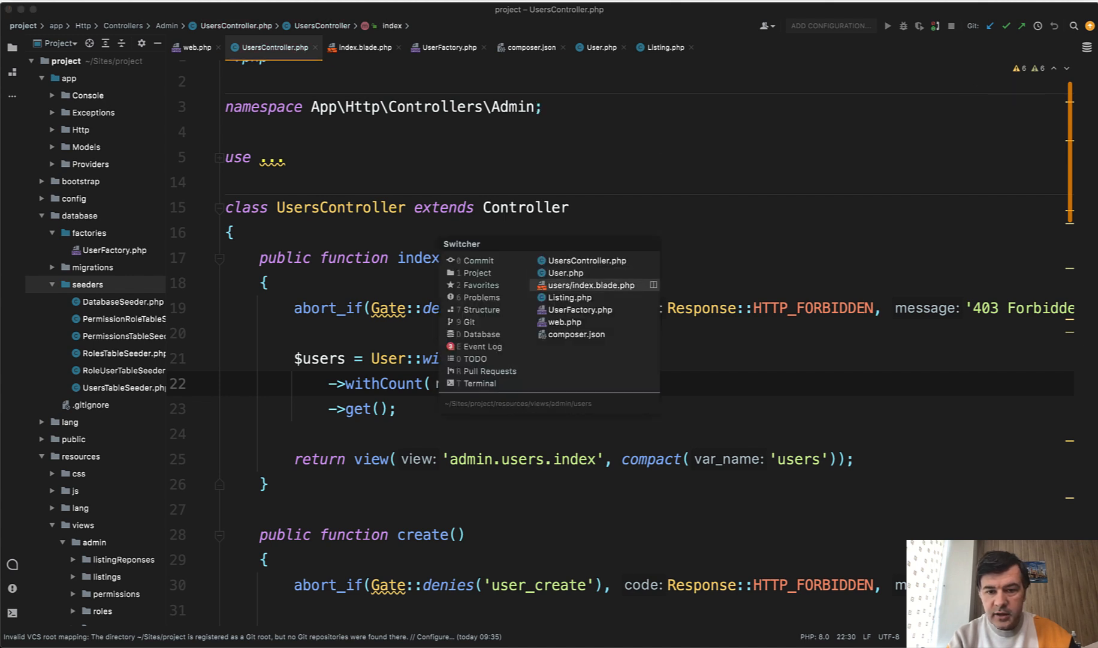
click(588, 285)
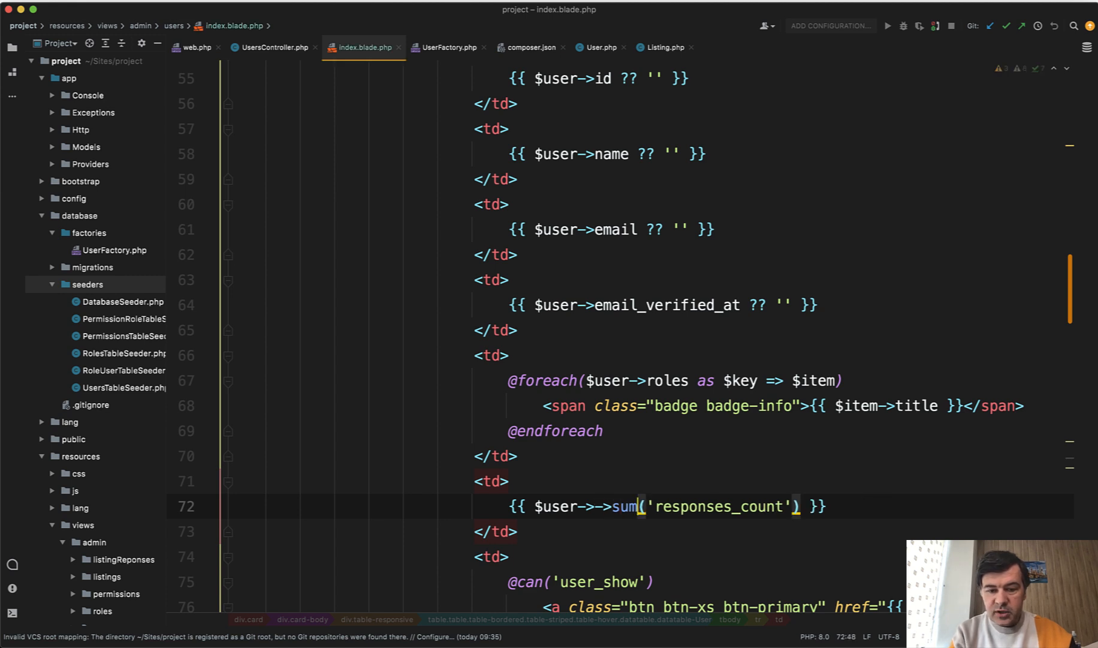
key(Backspace)
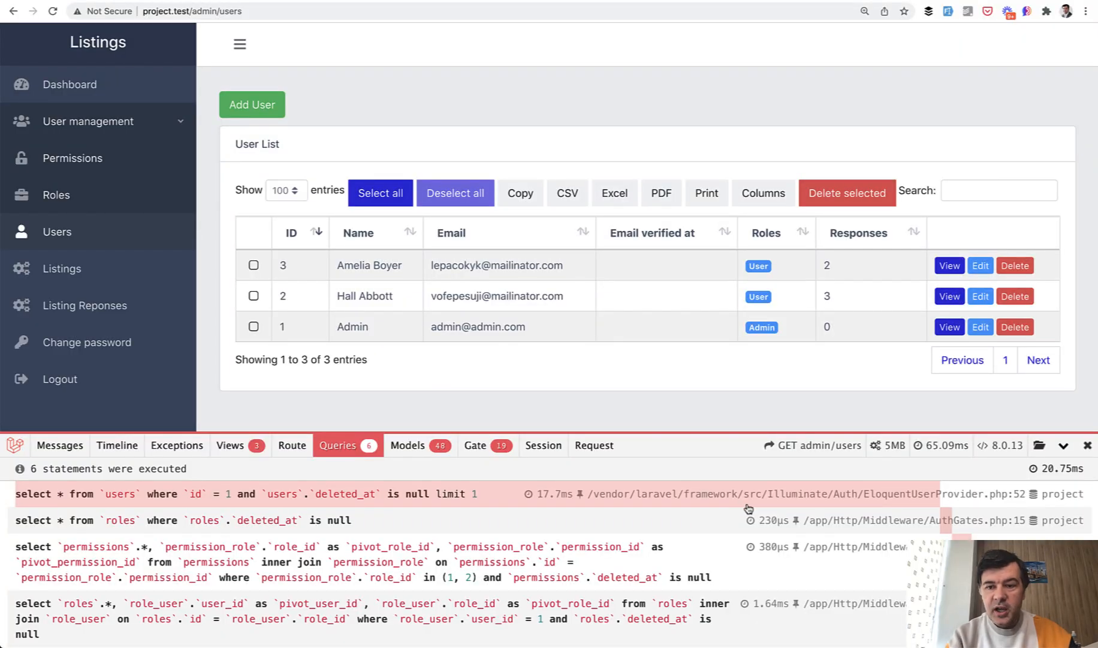
mouse_move(645, 368)
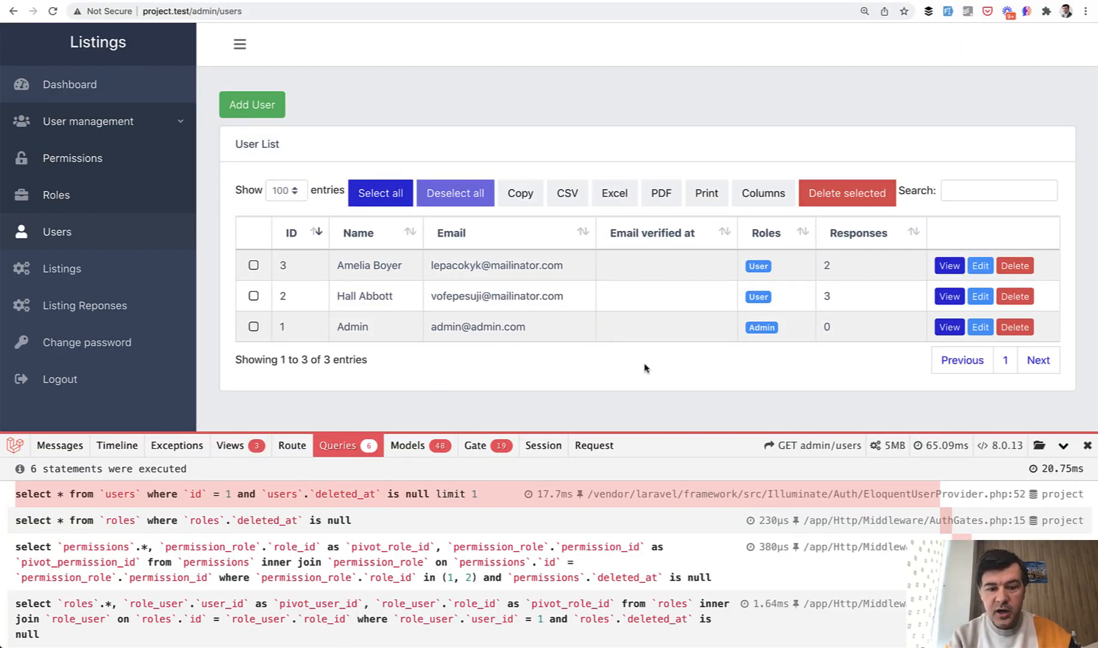
Scroll the Debugbar query log to the users query's responses_count subquery through listings.
scroll(down, 3)
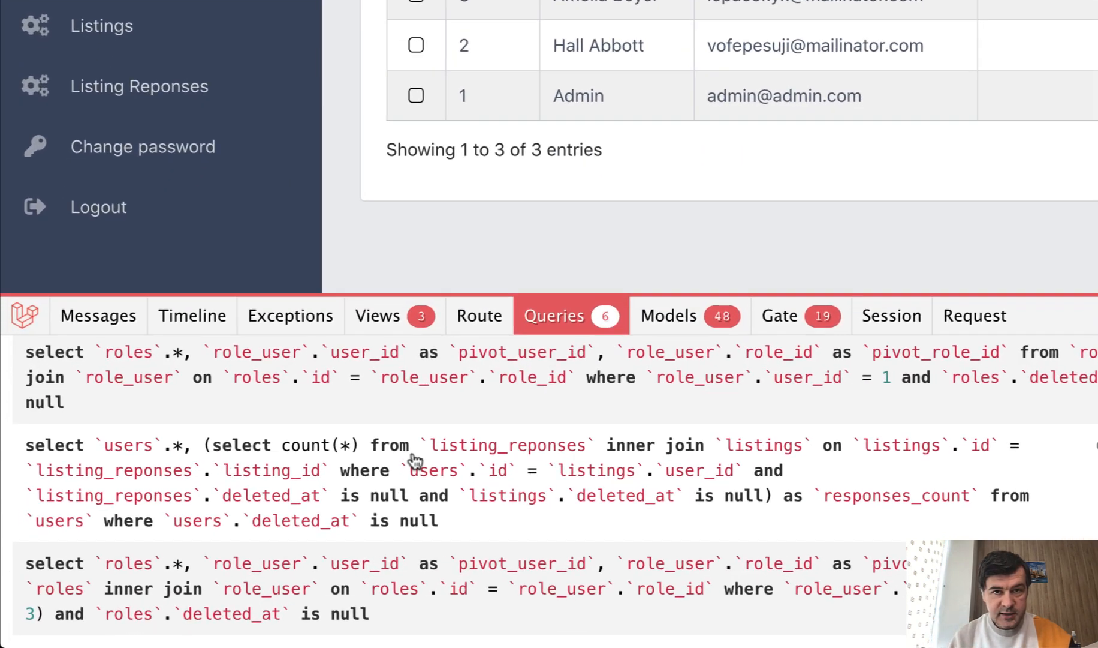
scroll(up, 3)
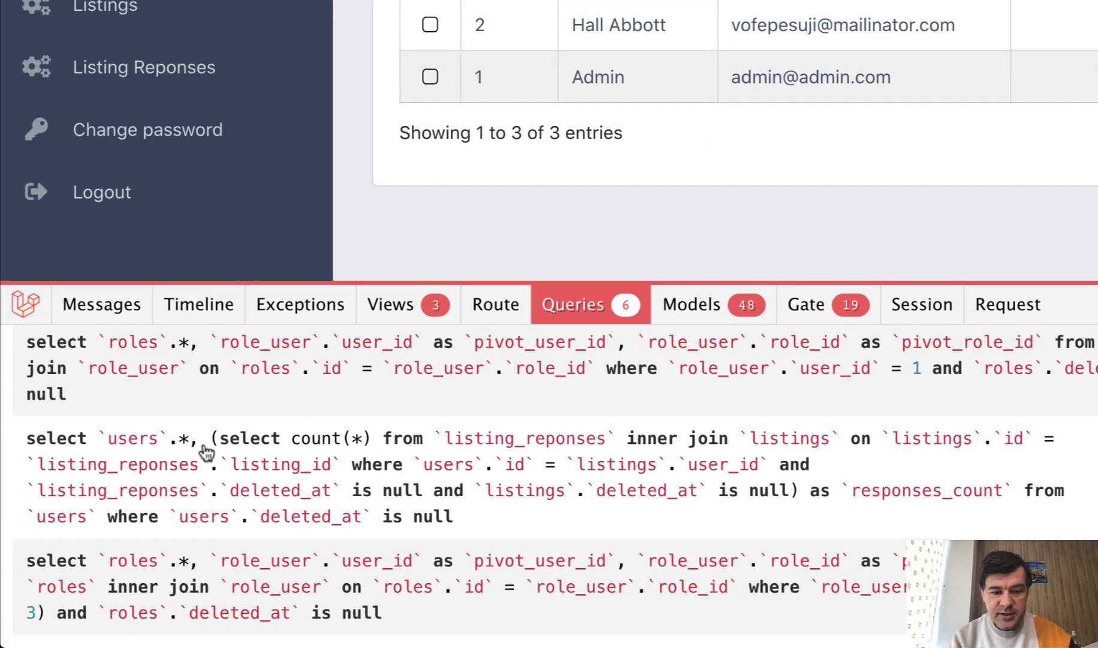
mouse_move(565, 448)
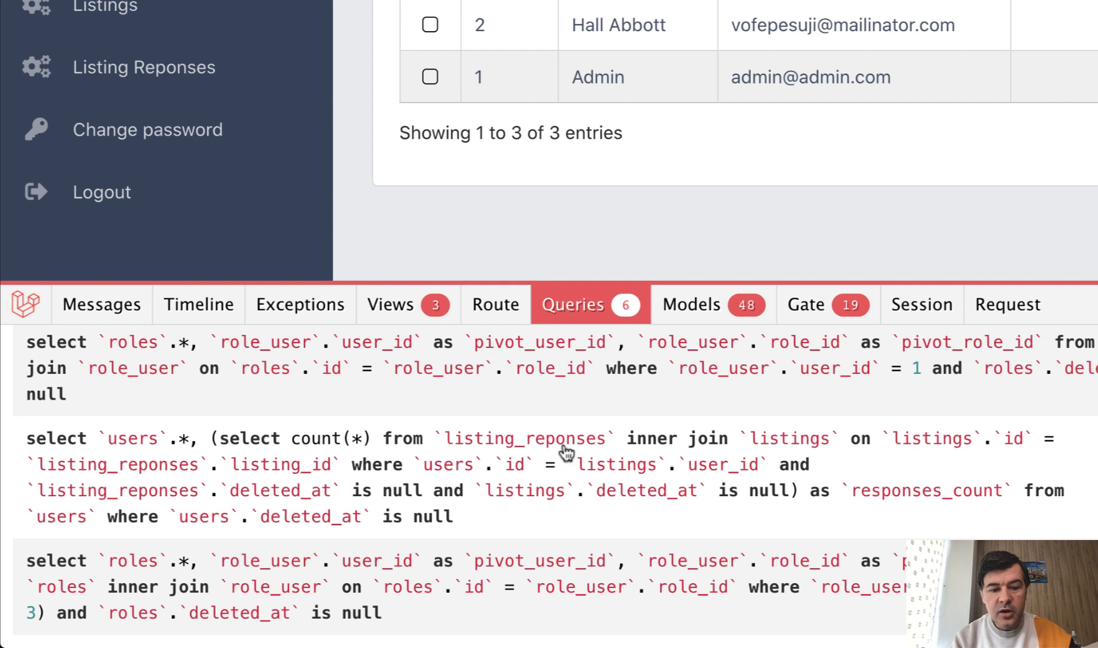
mouse_move(424, 424)
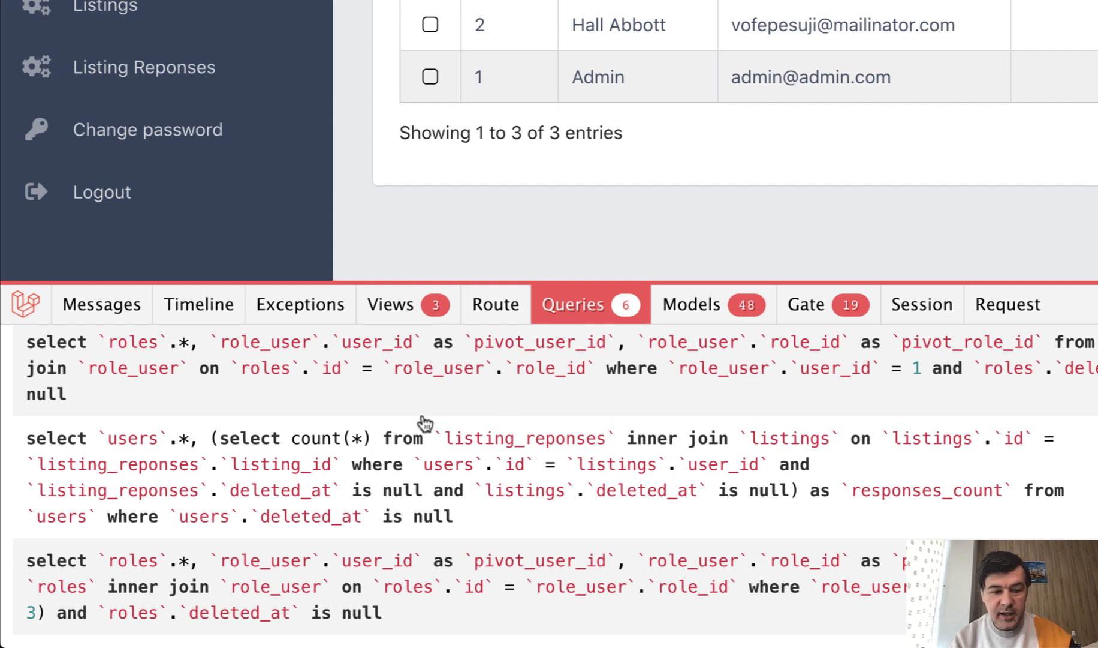
mouse_move(678, 453)
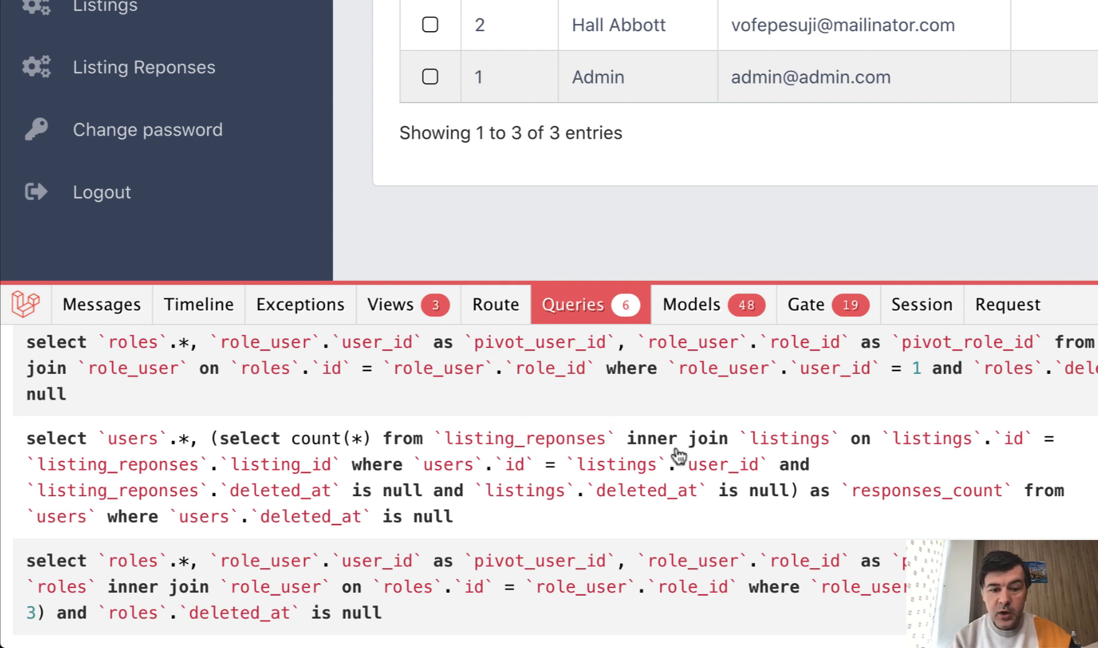
mouse_move(615, 456)
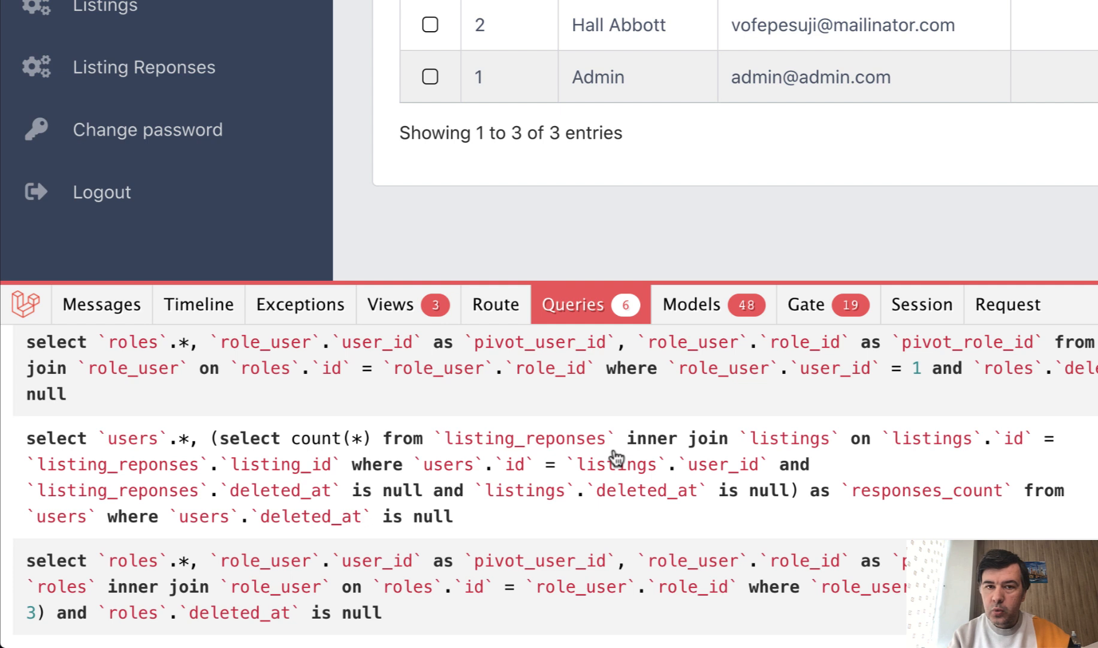
mouse_move(596, 471)
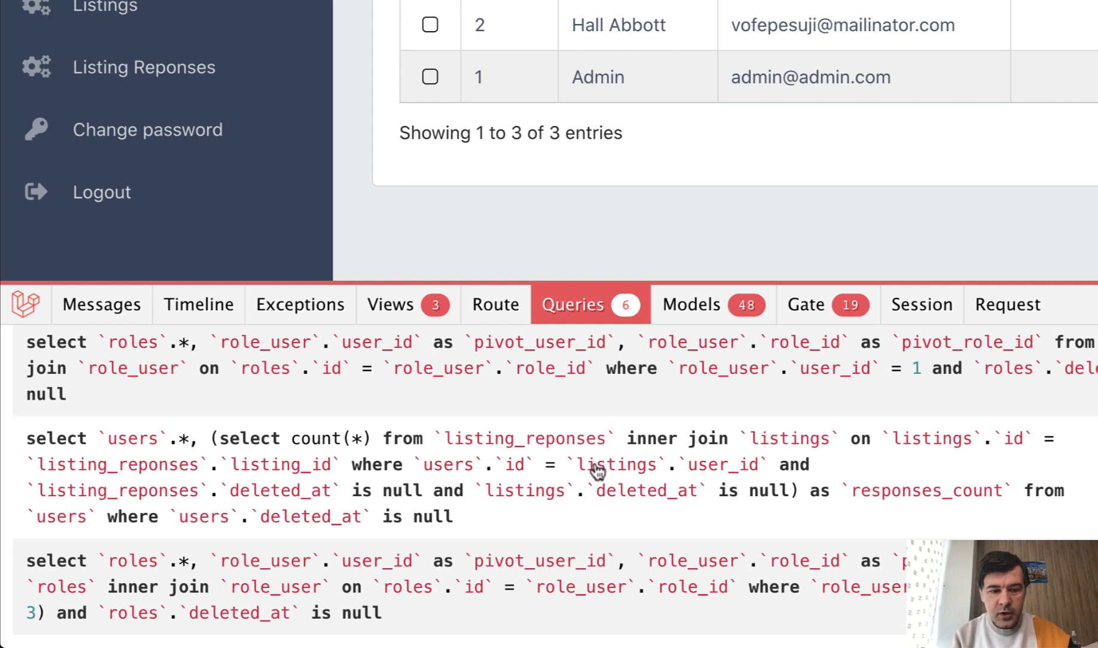
mouse_move(448, 507)
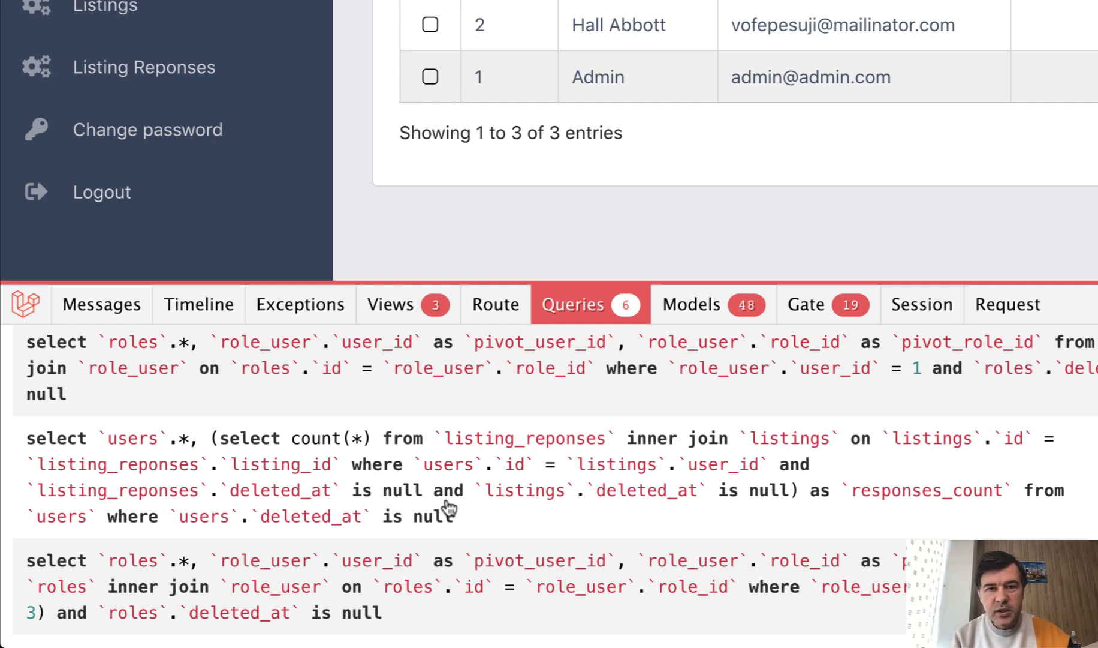
mouse_move(405, 447)
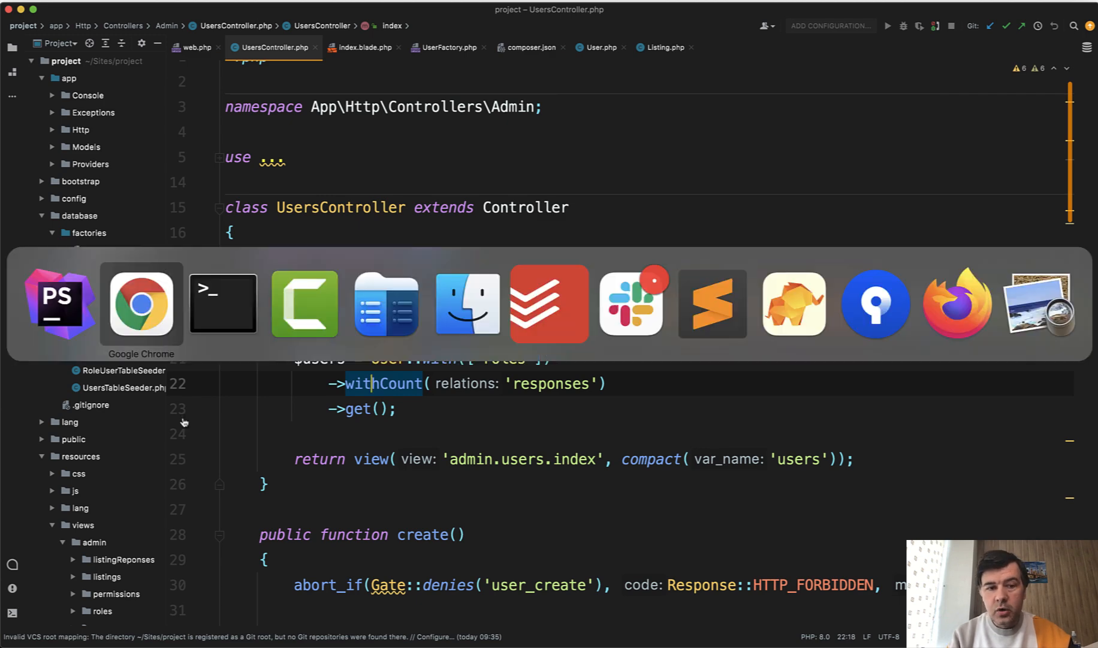
Switch to Chrome and scroll the Laravel Daily course catalog on laraveldaily.teachable.com.
click(141, 303)
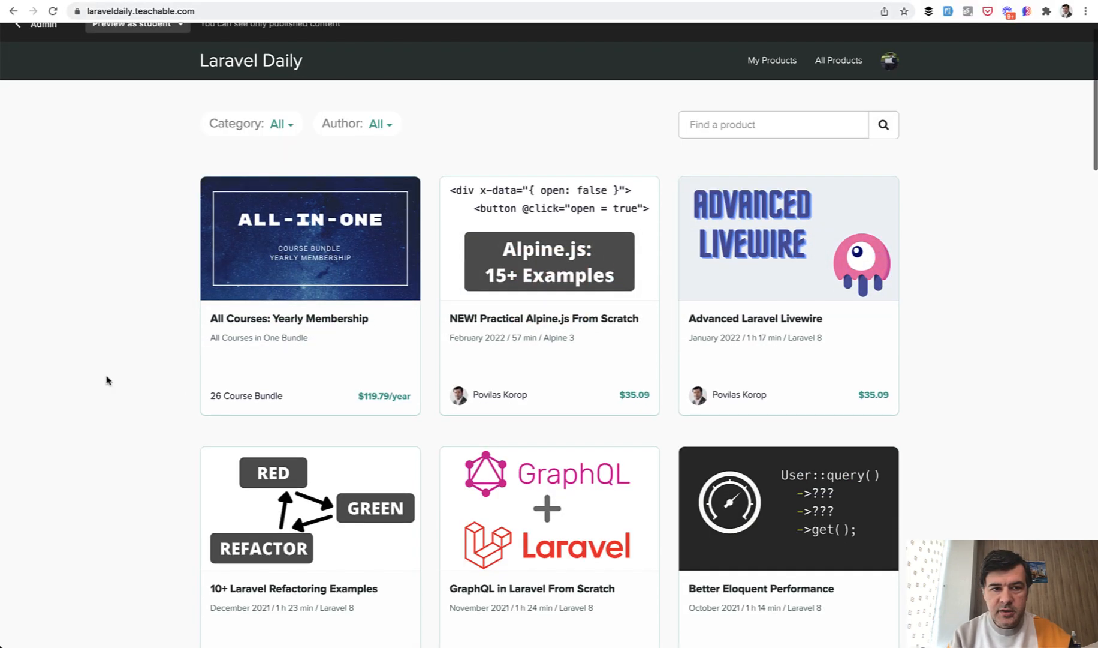
scroll(down, 3)
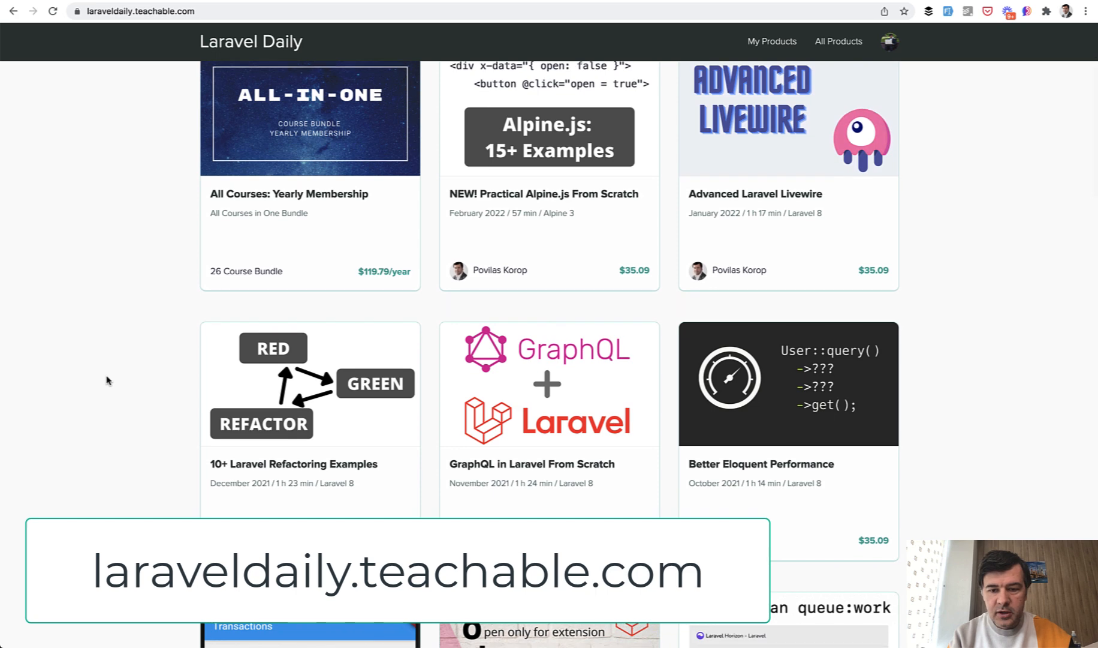
scroll(down, 3)
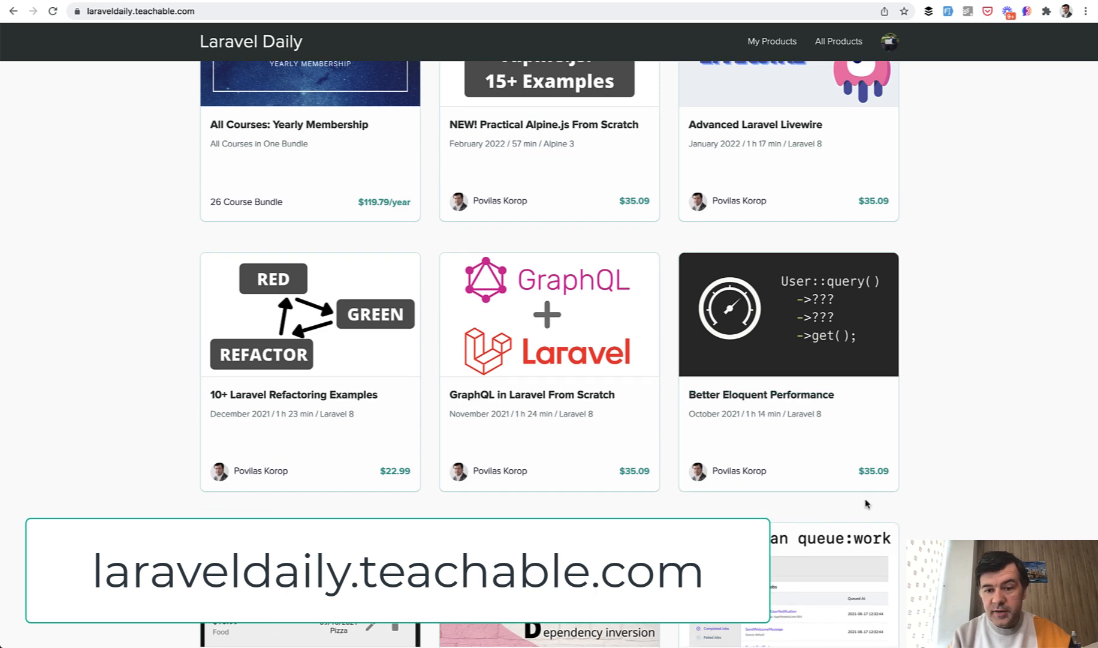
scroll(up, 3)
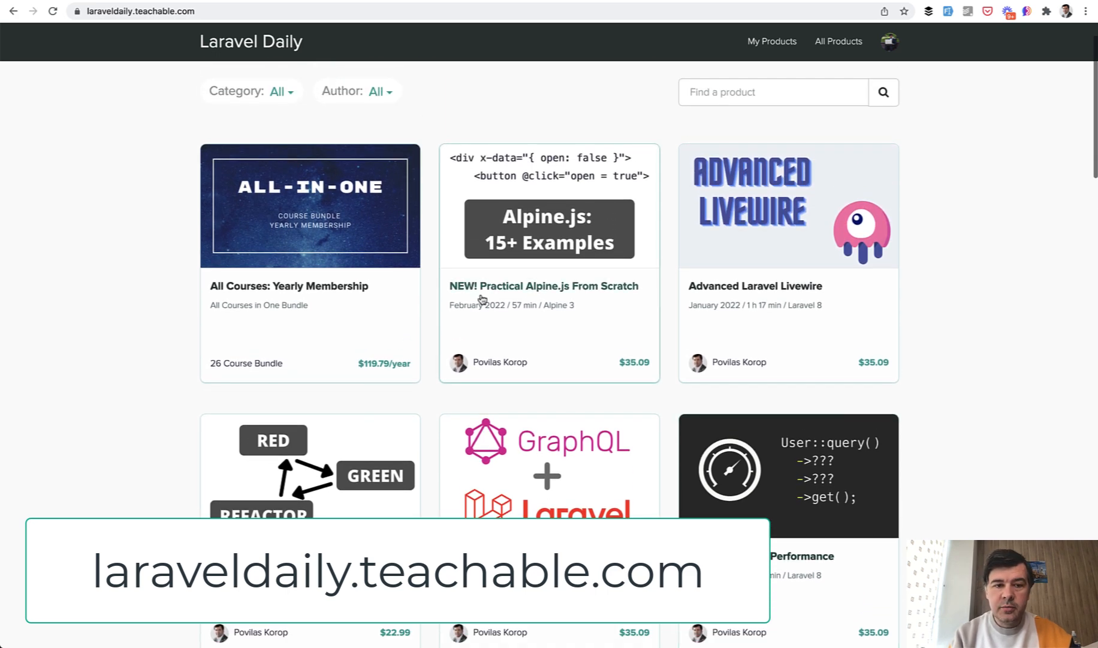
mouse_move(106, 365)
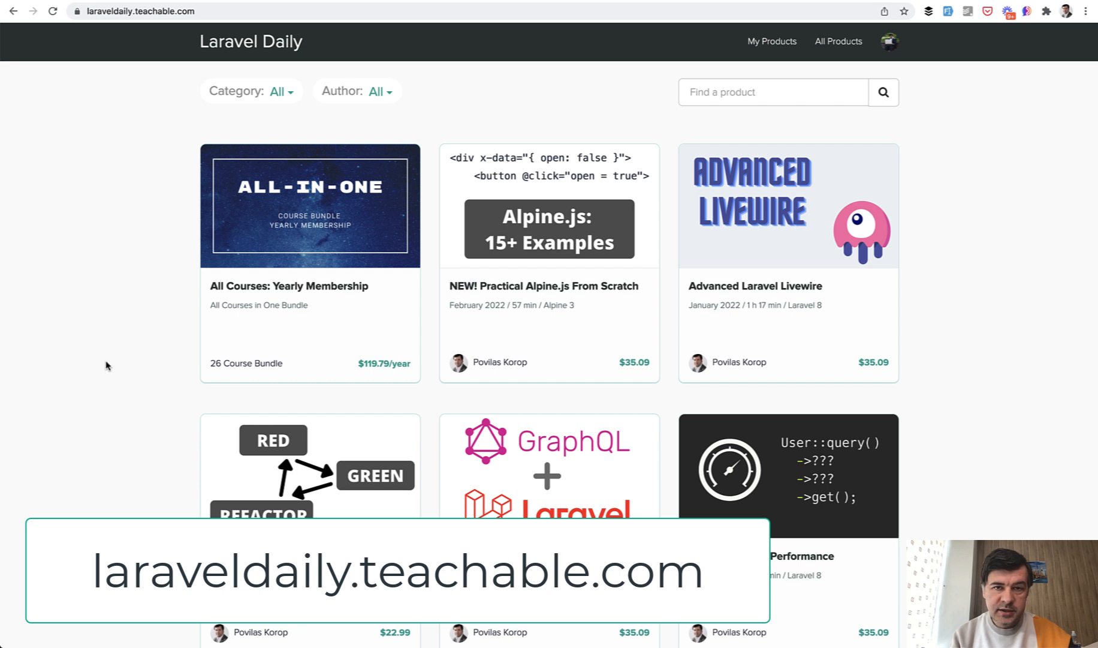